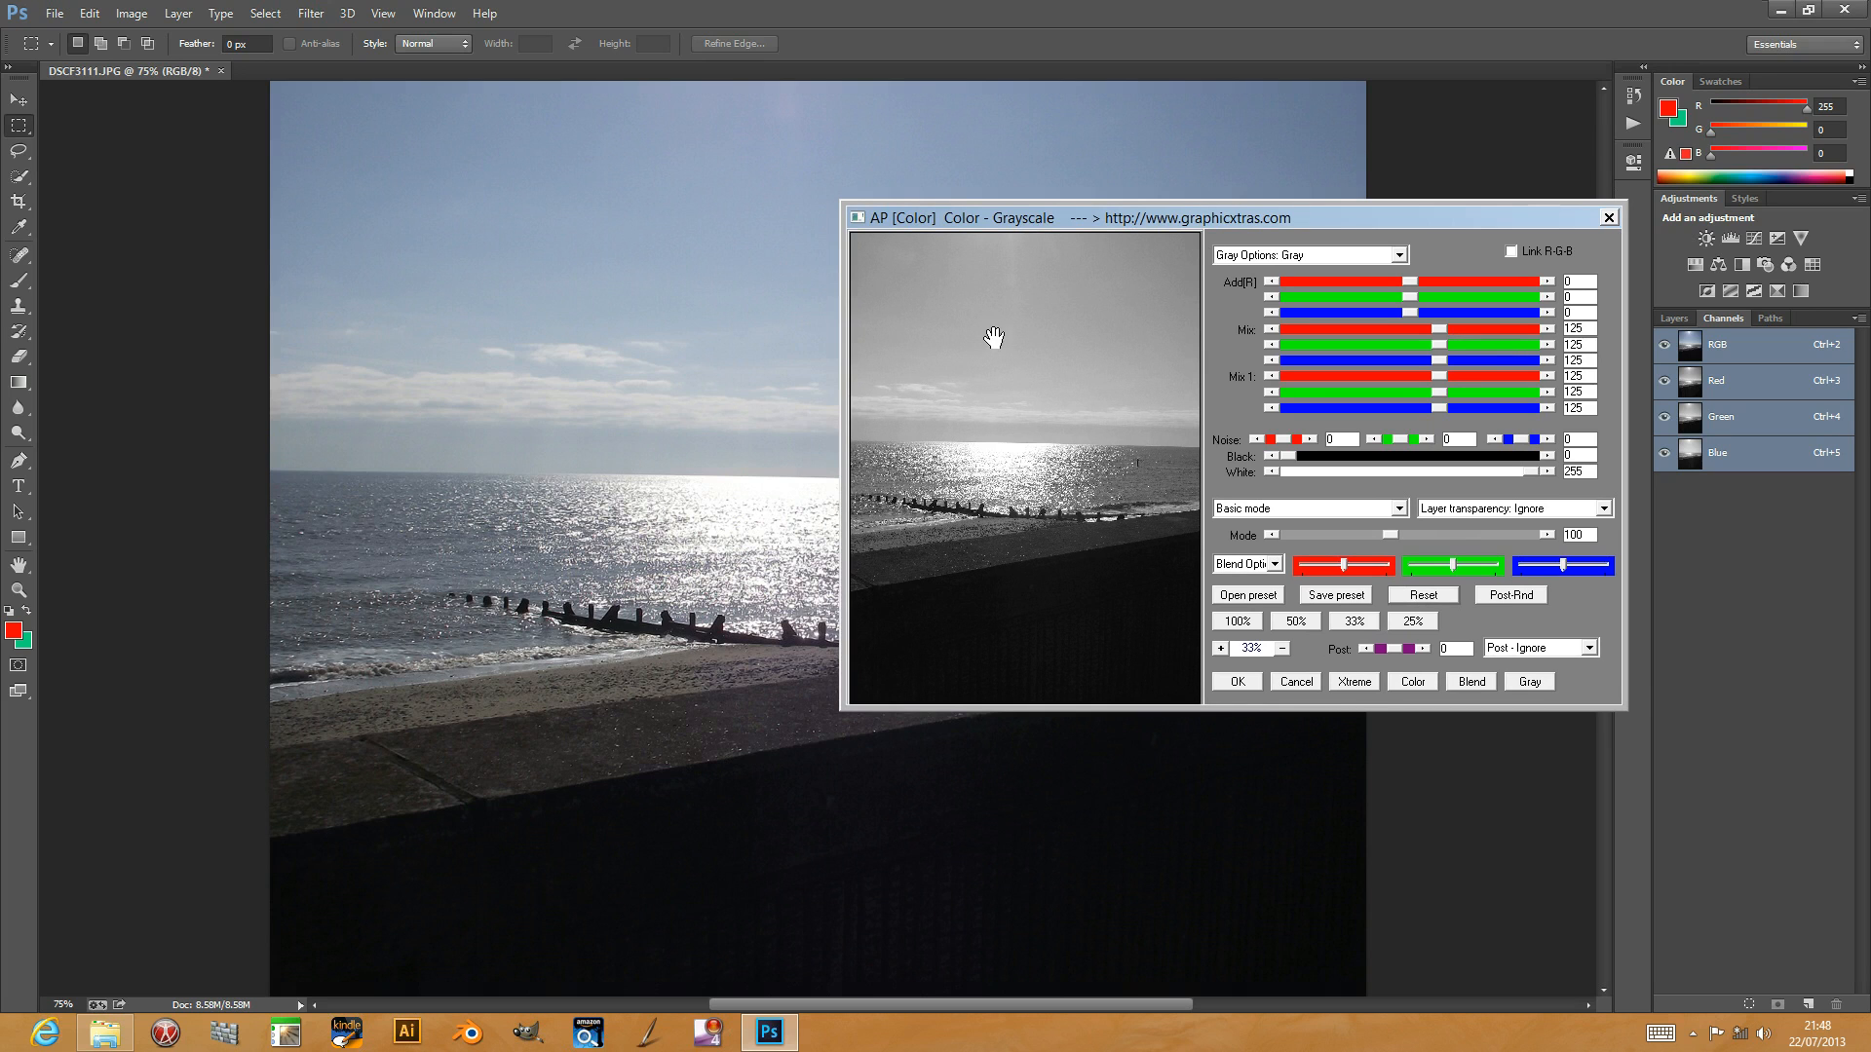
pyautogui.moveTo(1047, 259)
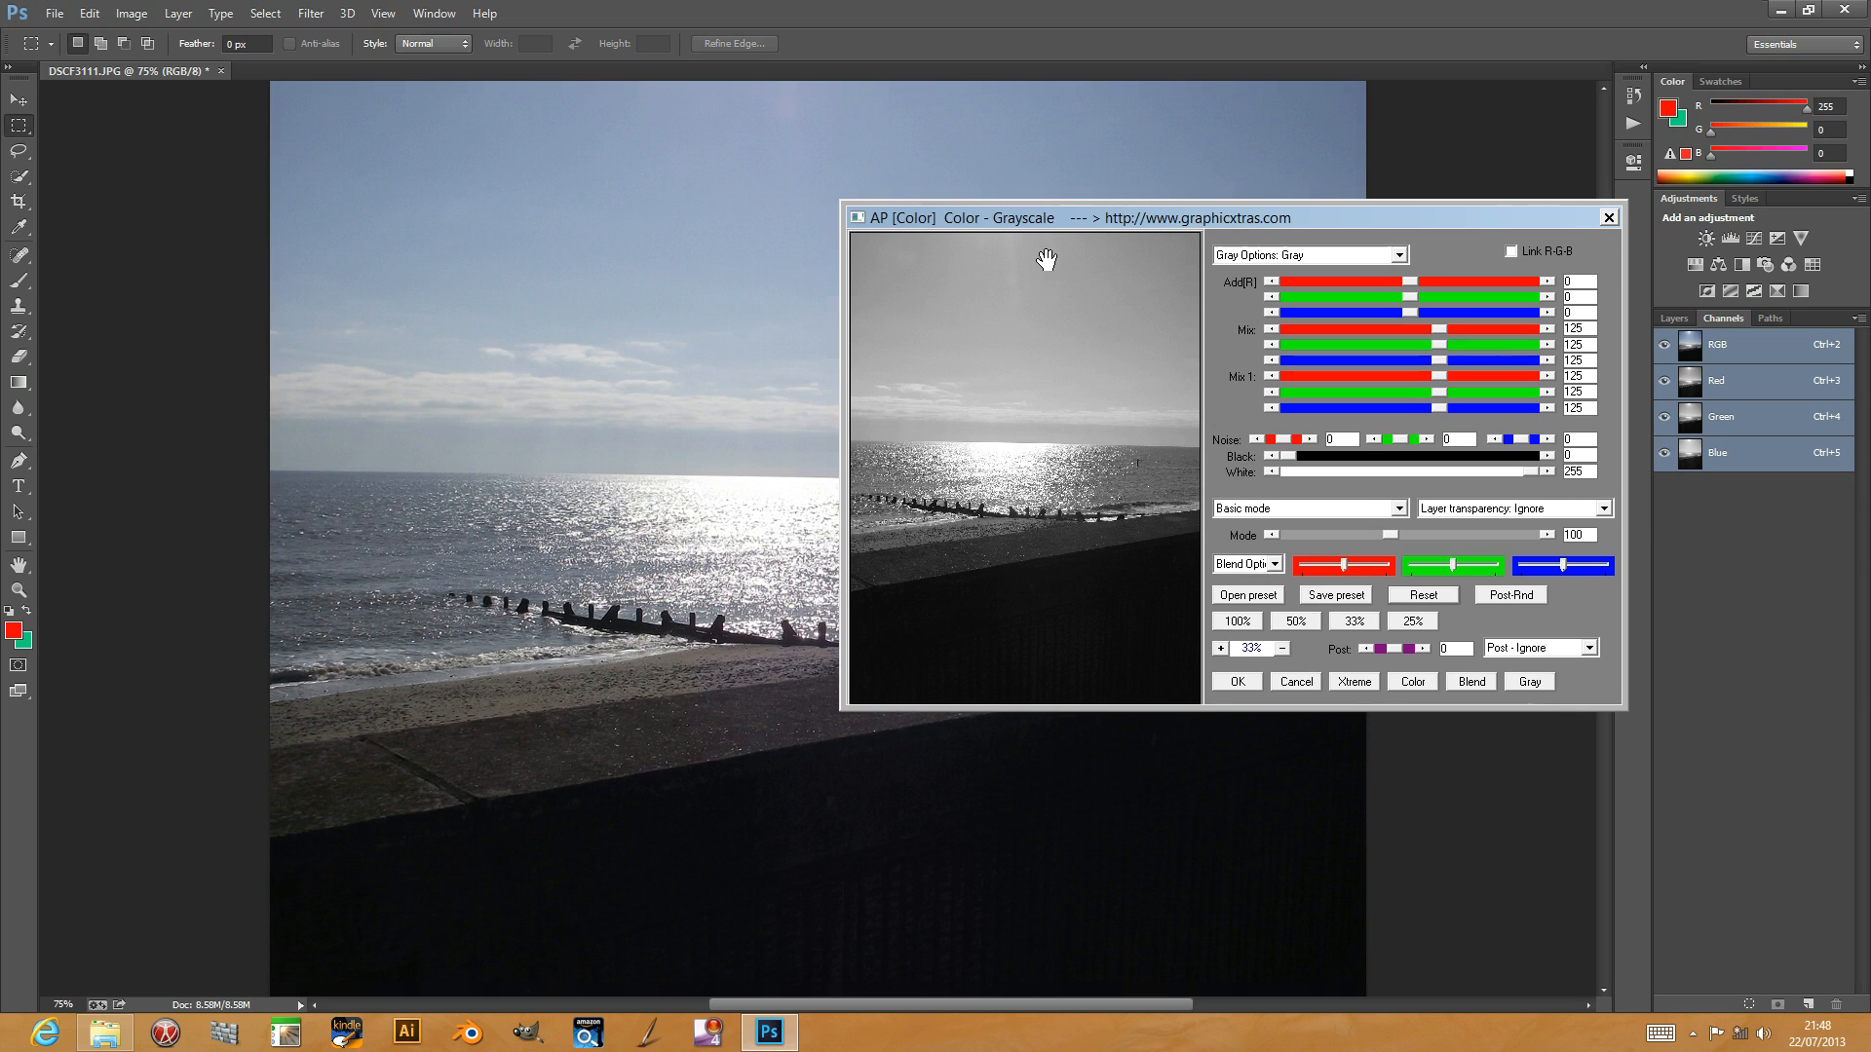
pyautogui.moveTo(1262, 234)
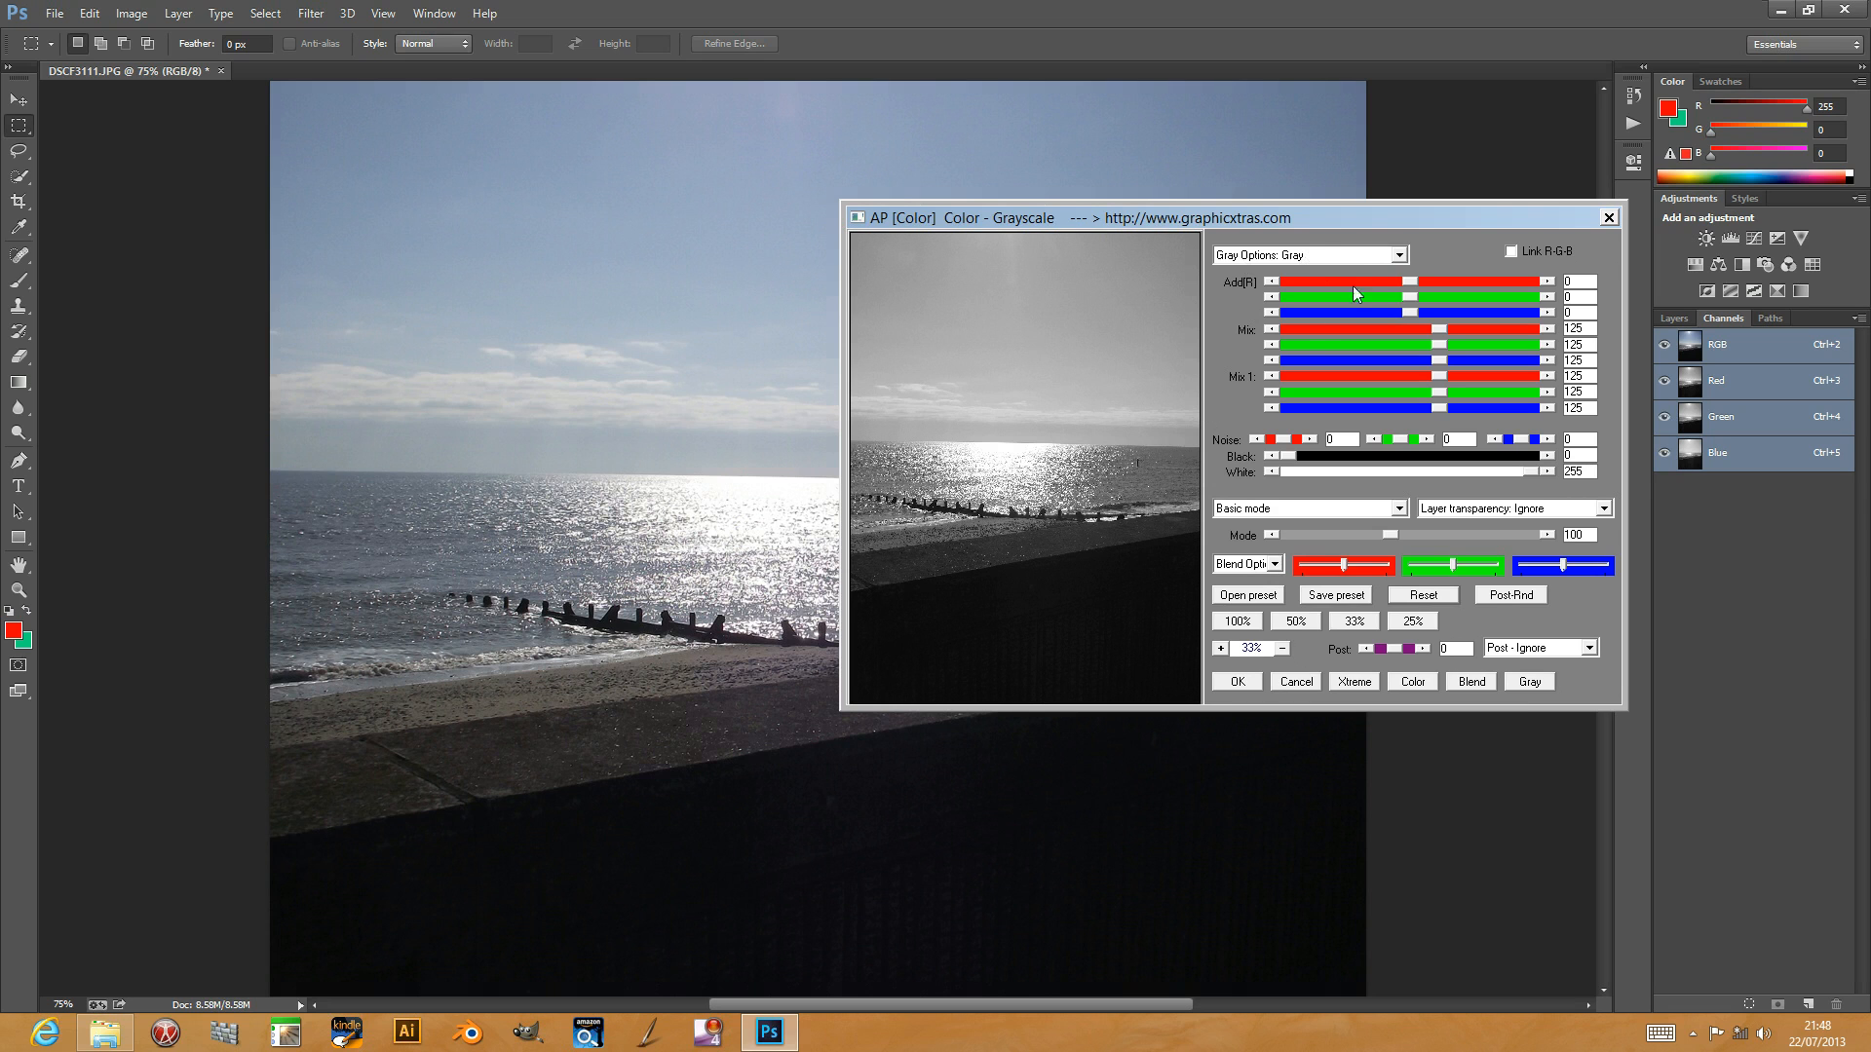
# Step: Preview Gray 1, Green, Green+Blue and Gray 5, then apply the Gray 6 conversion
pyautogui.click(1394, 254)
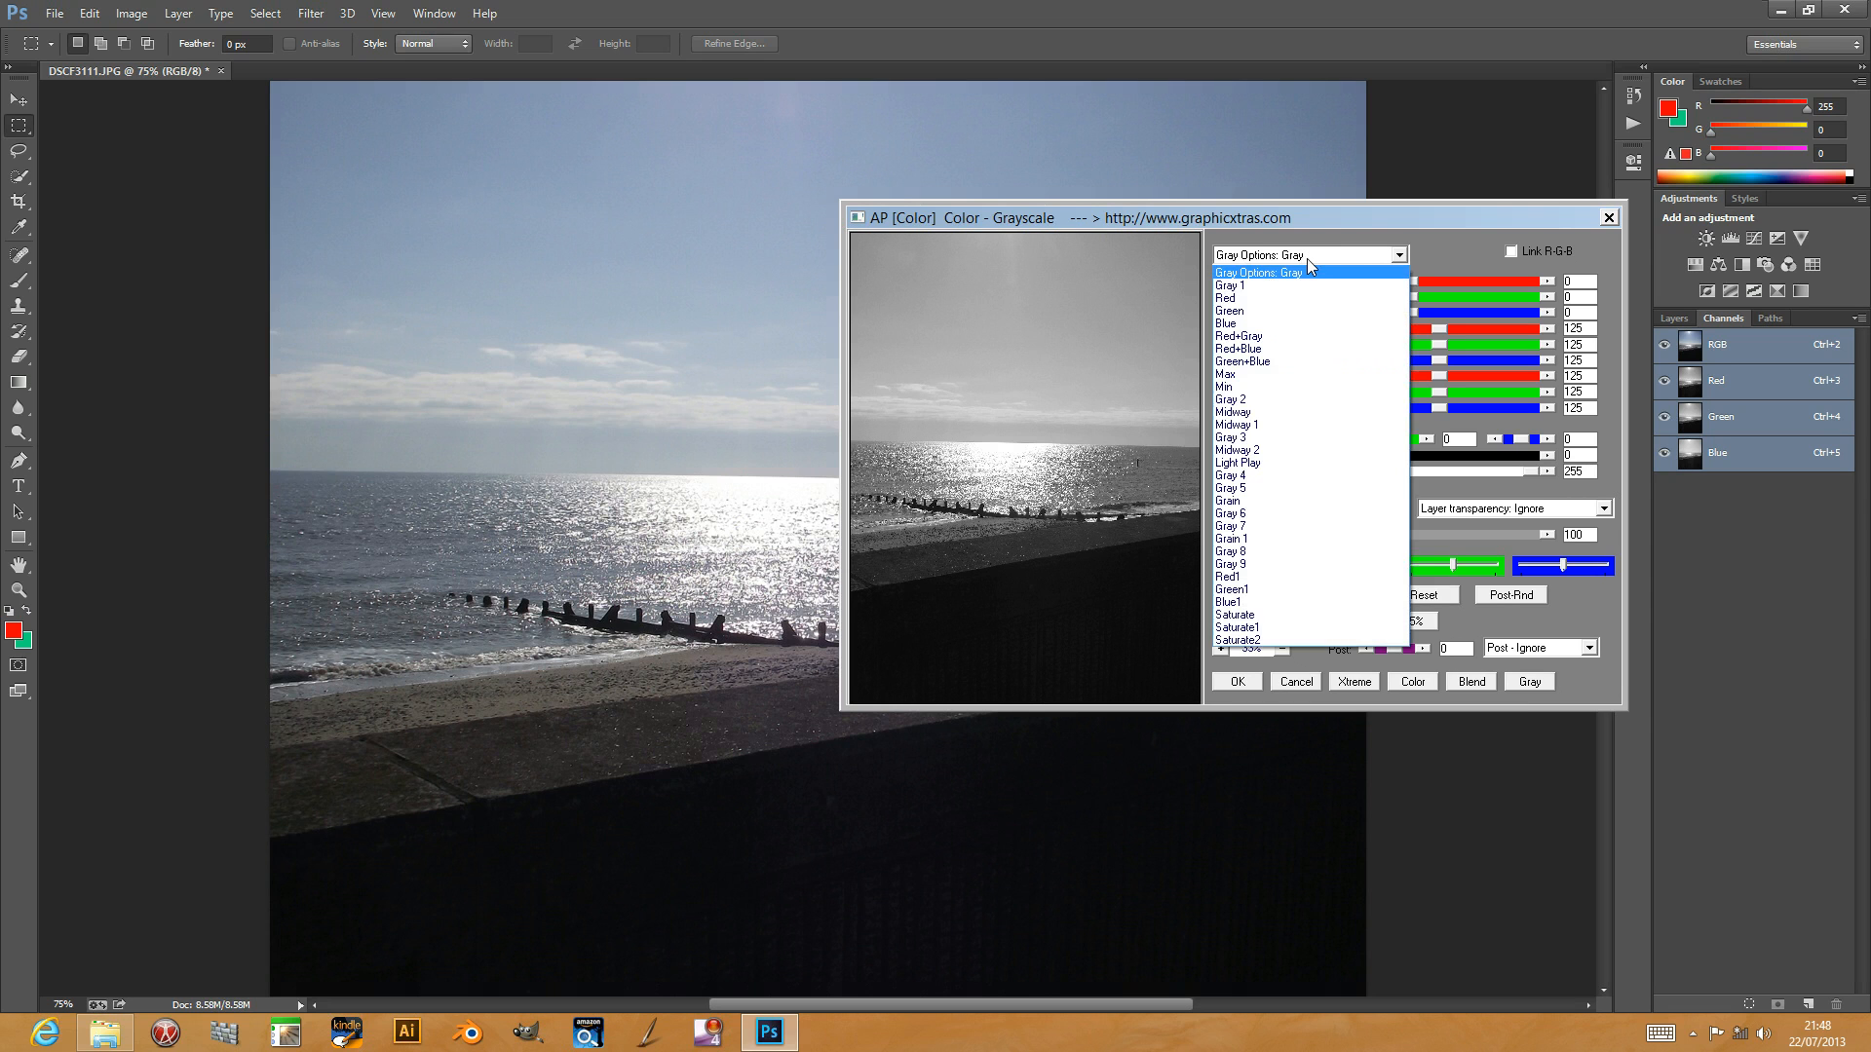
pyautogui.click(1229, 285)
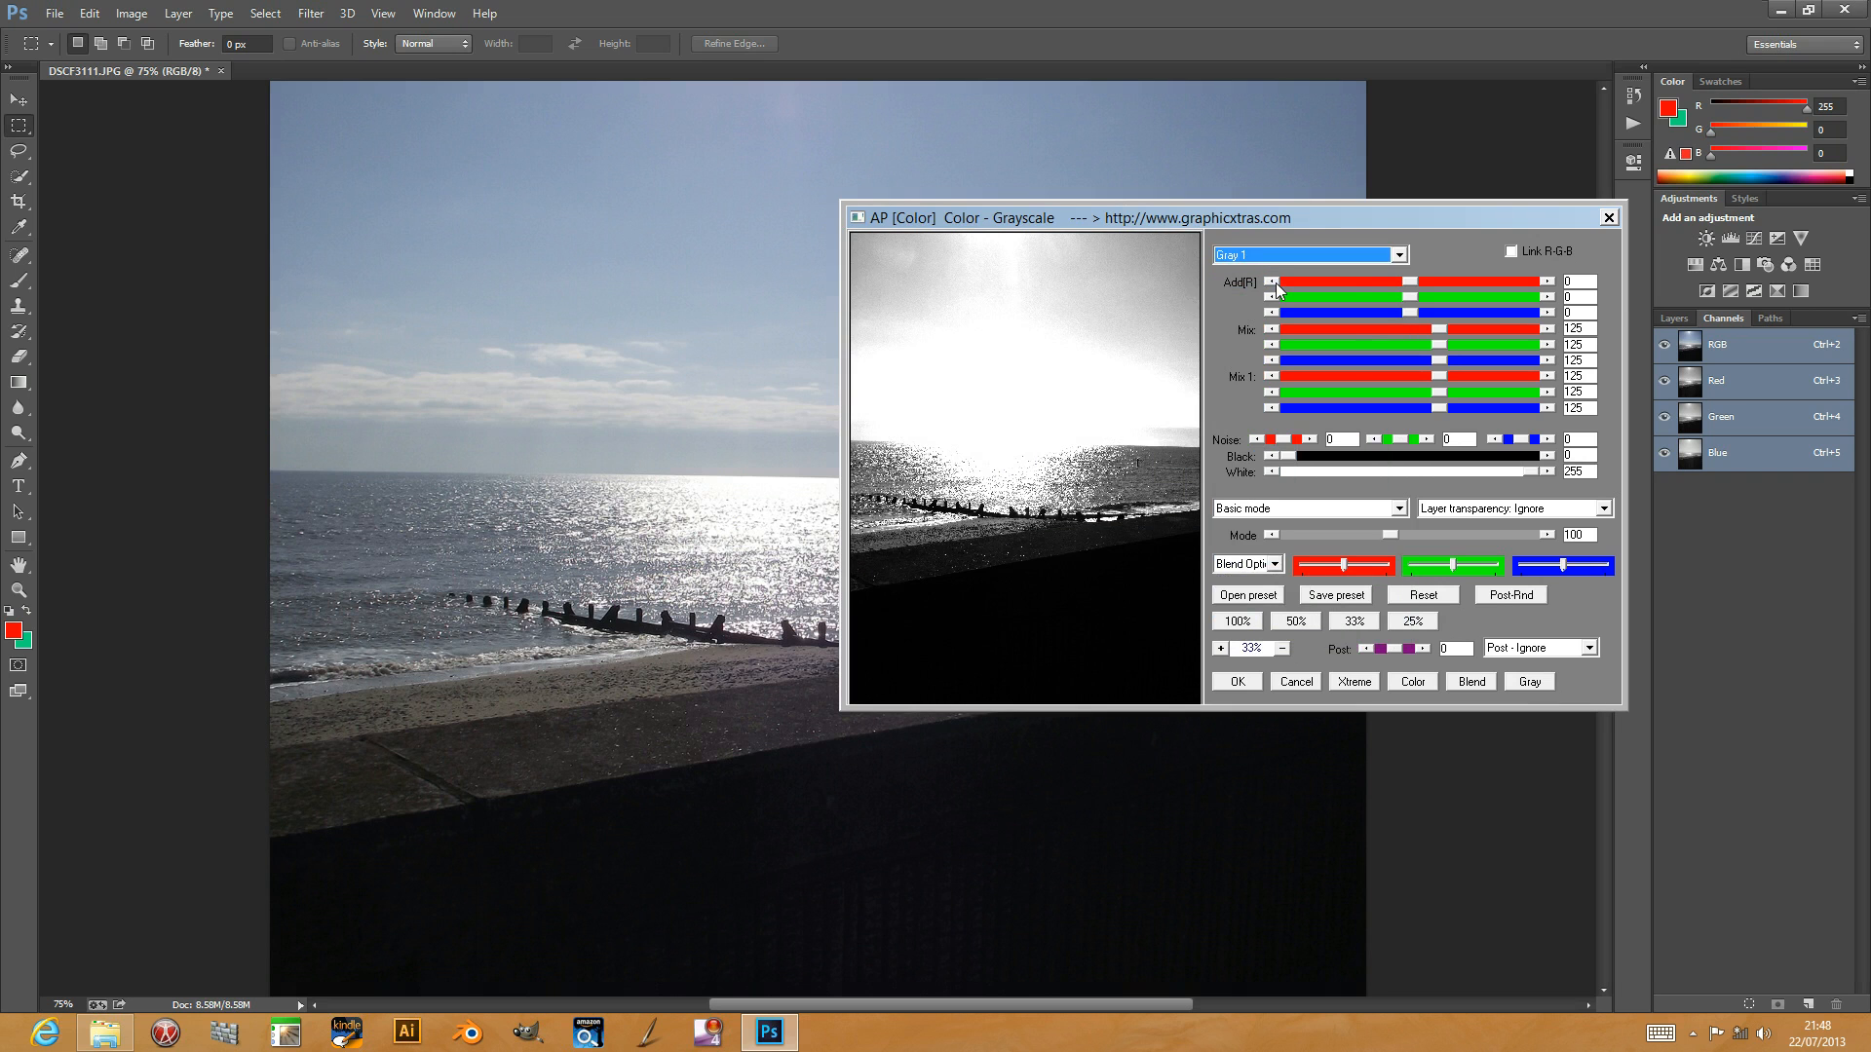
pyautogui.click(1307, 254)
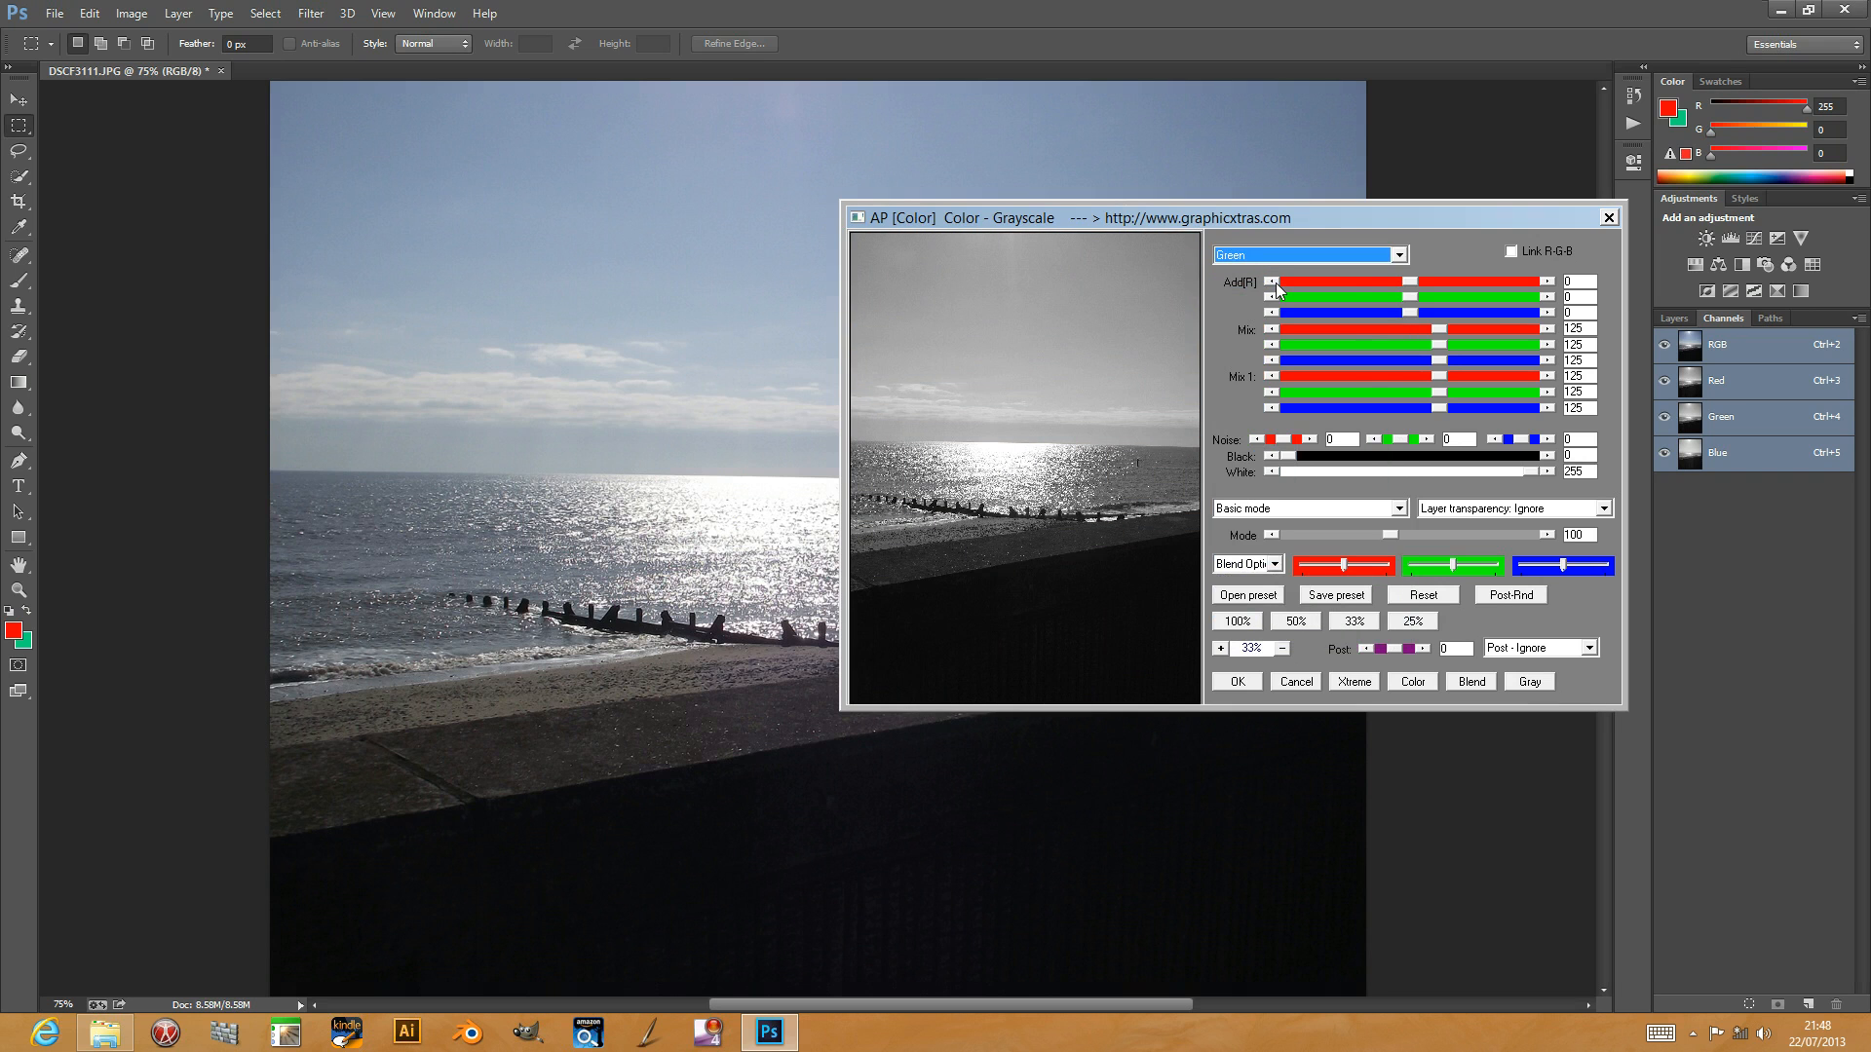
pyautogui.click(1307, 254)
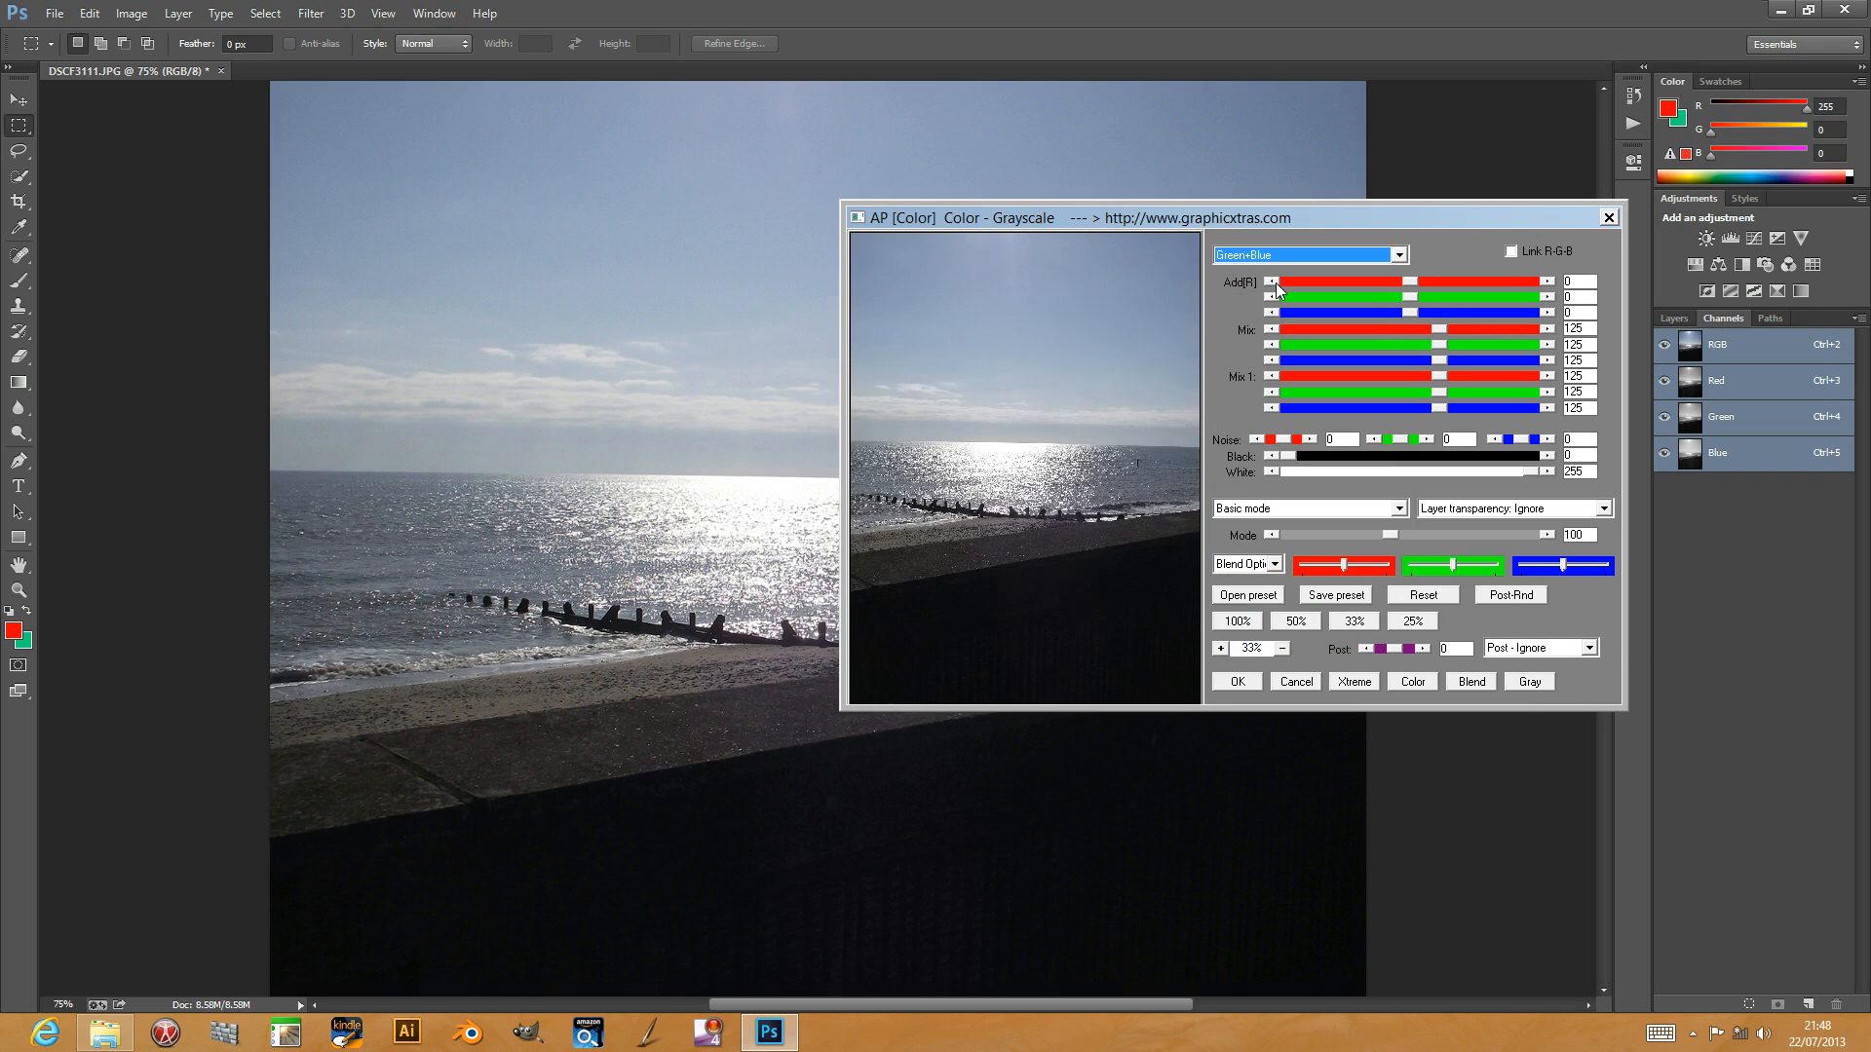
pyautogui.click(1306, 254)
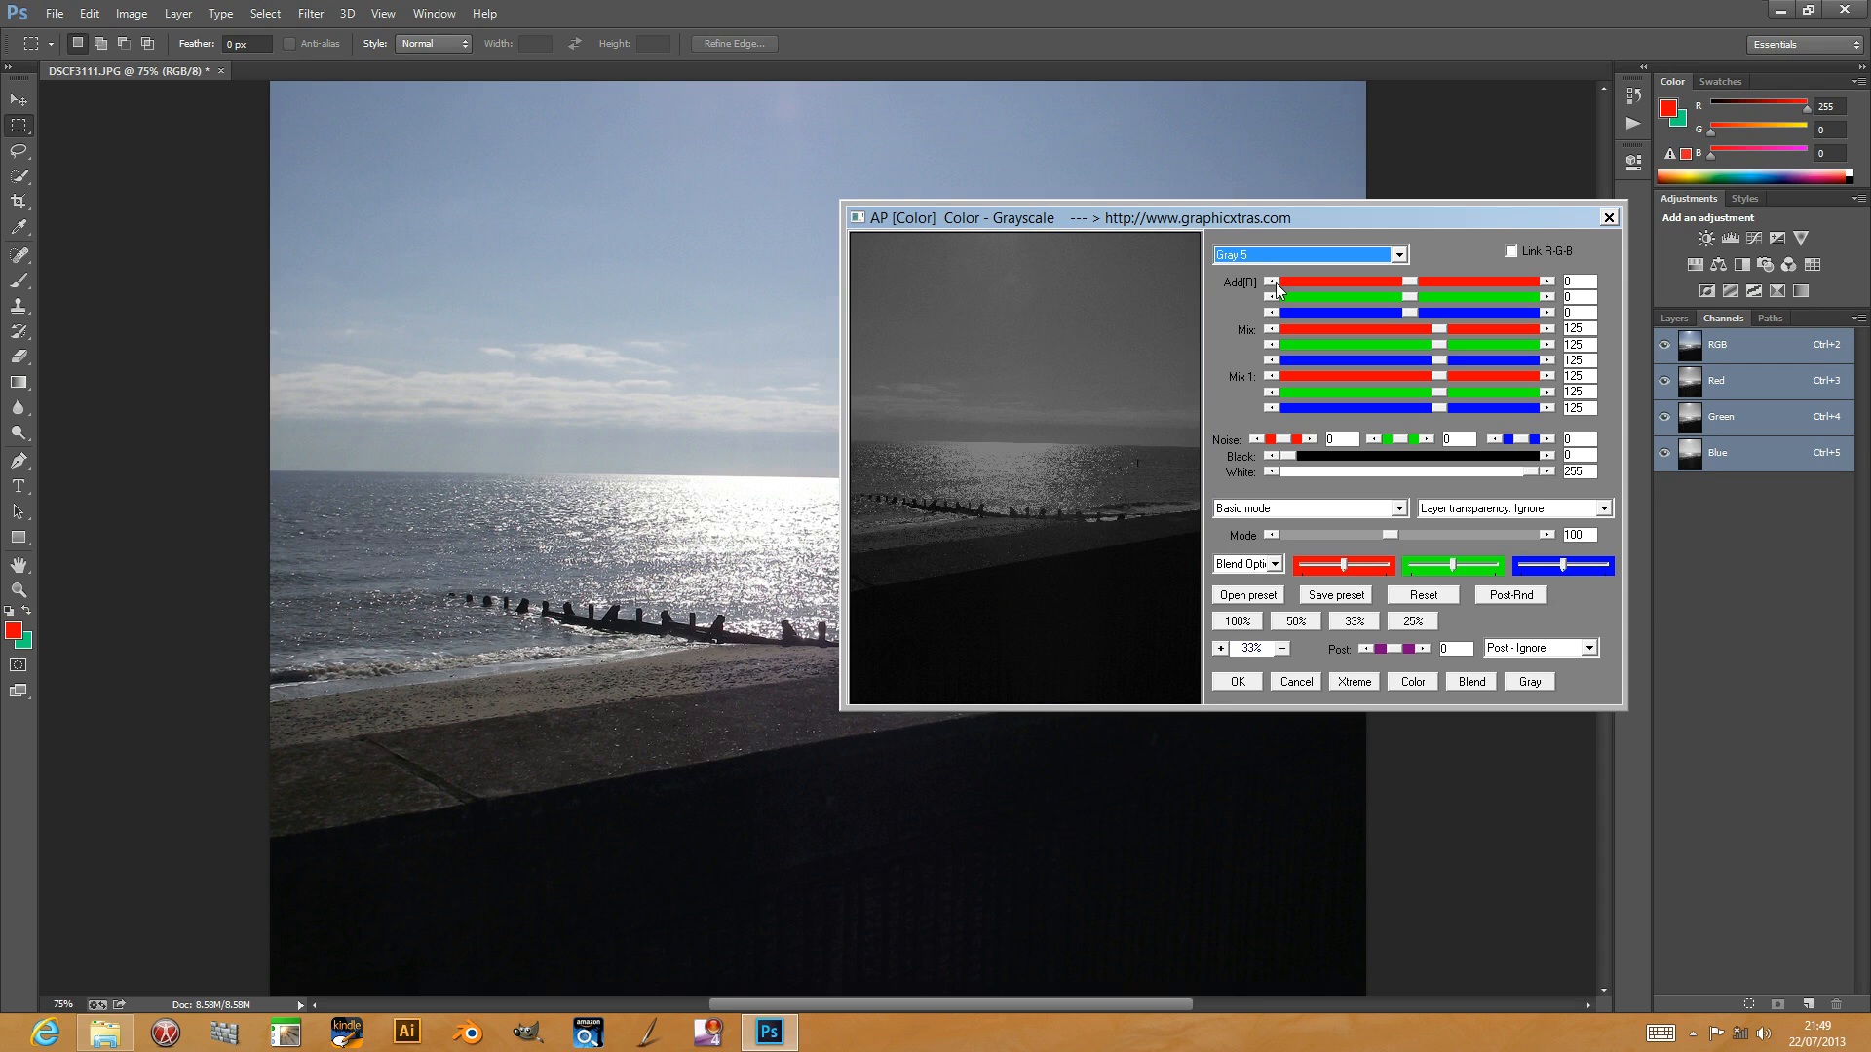
pyautogui.click(1301, 254)
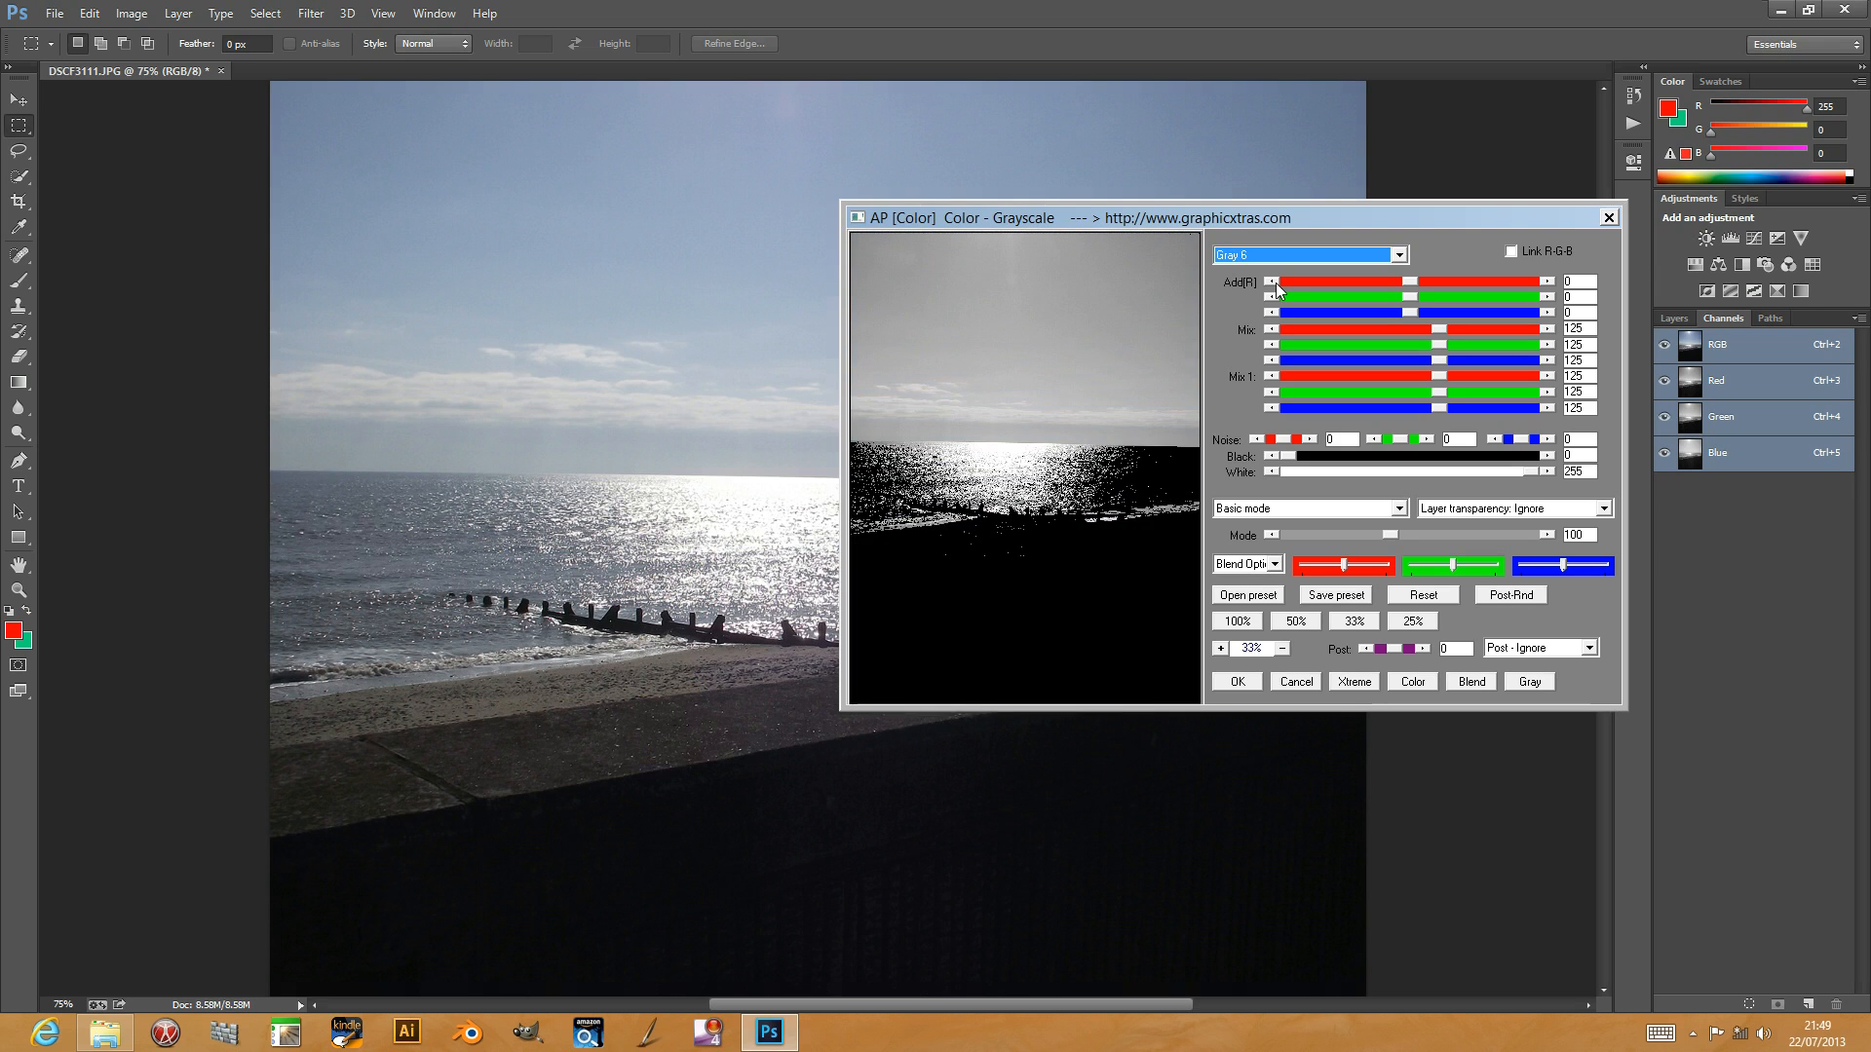
pyautogui.moveTo(1175, 489)
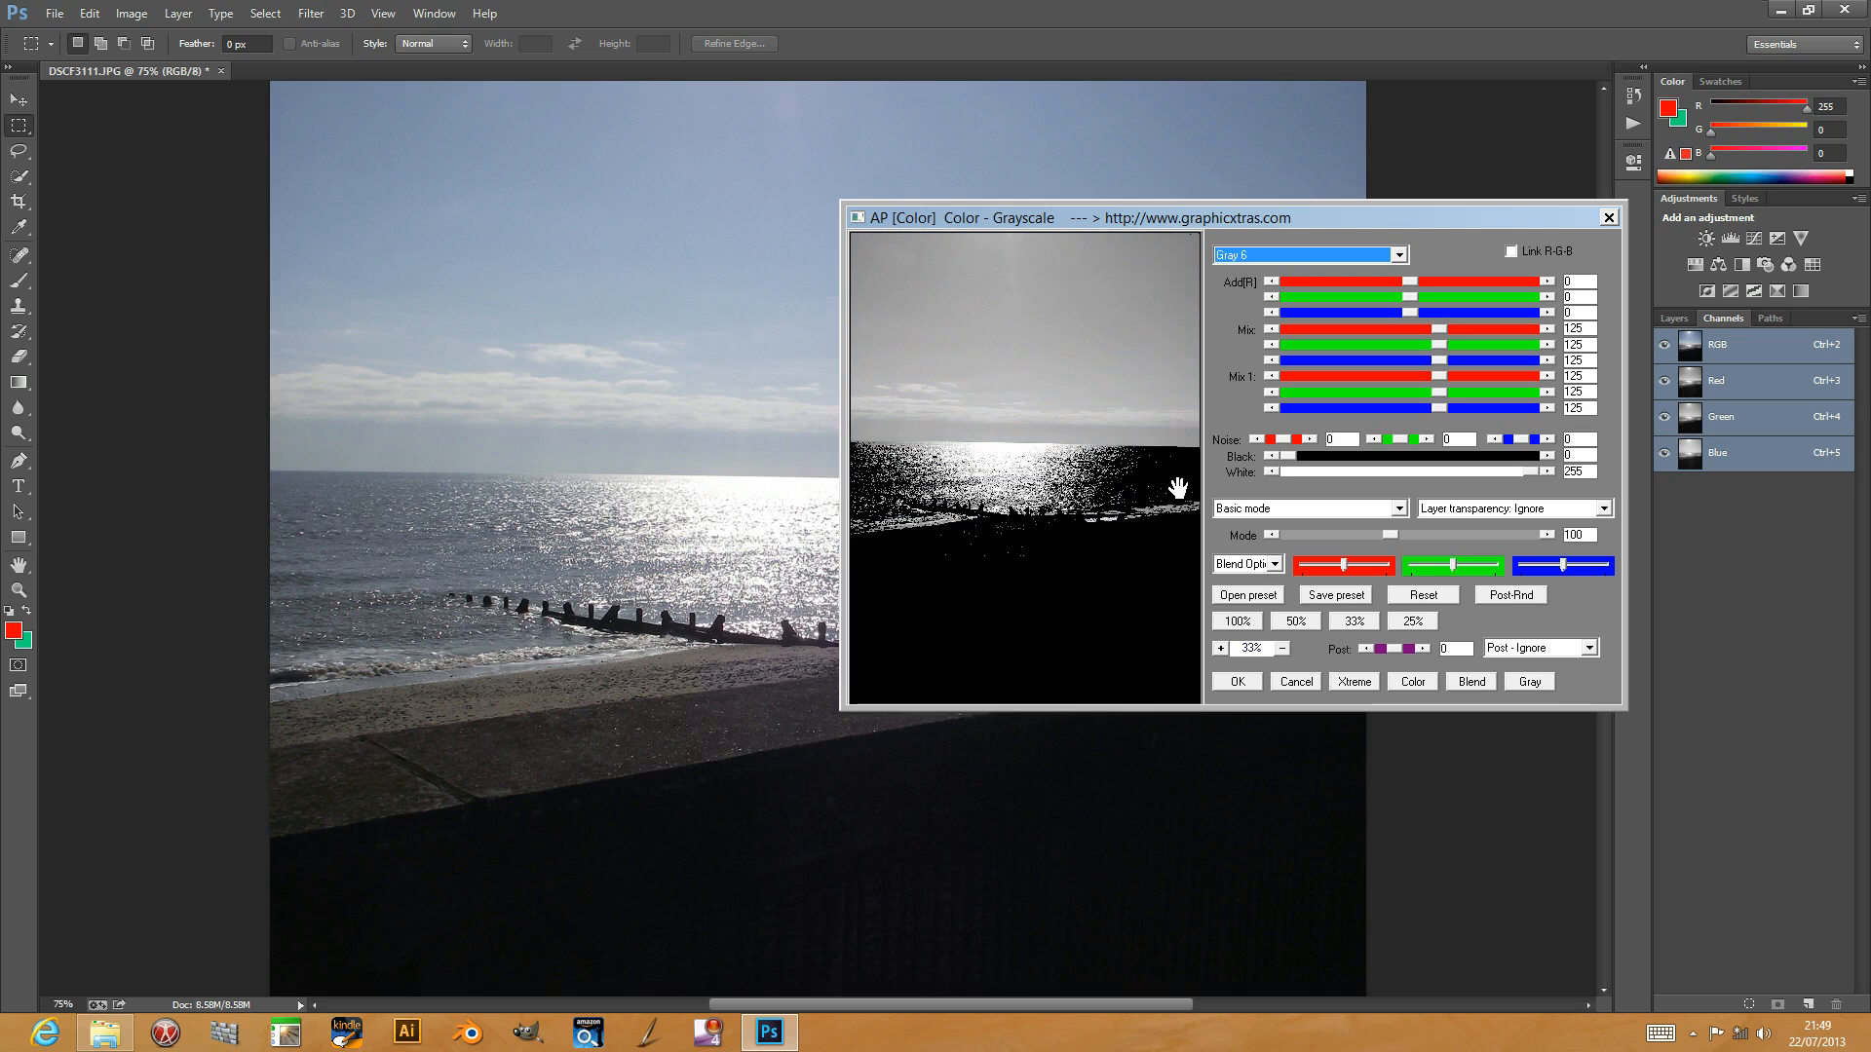
pyautogui.click(1430, 254)
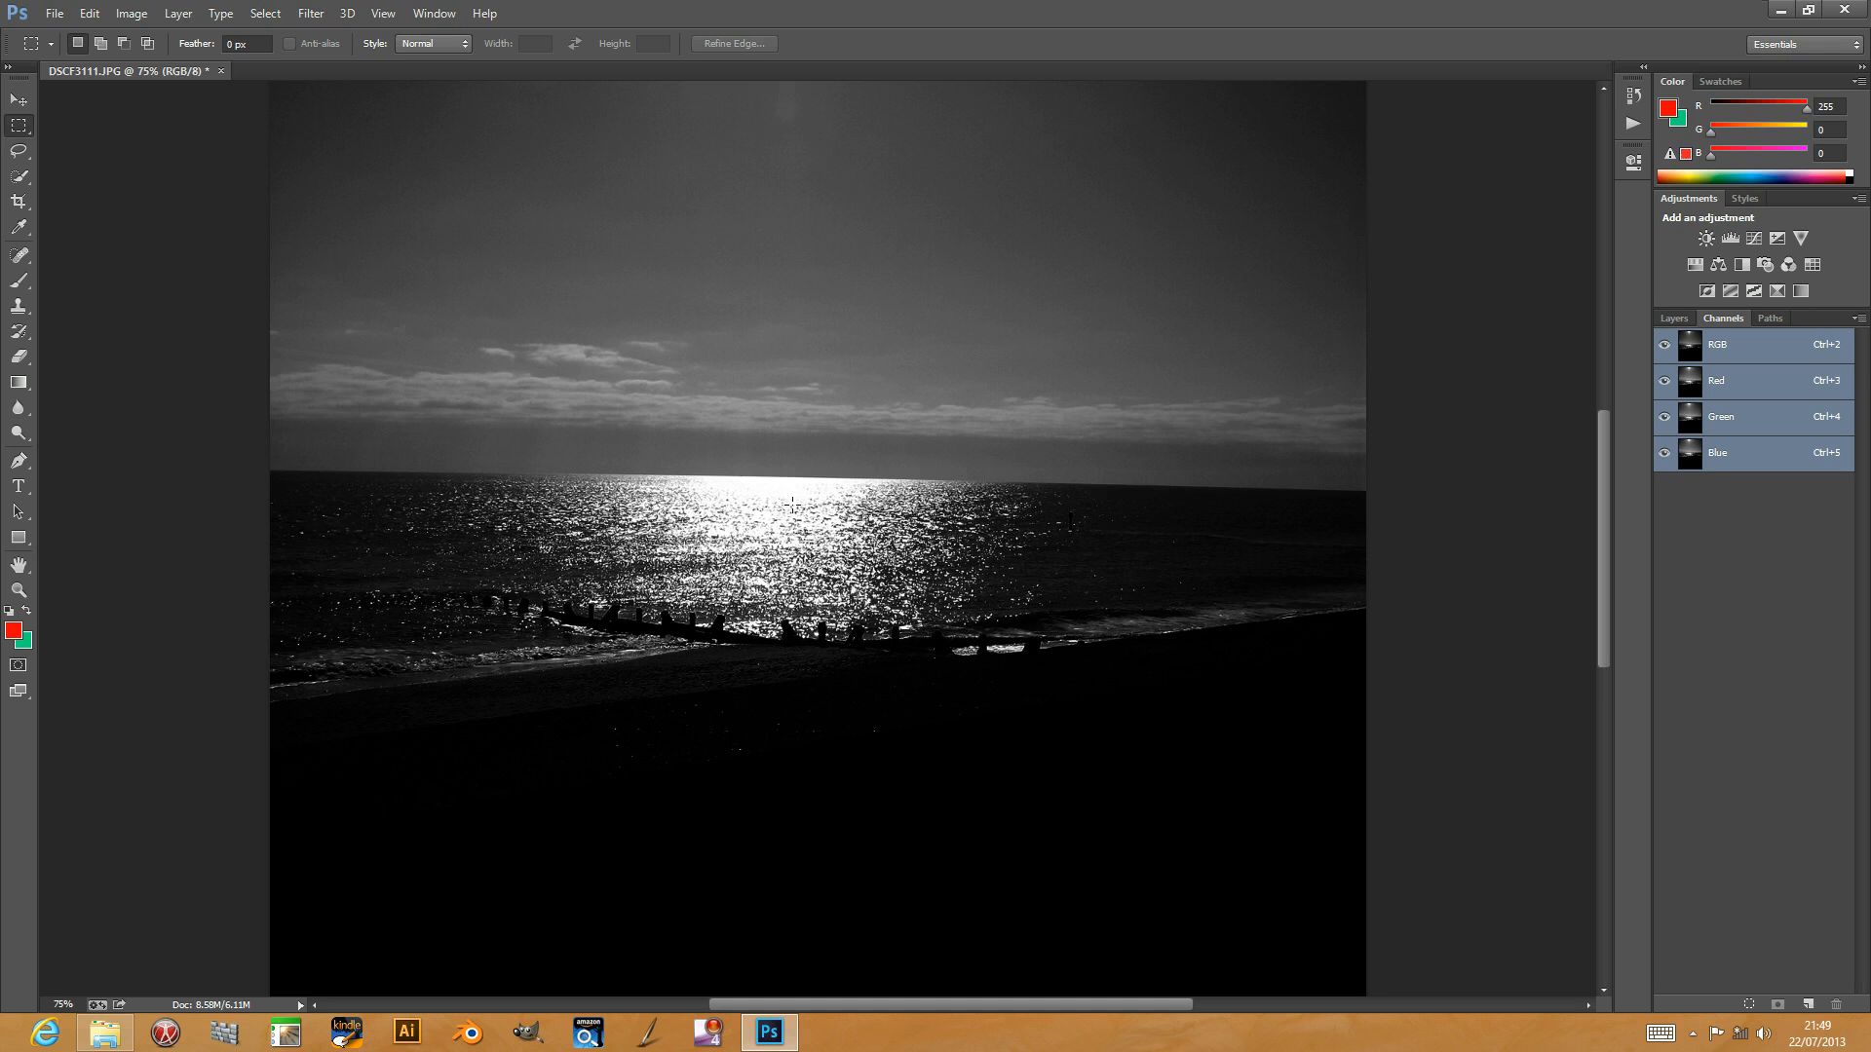
pyautogui.moveTo(90, 13)
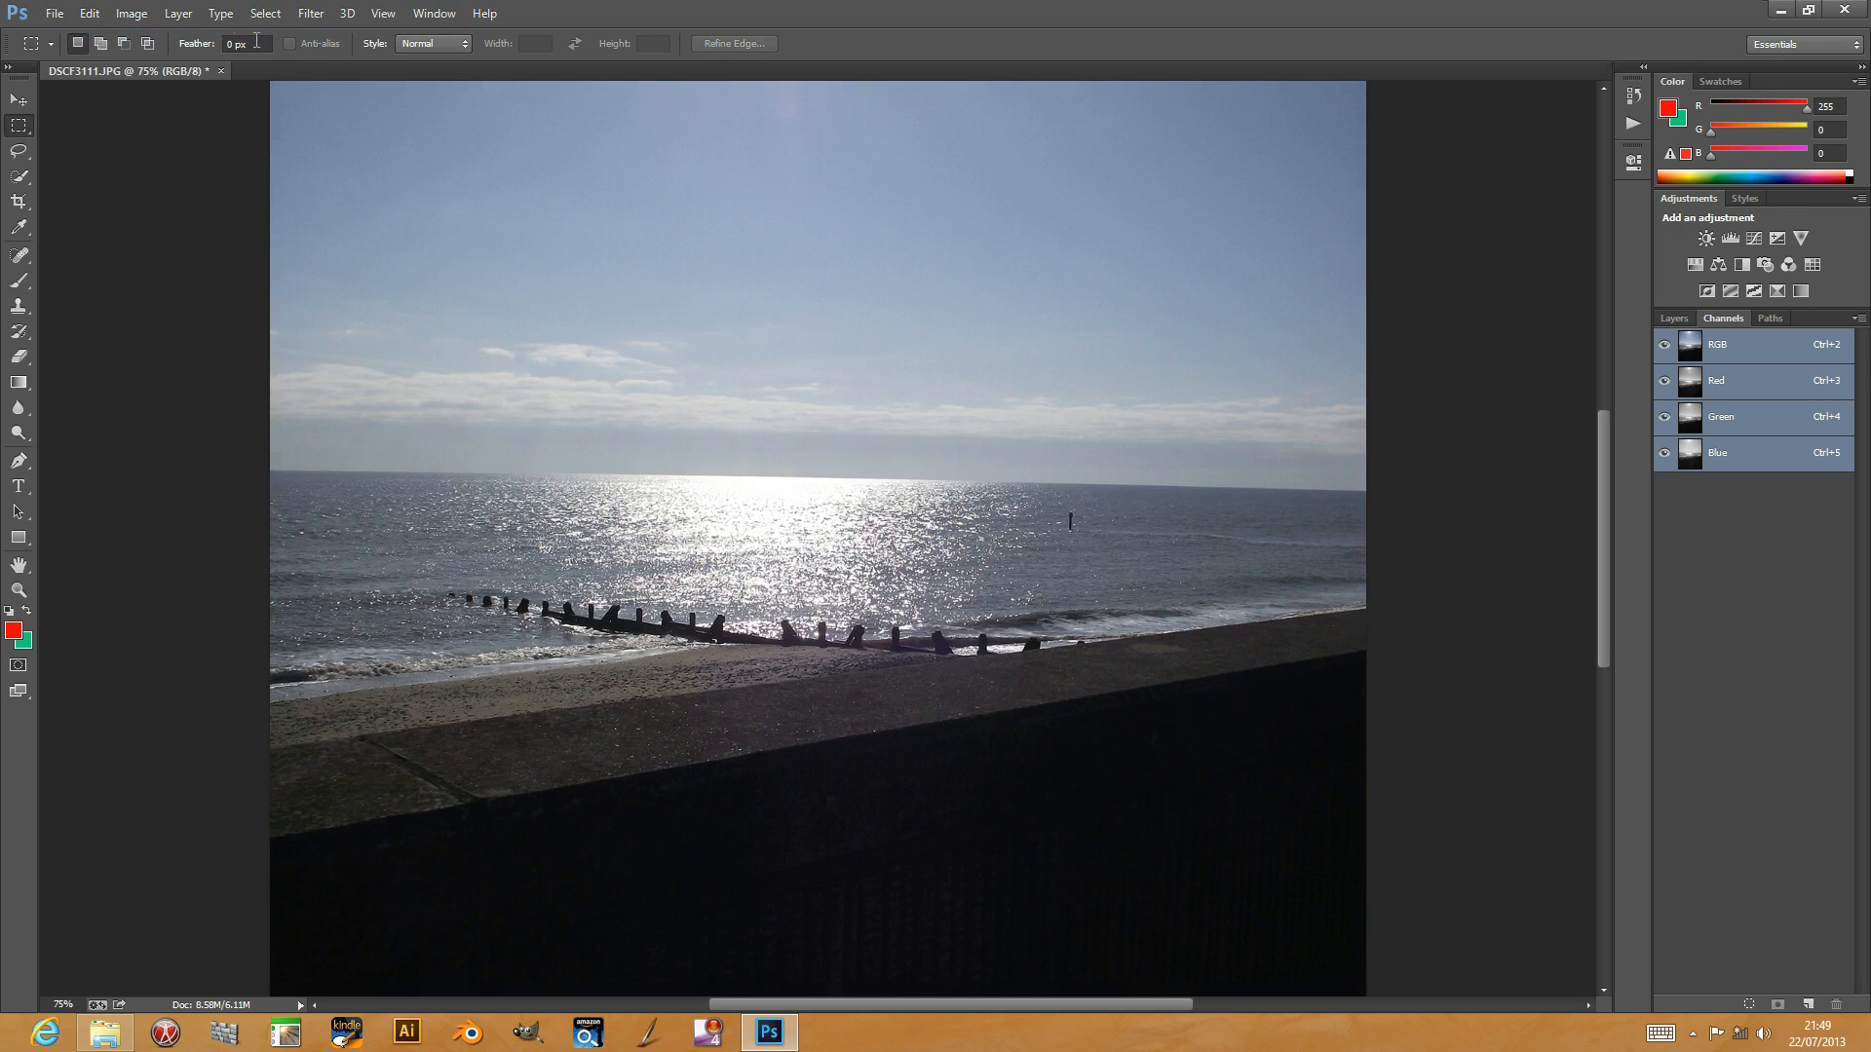
# Step: Reopen the AP Color - Grayscale filter from the Filter menu
pyautogui.click(310, 12)
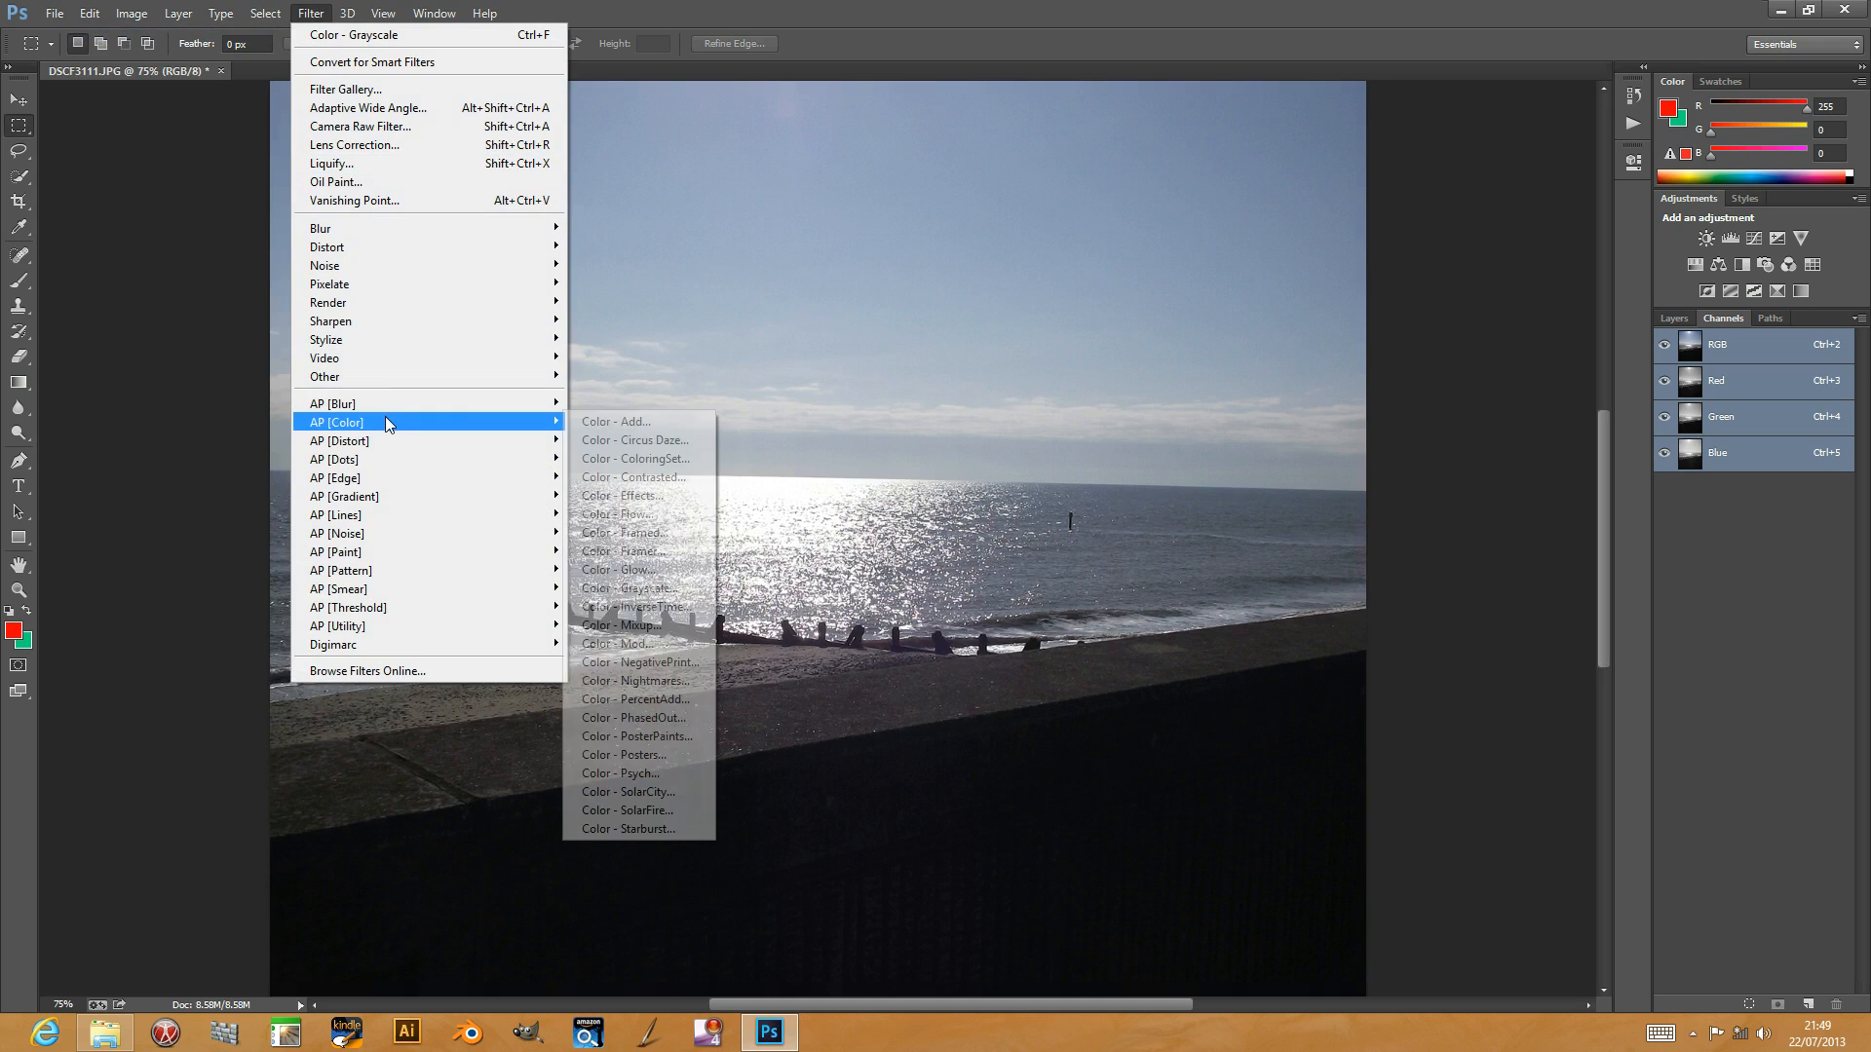
pyautogui.click(627, 586)
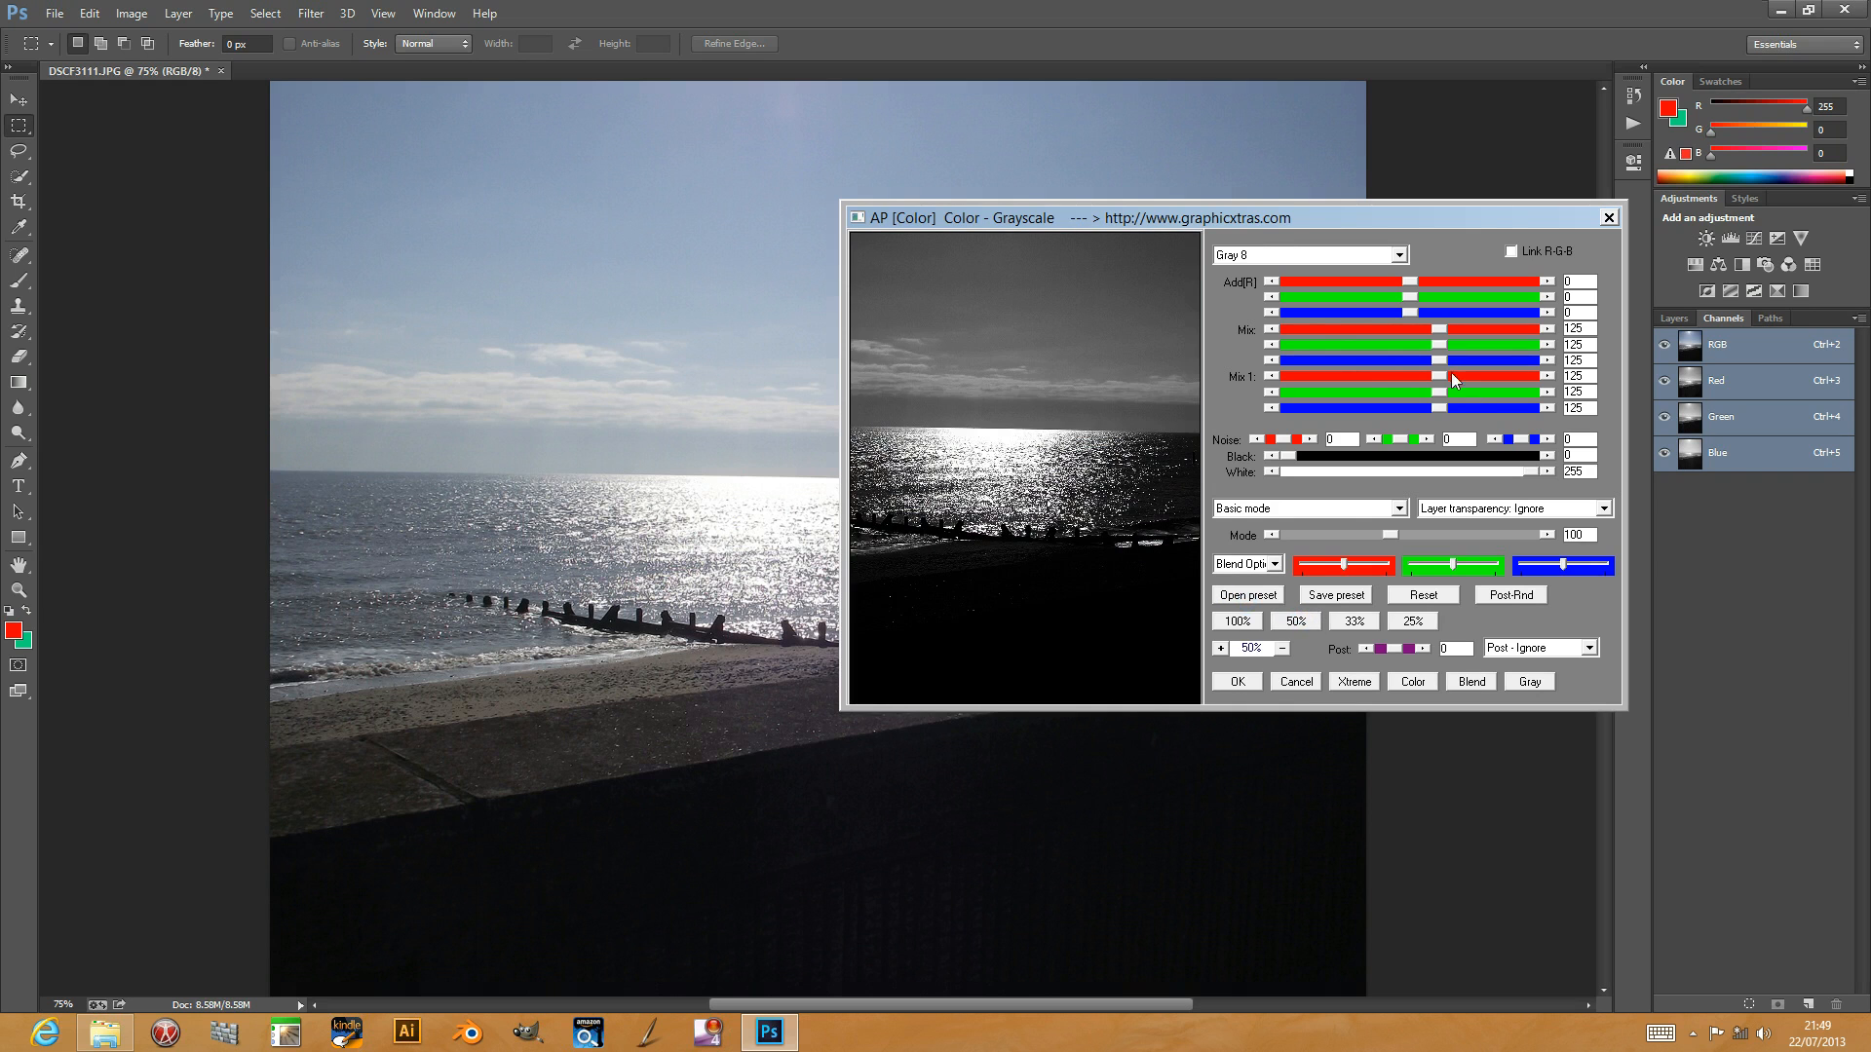
pyautogui.moveTo(1408, 293)
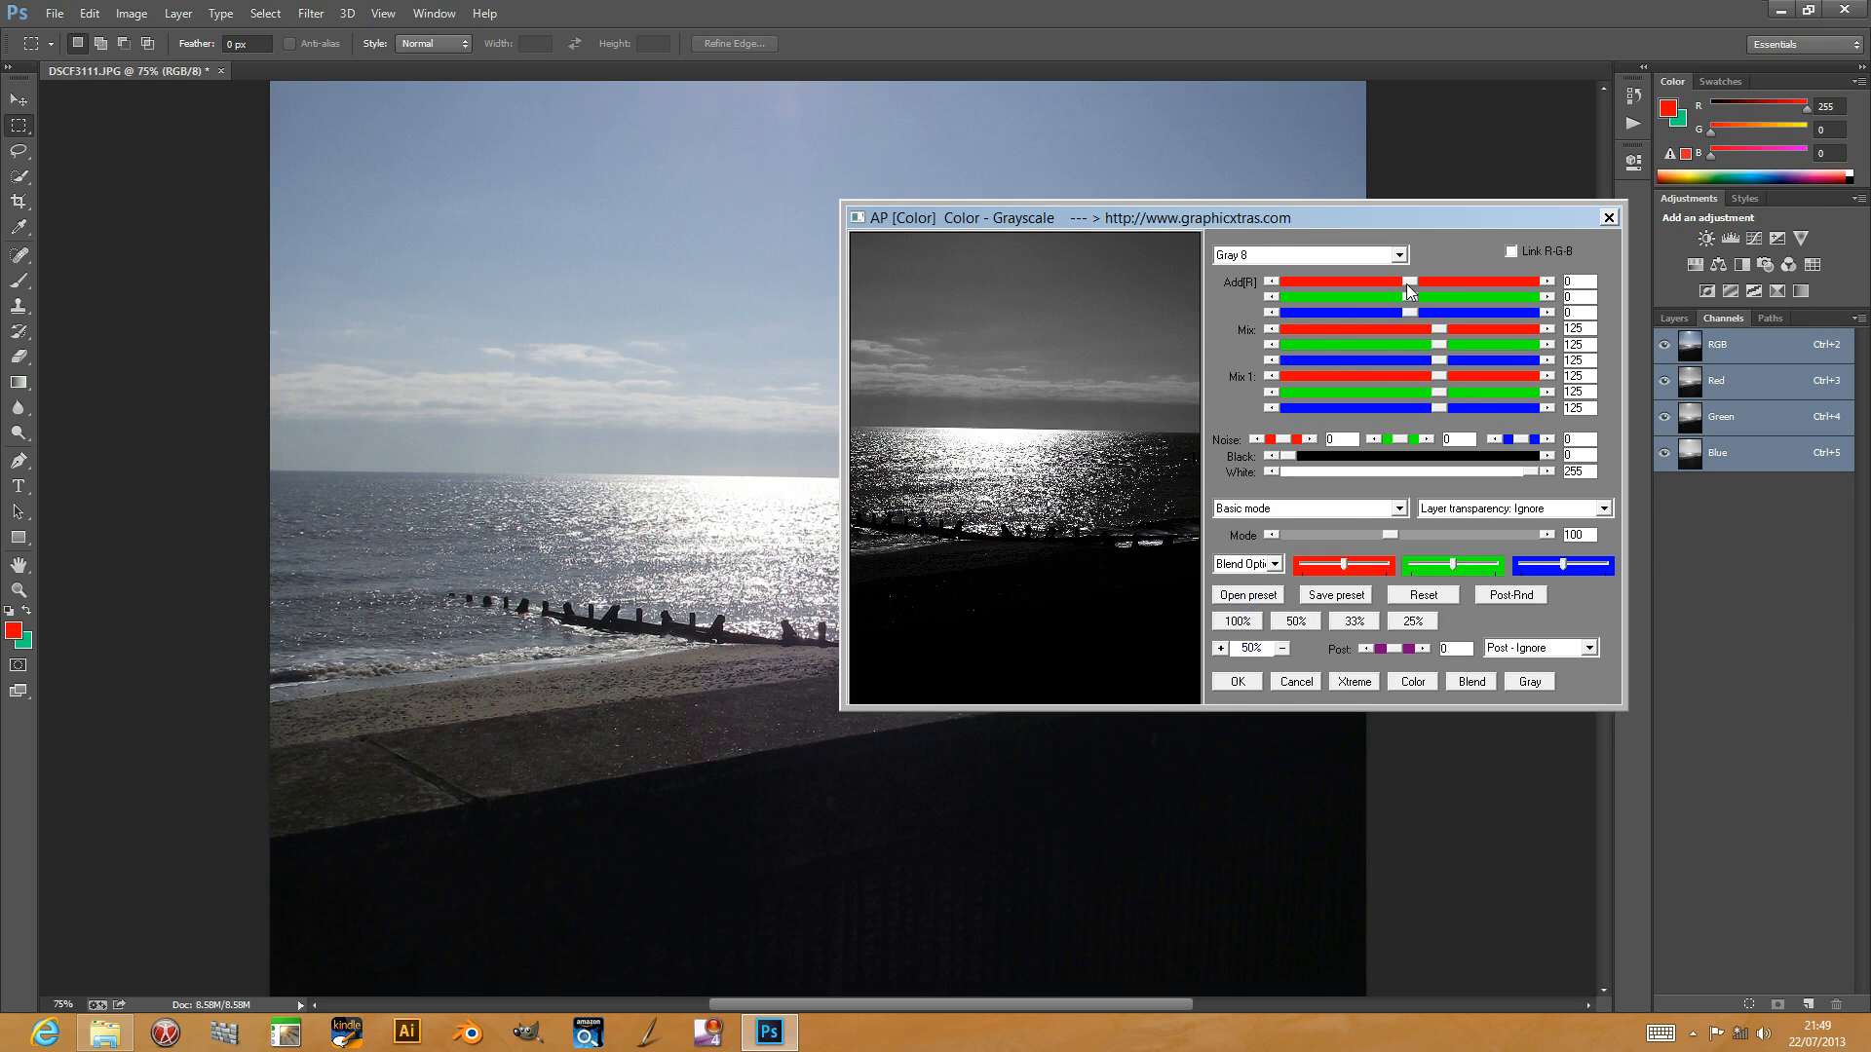
# Step: Settle the Add red slider at 38 after trying higher and lower values
pyautogui.moveTo(1408, 283); pyautogui.dragTo(1444, 282)
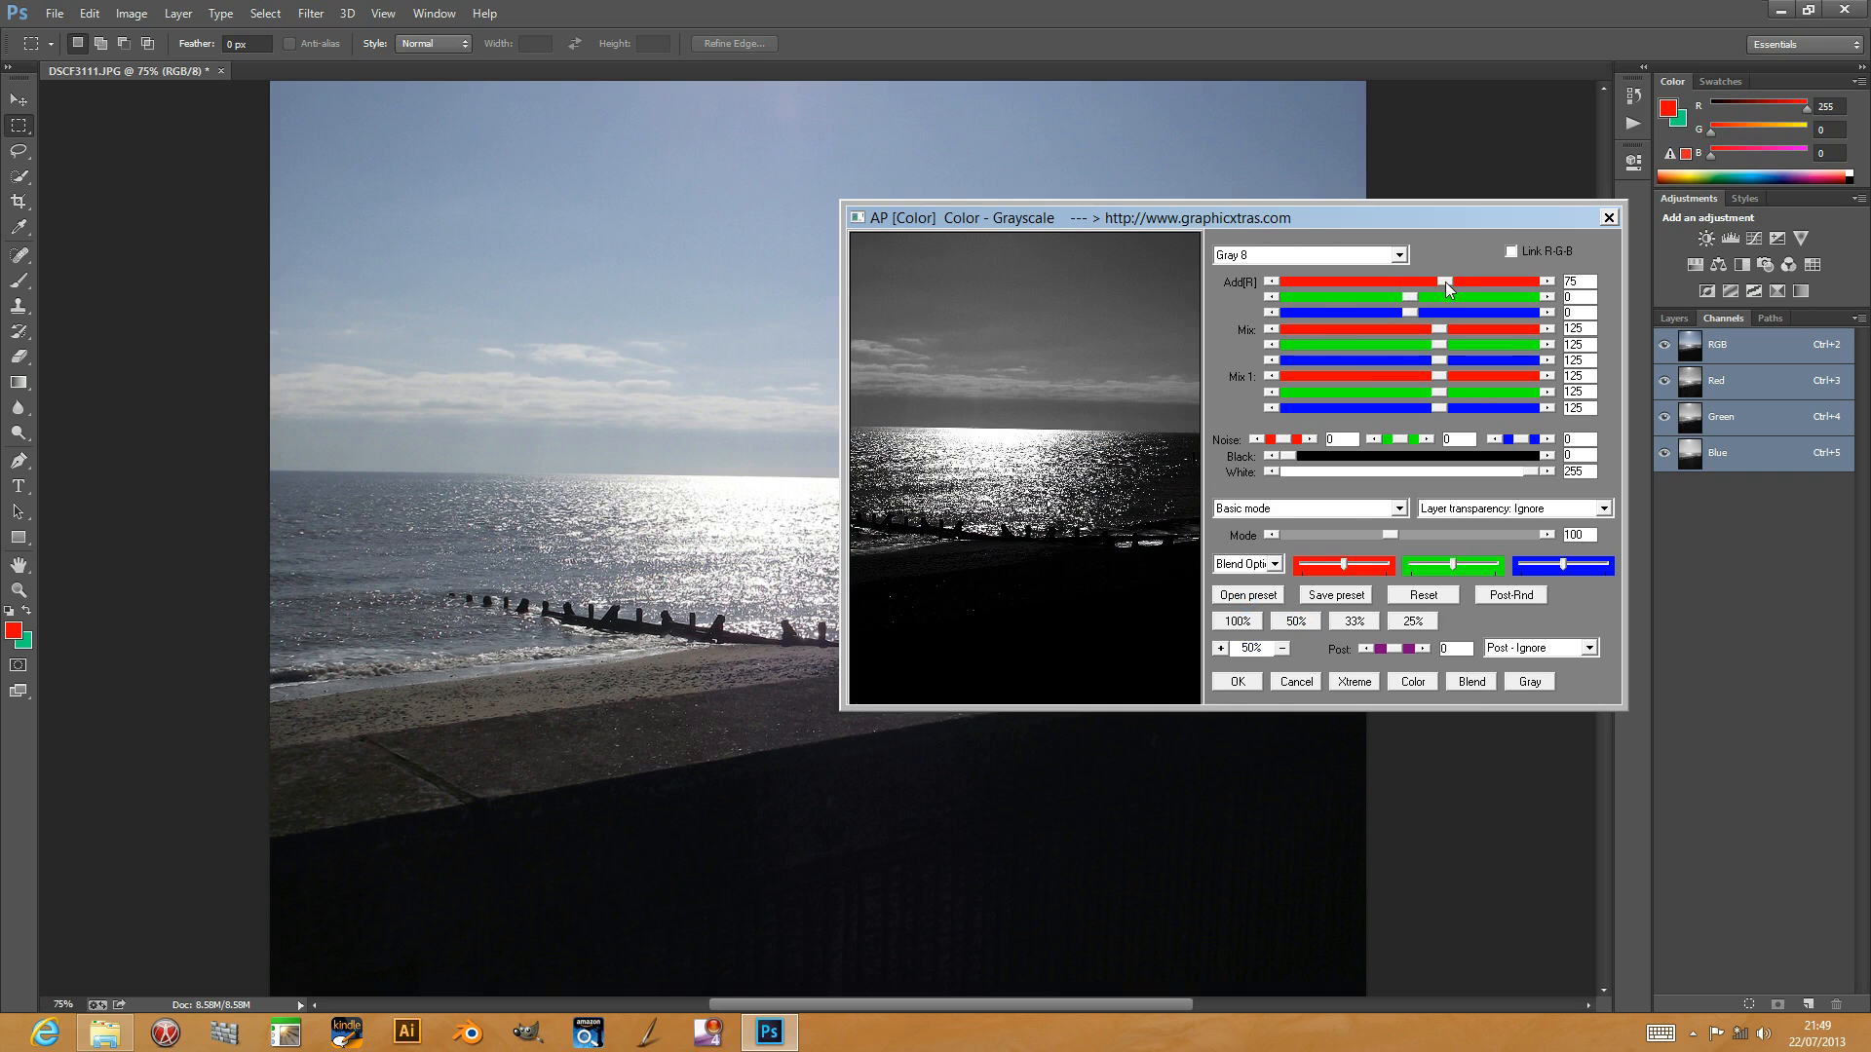
pyautogui.moveTo(1446, 281); pyautogui.dragTo(1435, 282)
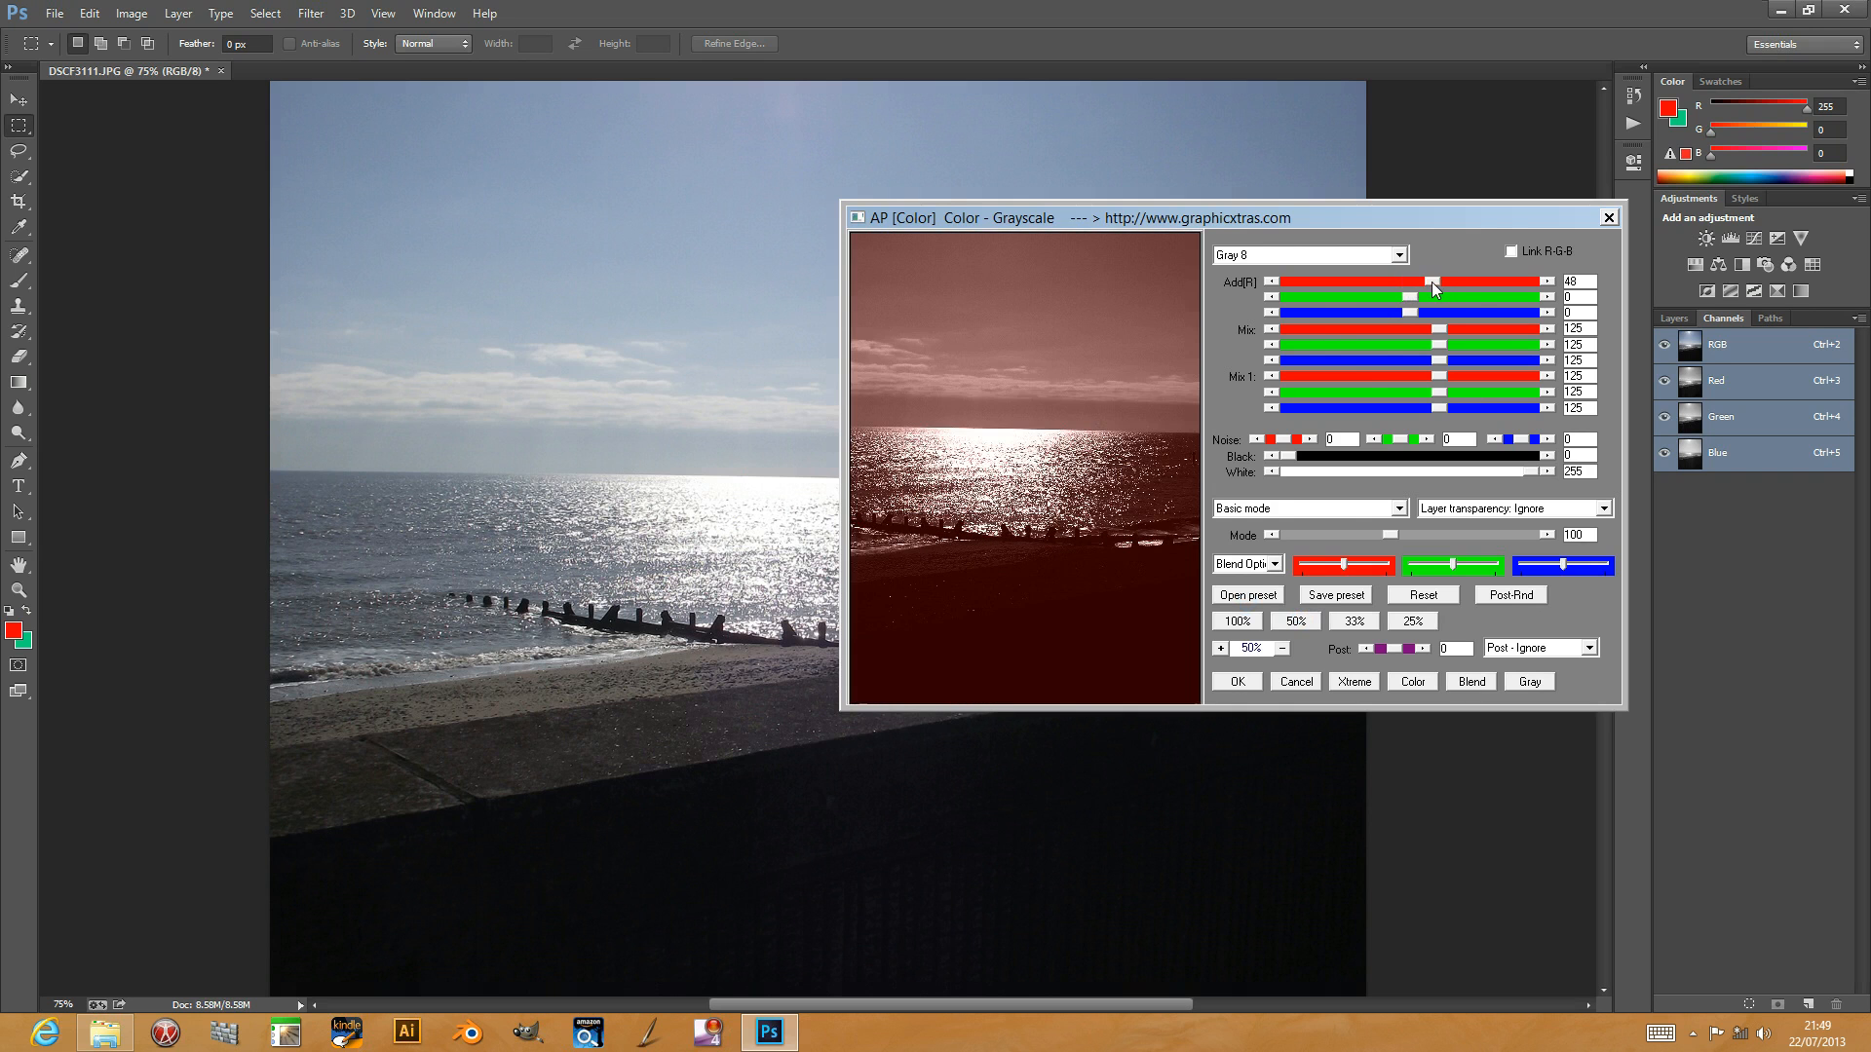
pyautogui.moveTo(1439, 281); pyautogui.dragTo(1420, 282)
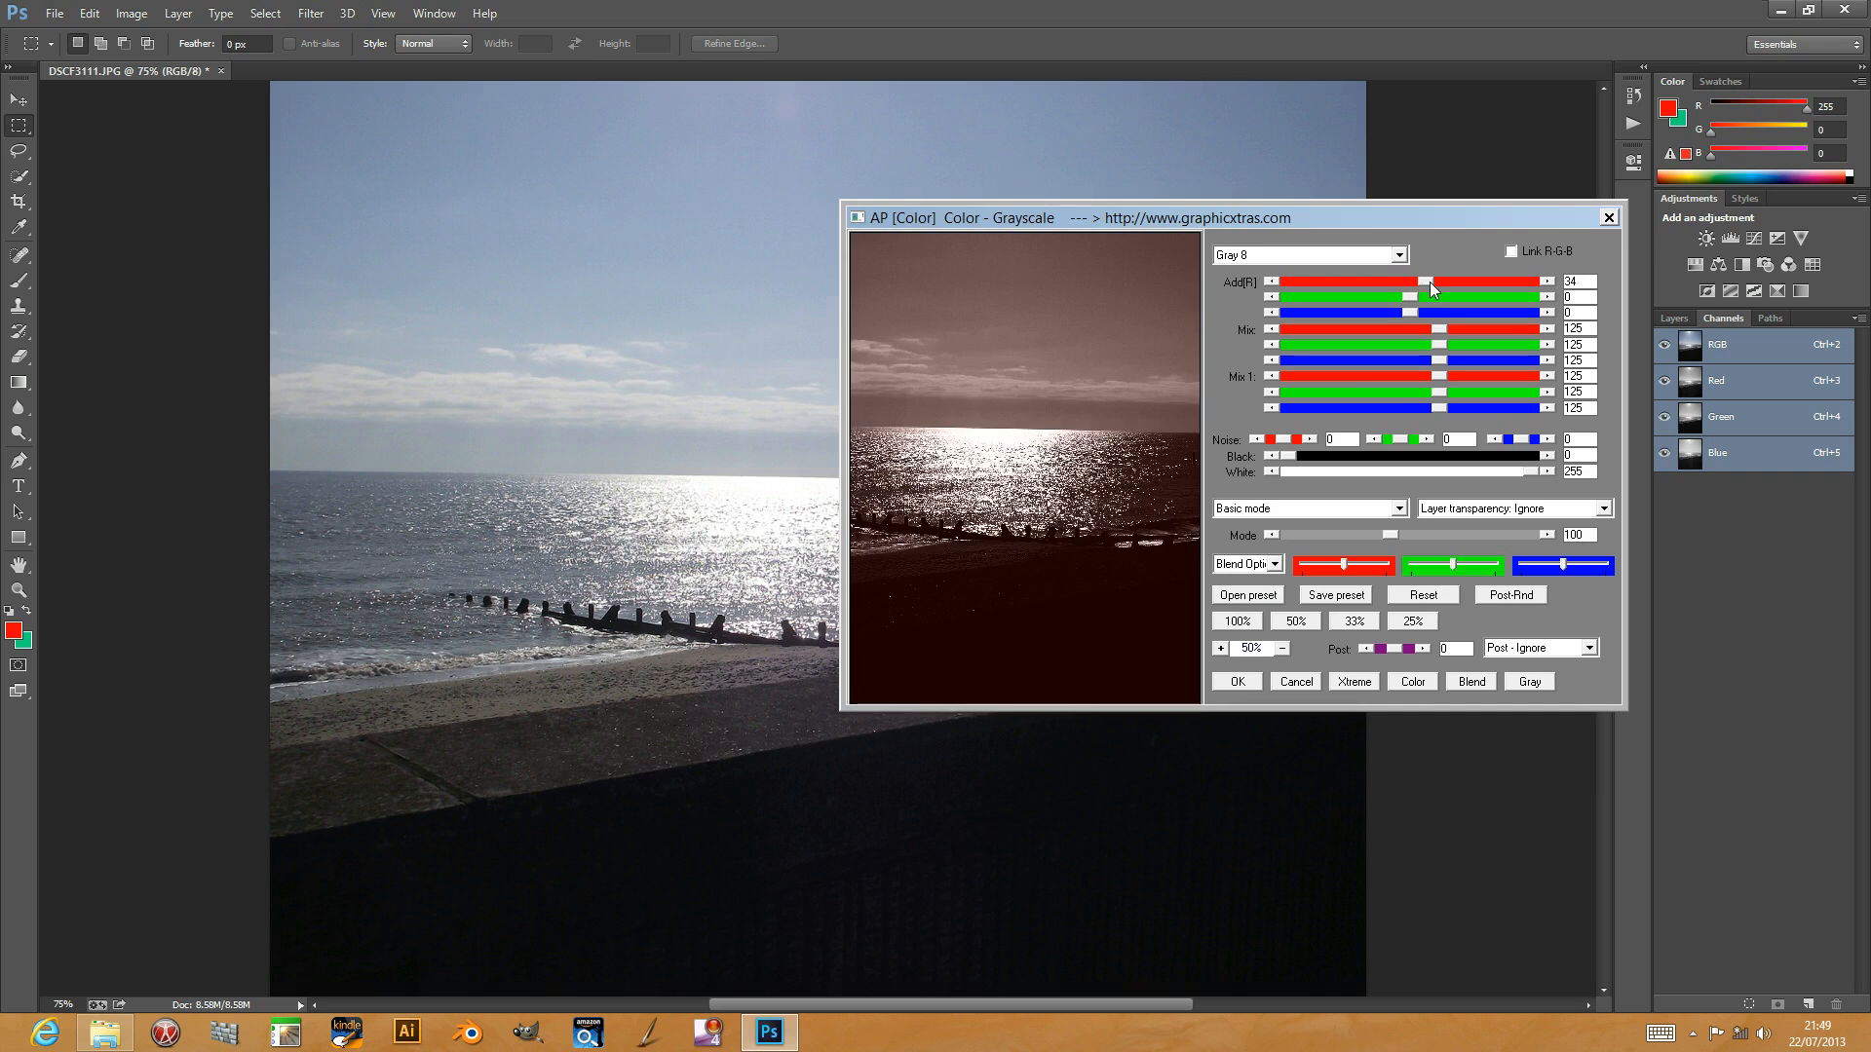
pyautogui.moveTo(1424, 282); pyautogui.dragTo(1497, 282)
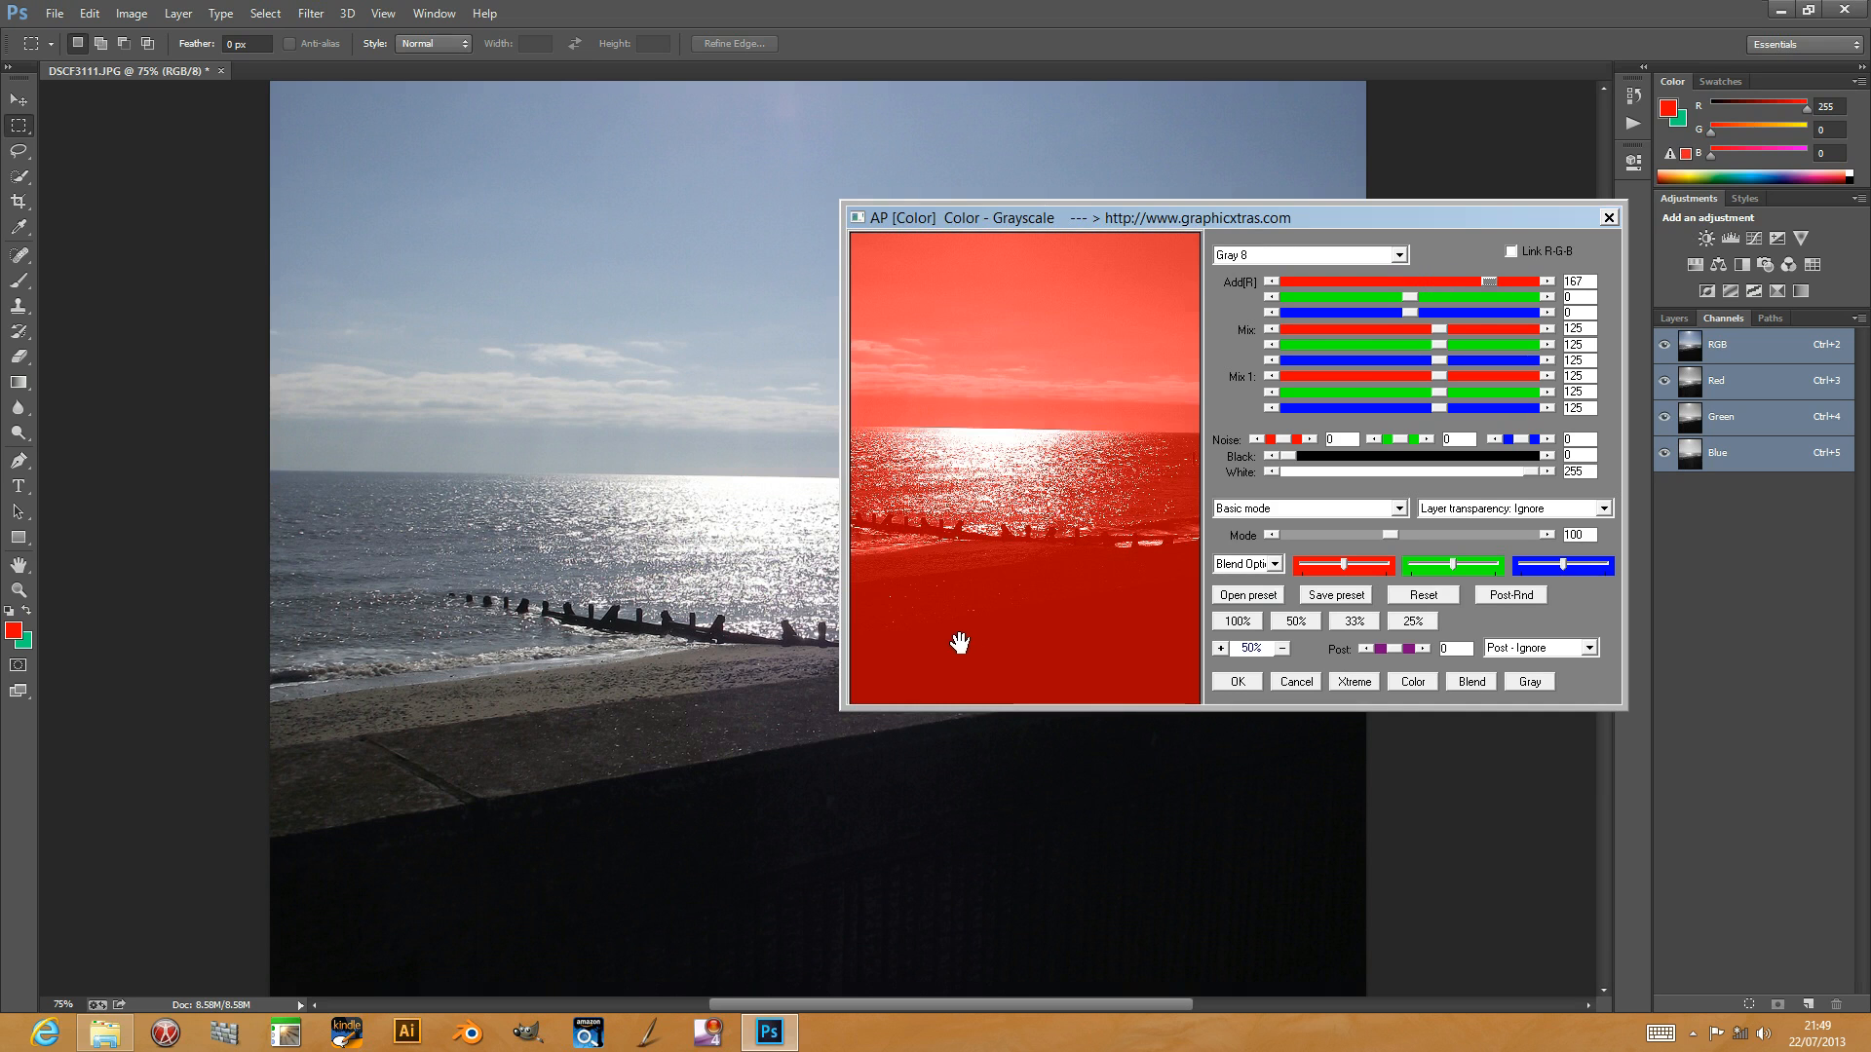
pyautogui.moveTo(1486, 281); pyautogui.dragTo(1427, 281)
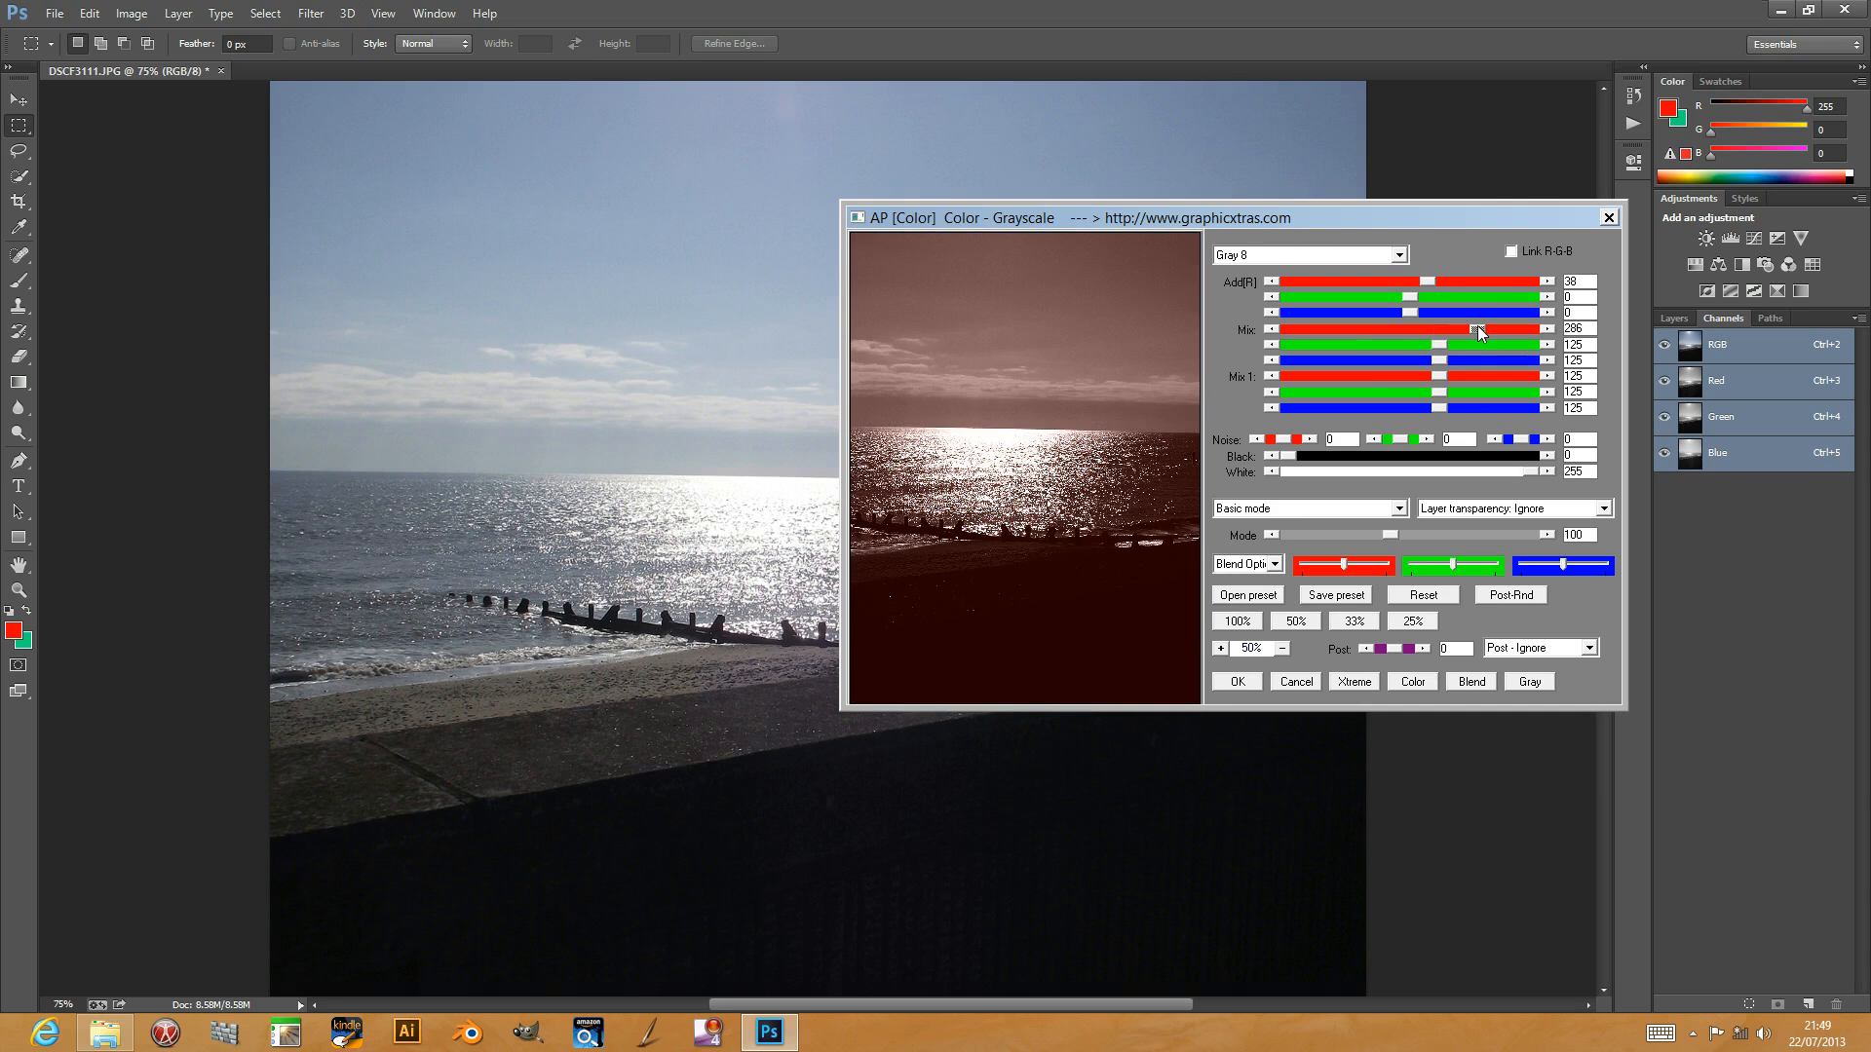
# Step: Rebalance the red, green and blue mix sliders for a paler preview
pyautogui.moveTo(1473, 328); pyautogui.dragTo(1485, 328)
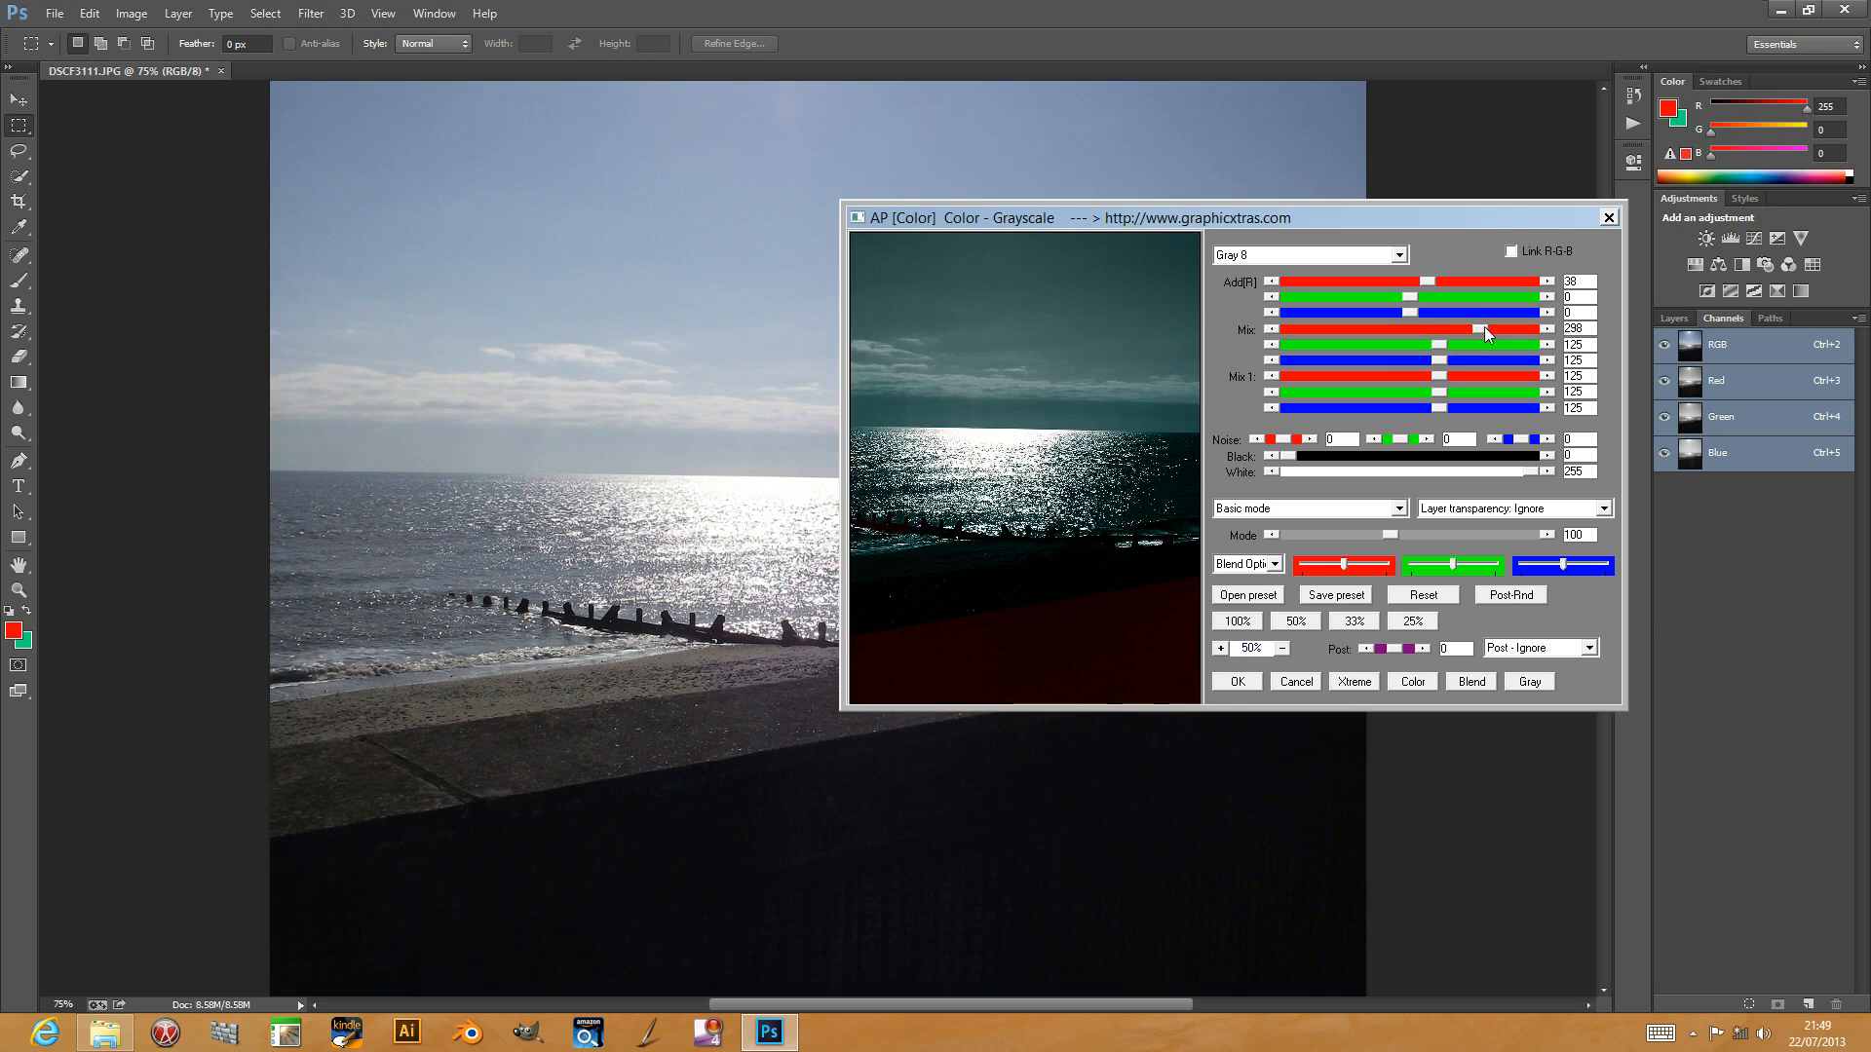
pyautogui.moveTo(1485, 329); pyautogui.dragTo(1438, 330)
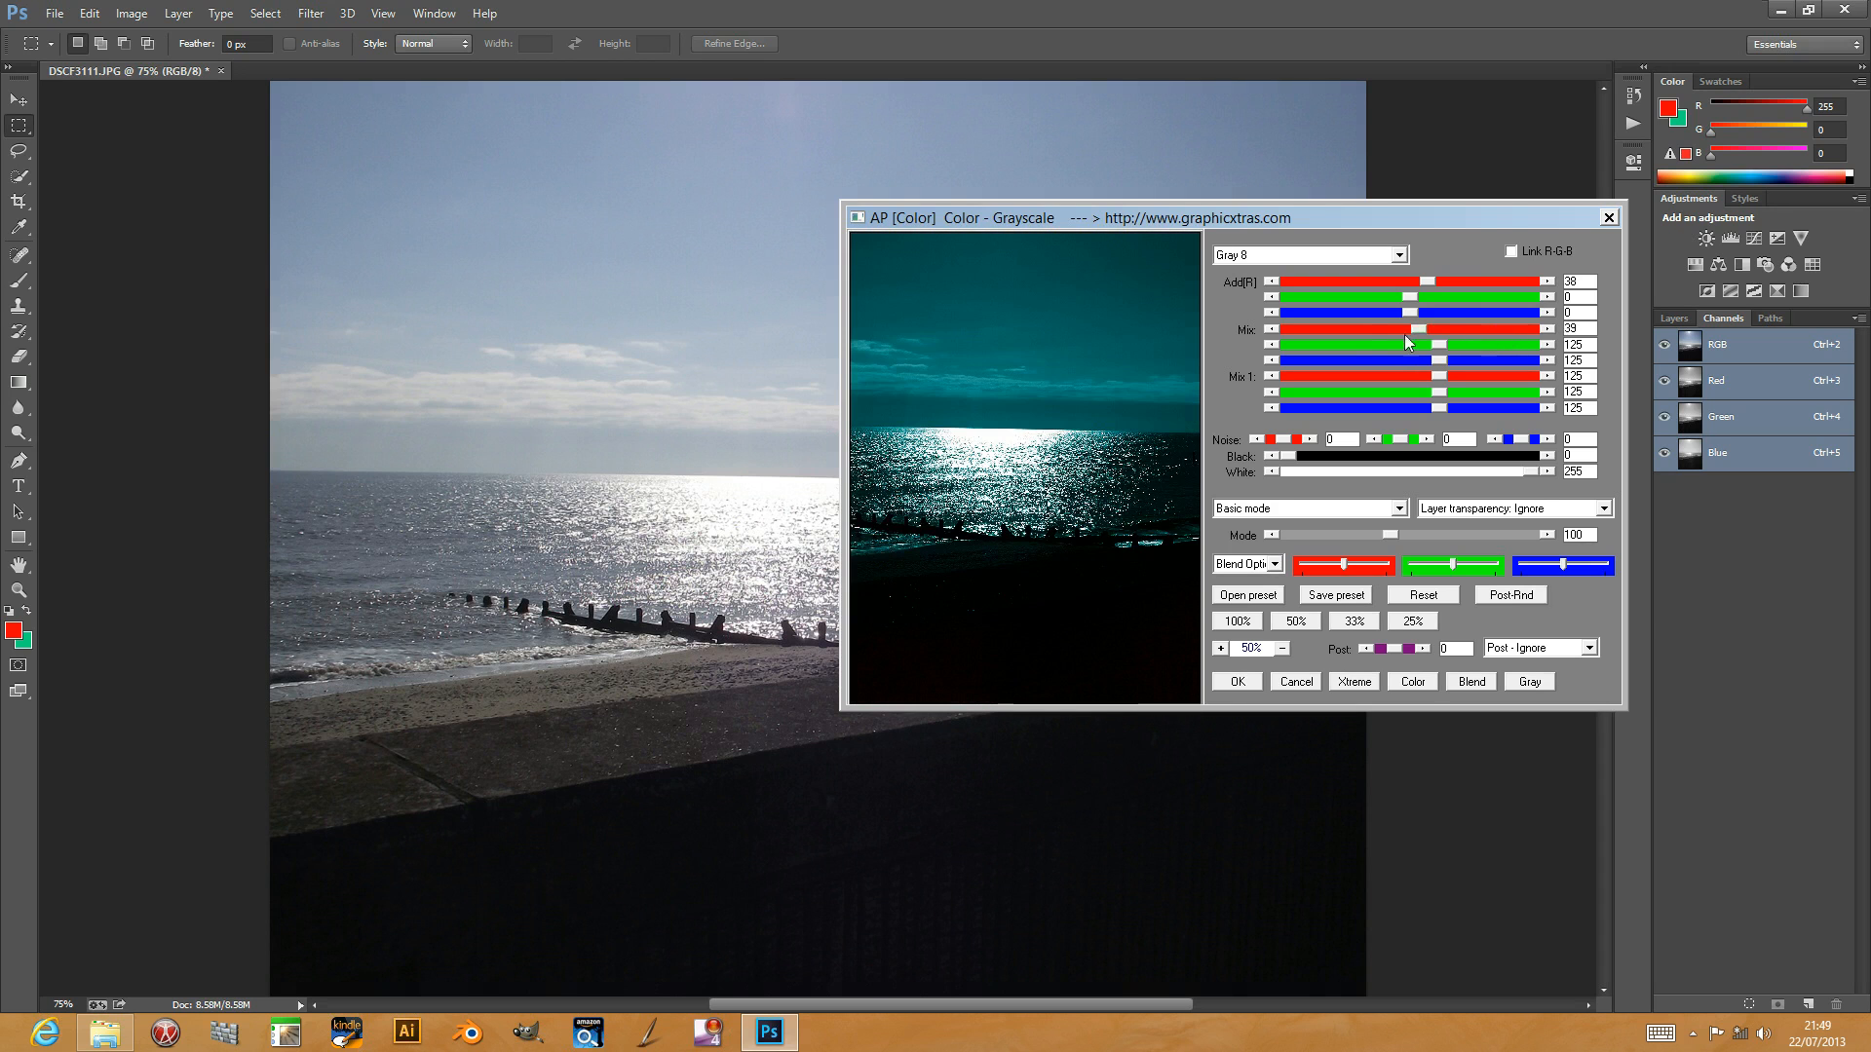
pyautogui.moveTo(1444, 329); pyautogui.dragTo(1405, 329)
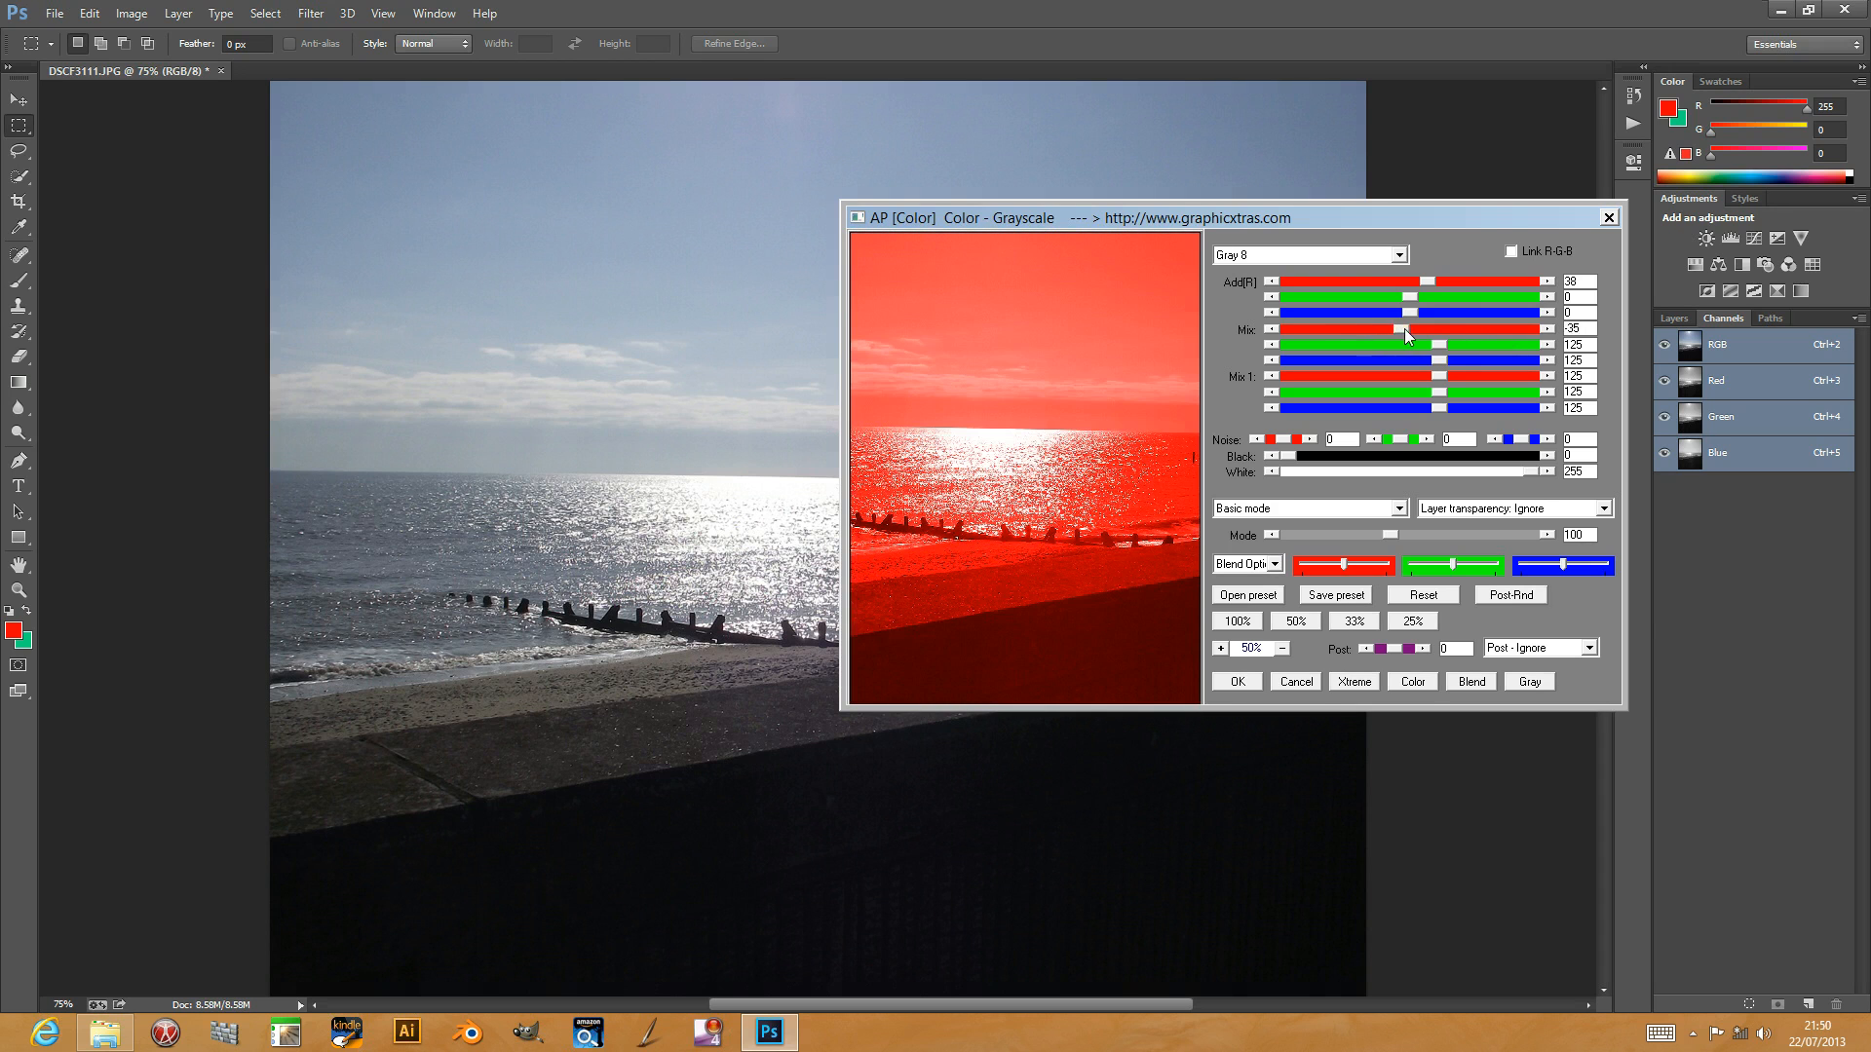
pyautogui.moveTo(1405, 331); pyautogui.dragTo(1441, 359)
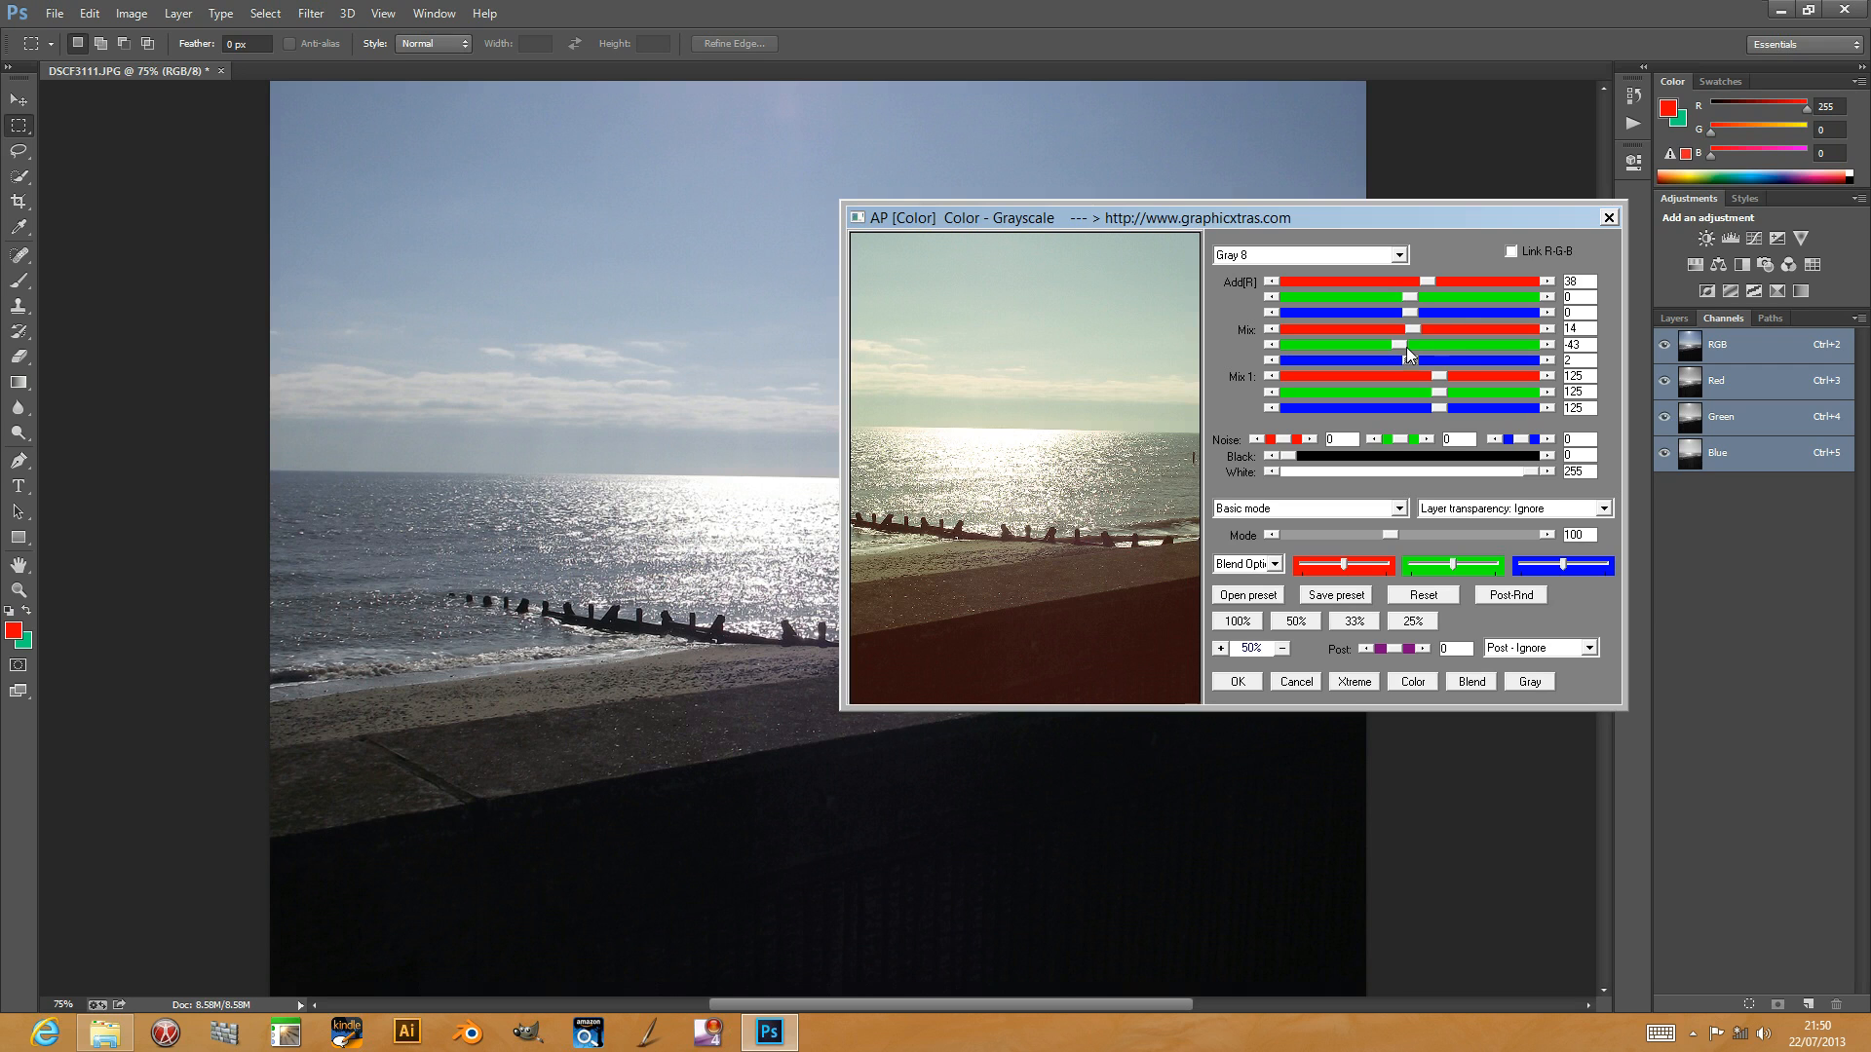
# Step: Set Add green to -19, Add blue to 60, and noise to about 25
pyautogui.moveTo(1408, 297); pyautogui.dragTo(1450, 297)
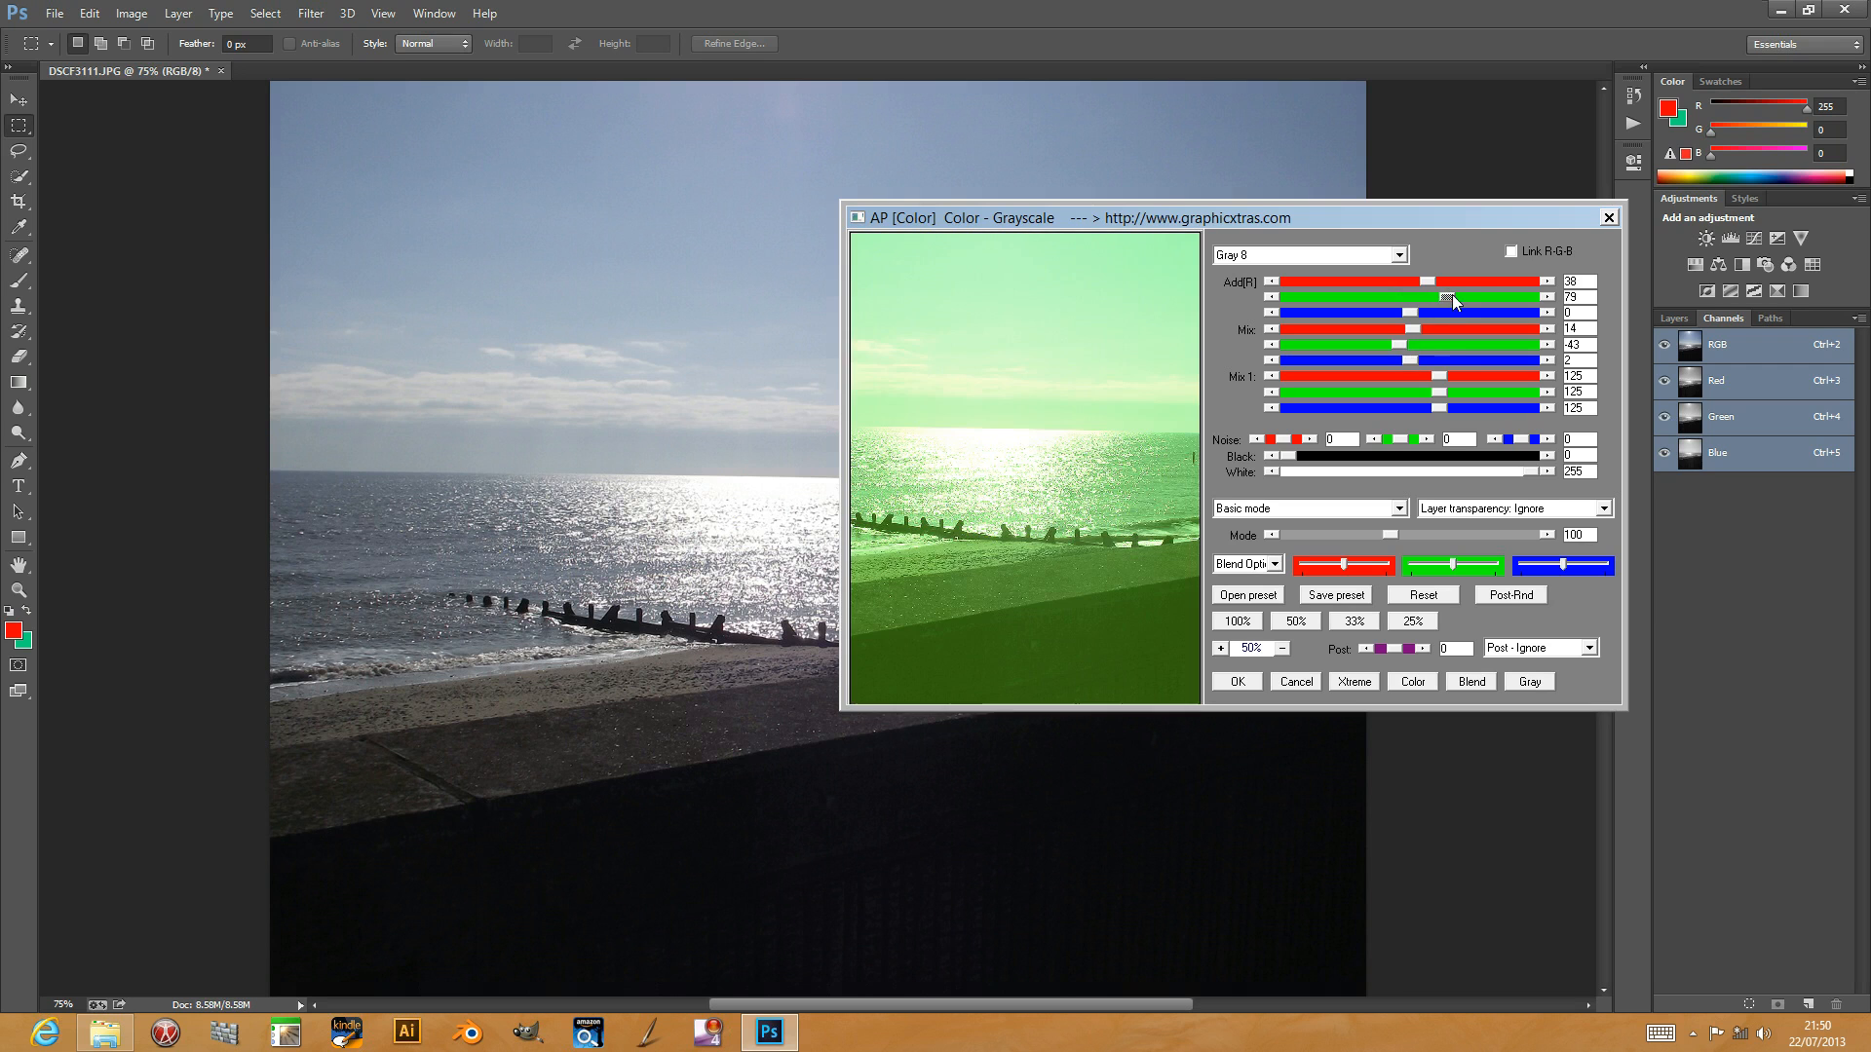
pyautogui.moveTo(1457, 297); pyautogui.dragTo(1431, 297)
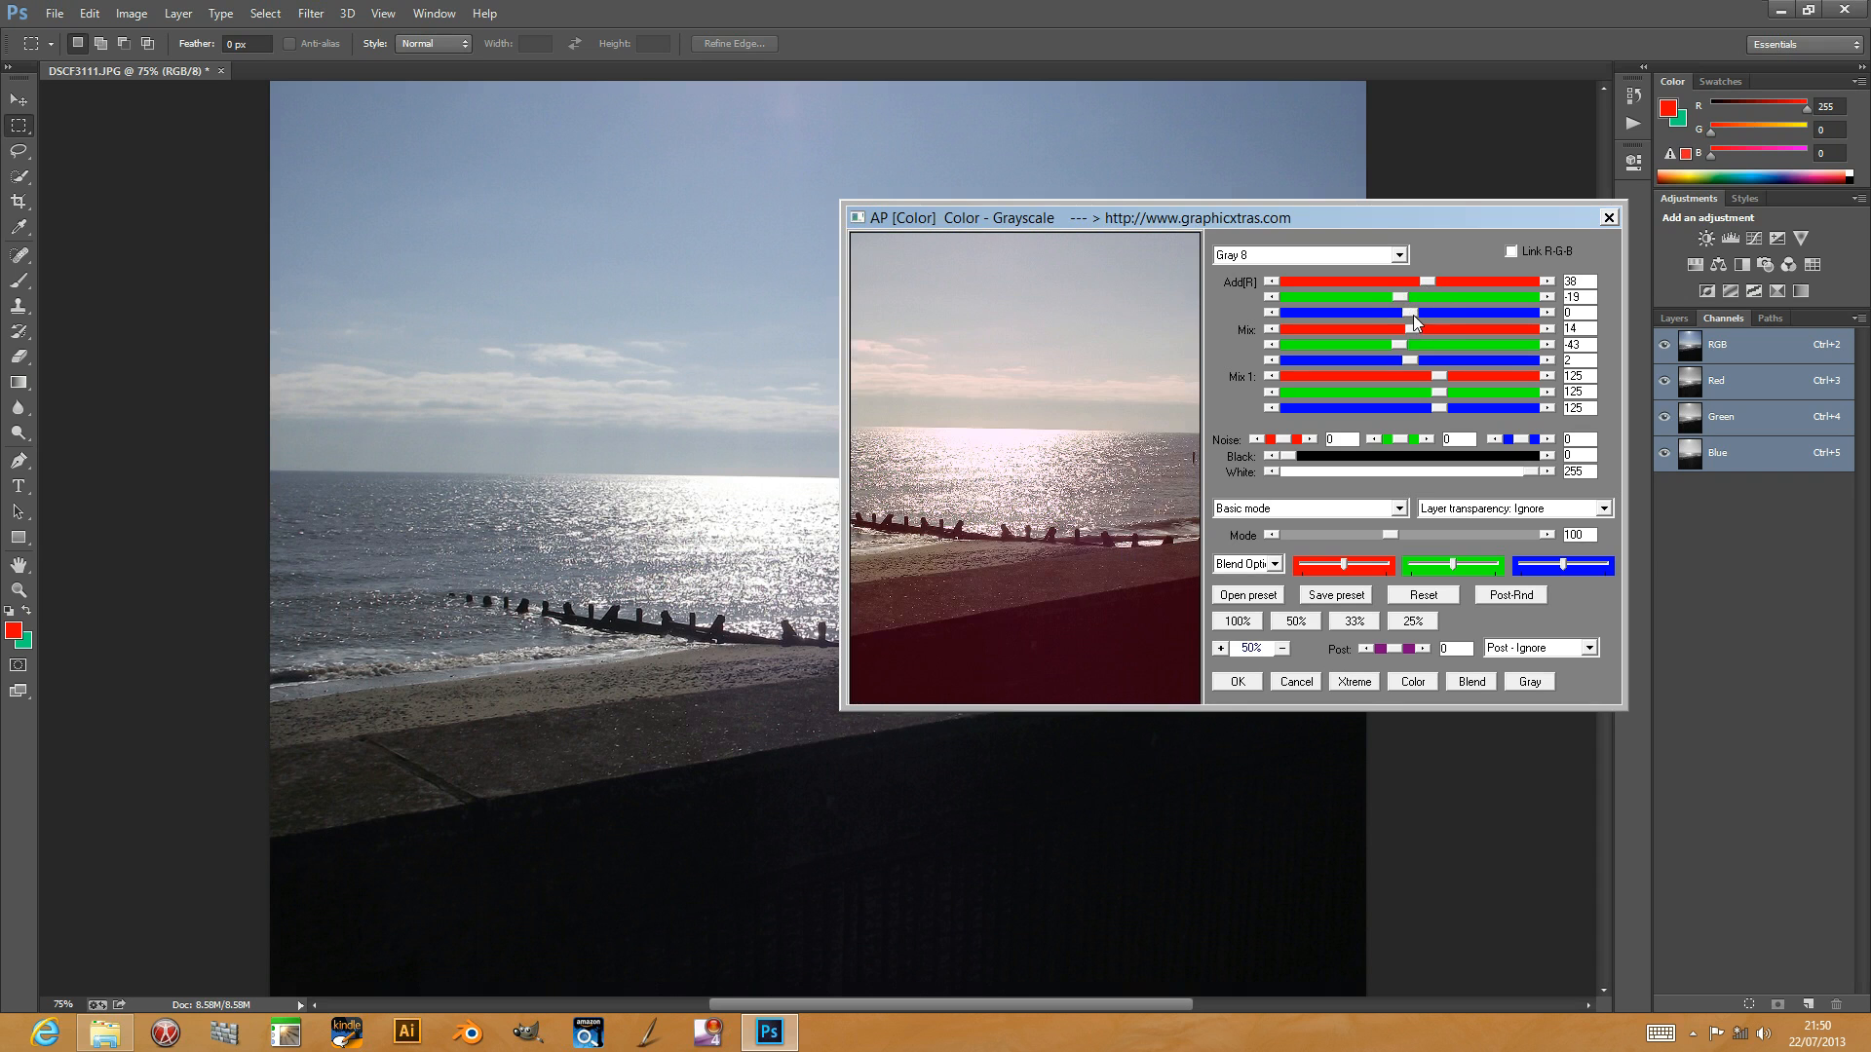
pyautogui.moveTo(1399, 311); pyautogui.dragTo(1444, 311)
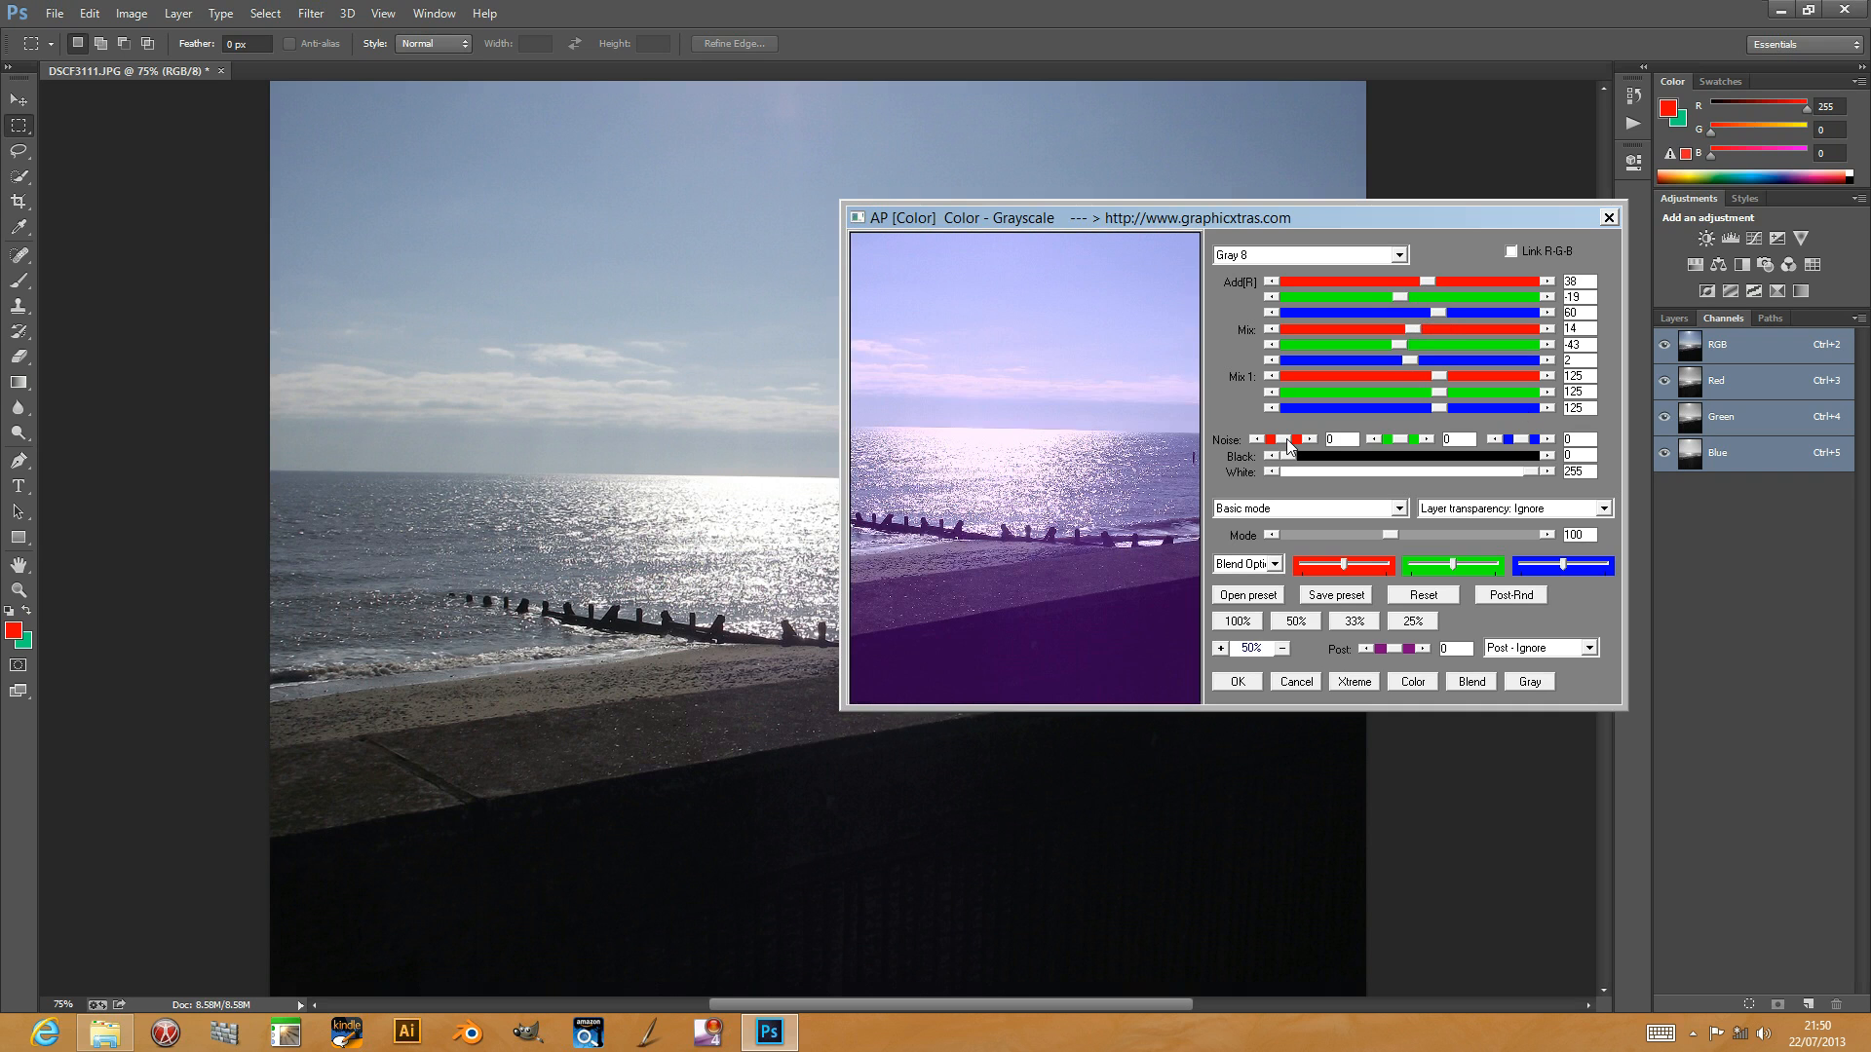
pyautogui.moveTo(1256, 439); pyautogui.dragTo(1291, 439)
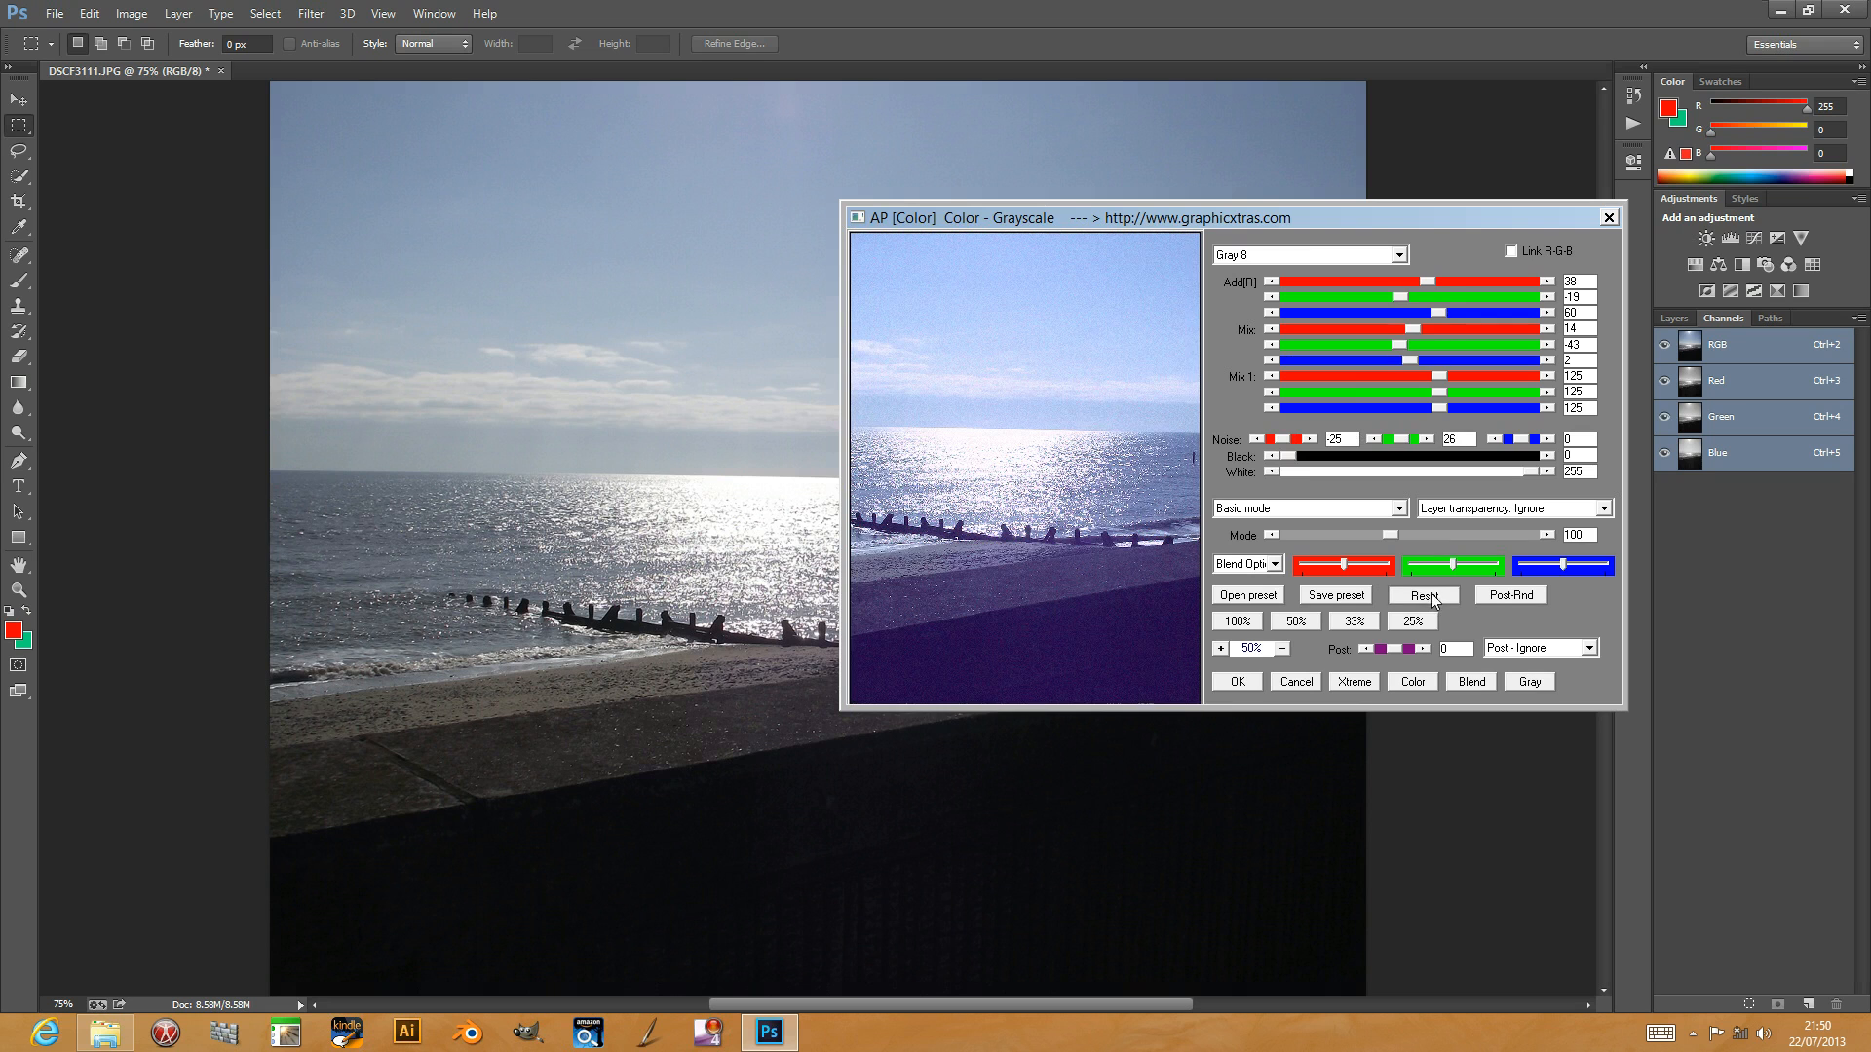
# Step: Reset the filter to defaults and bring the black level down to 0
pyautogui.click(1421, 595)
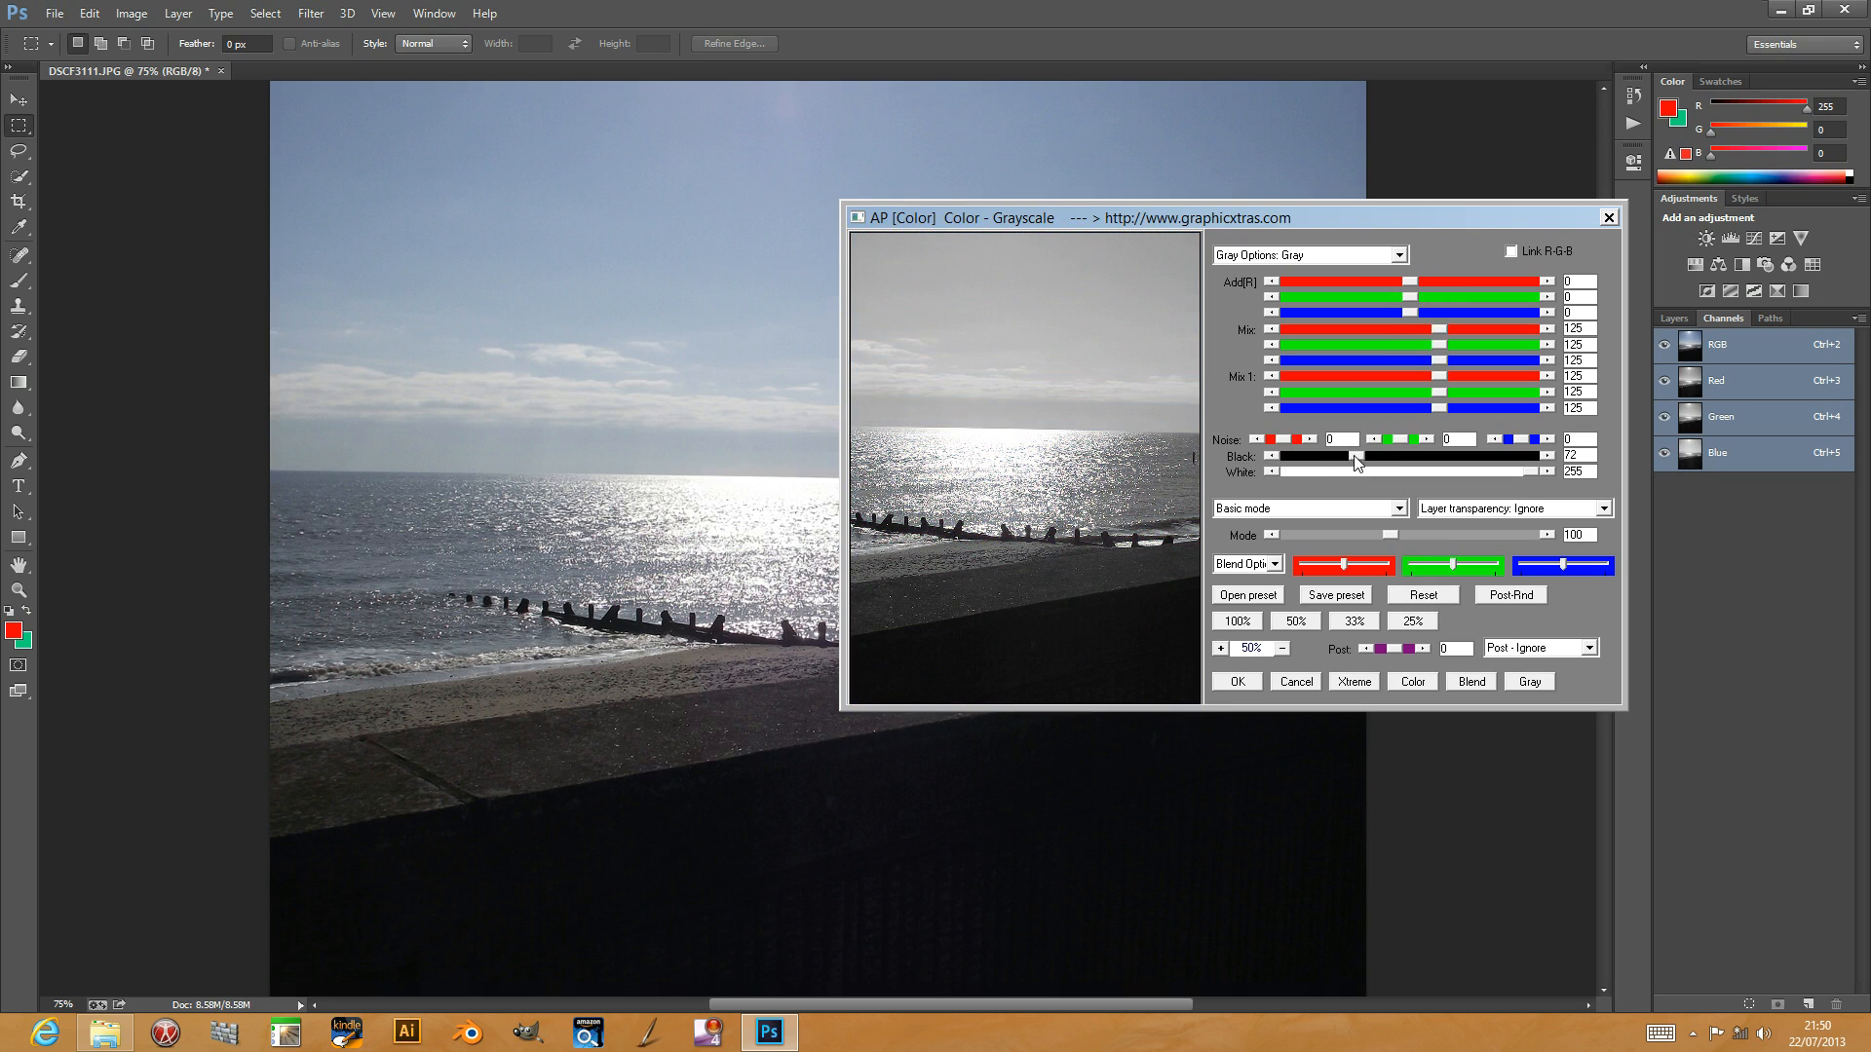
pyautogui.moveTo(1355, 456); pyautogui.dragTo(1387, 456)
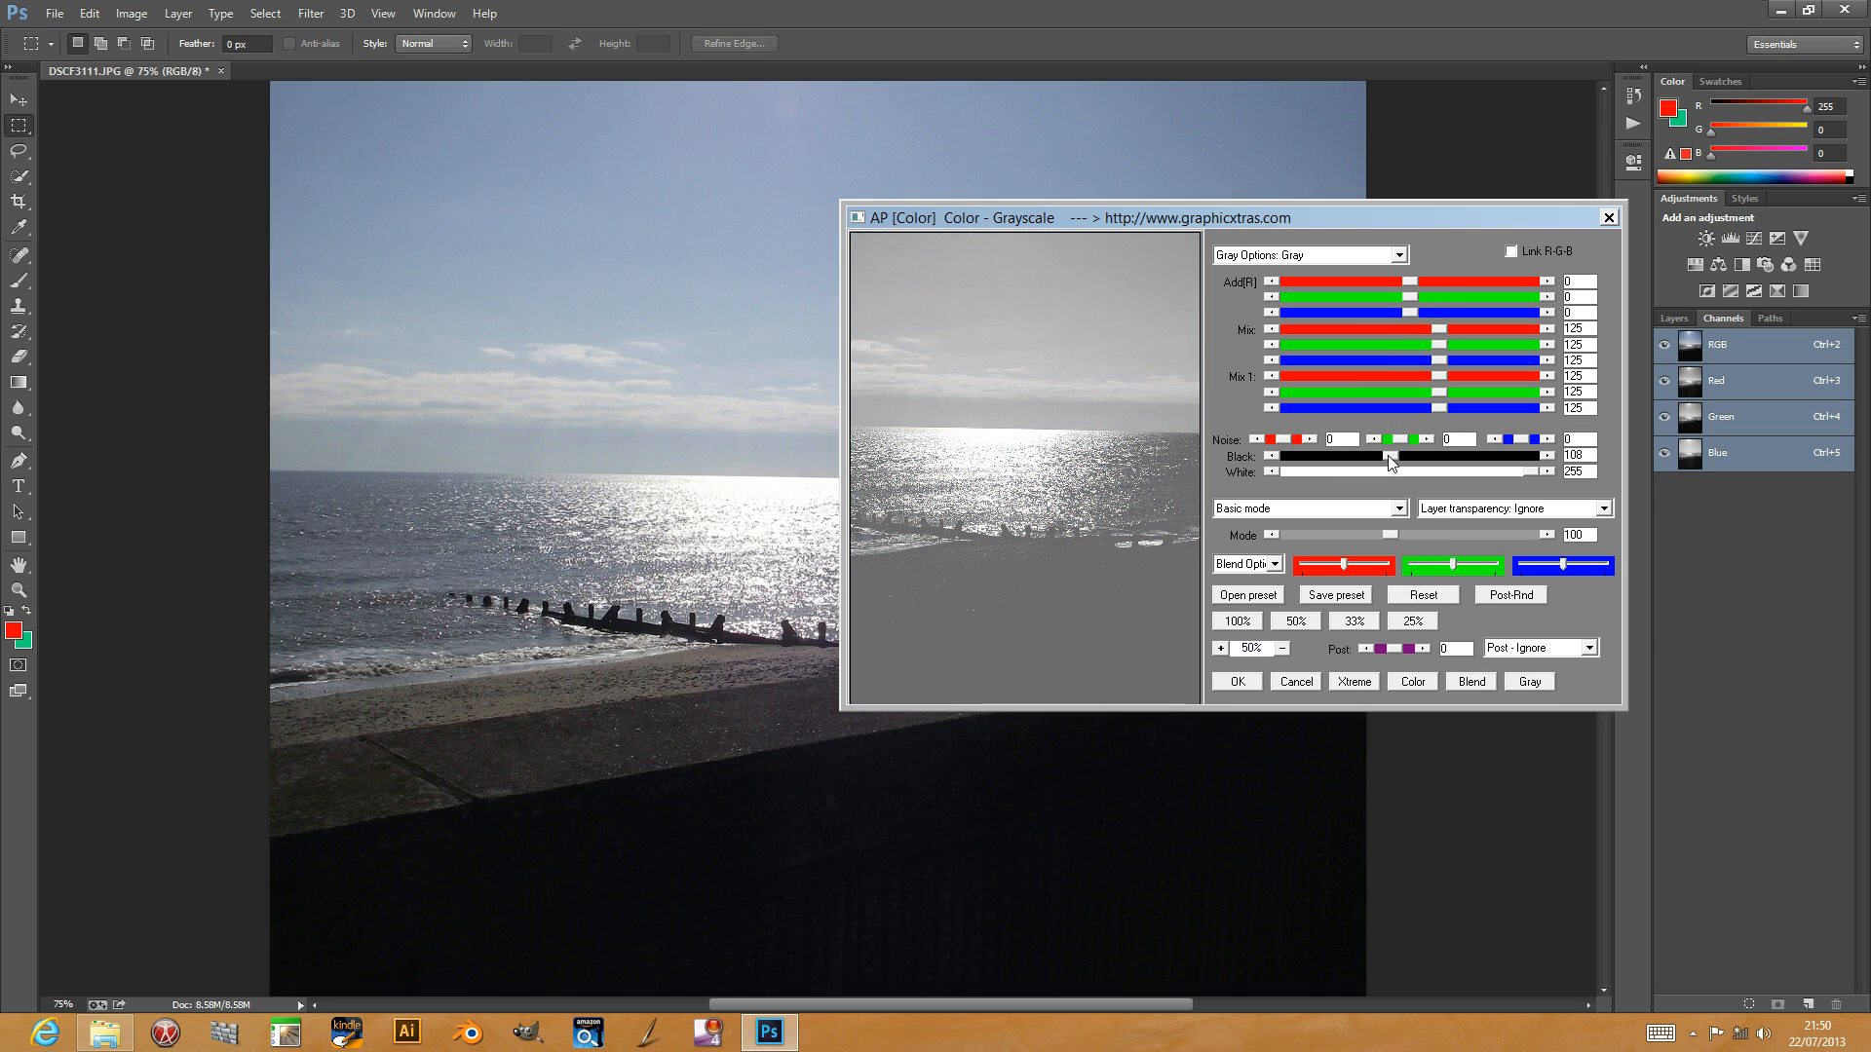
pyautogui.moveTo(1387, 457); pyautogui.dragTo(1415, 457)
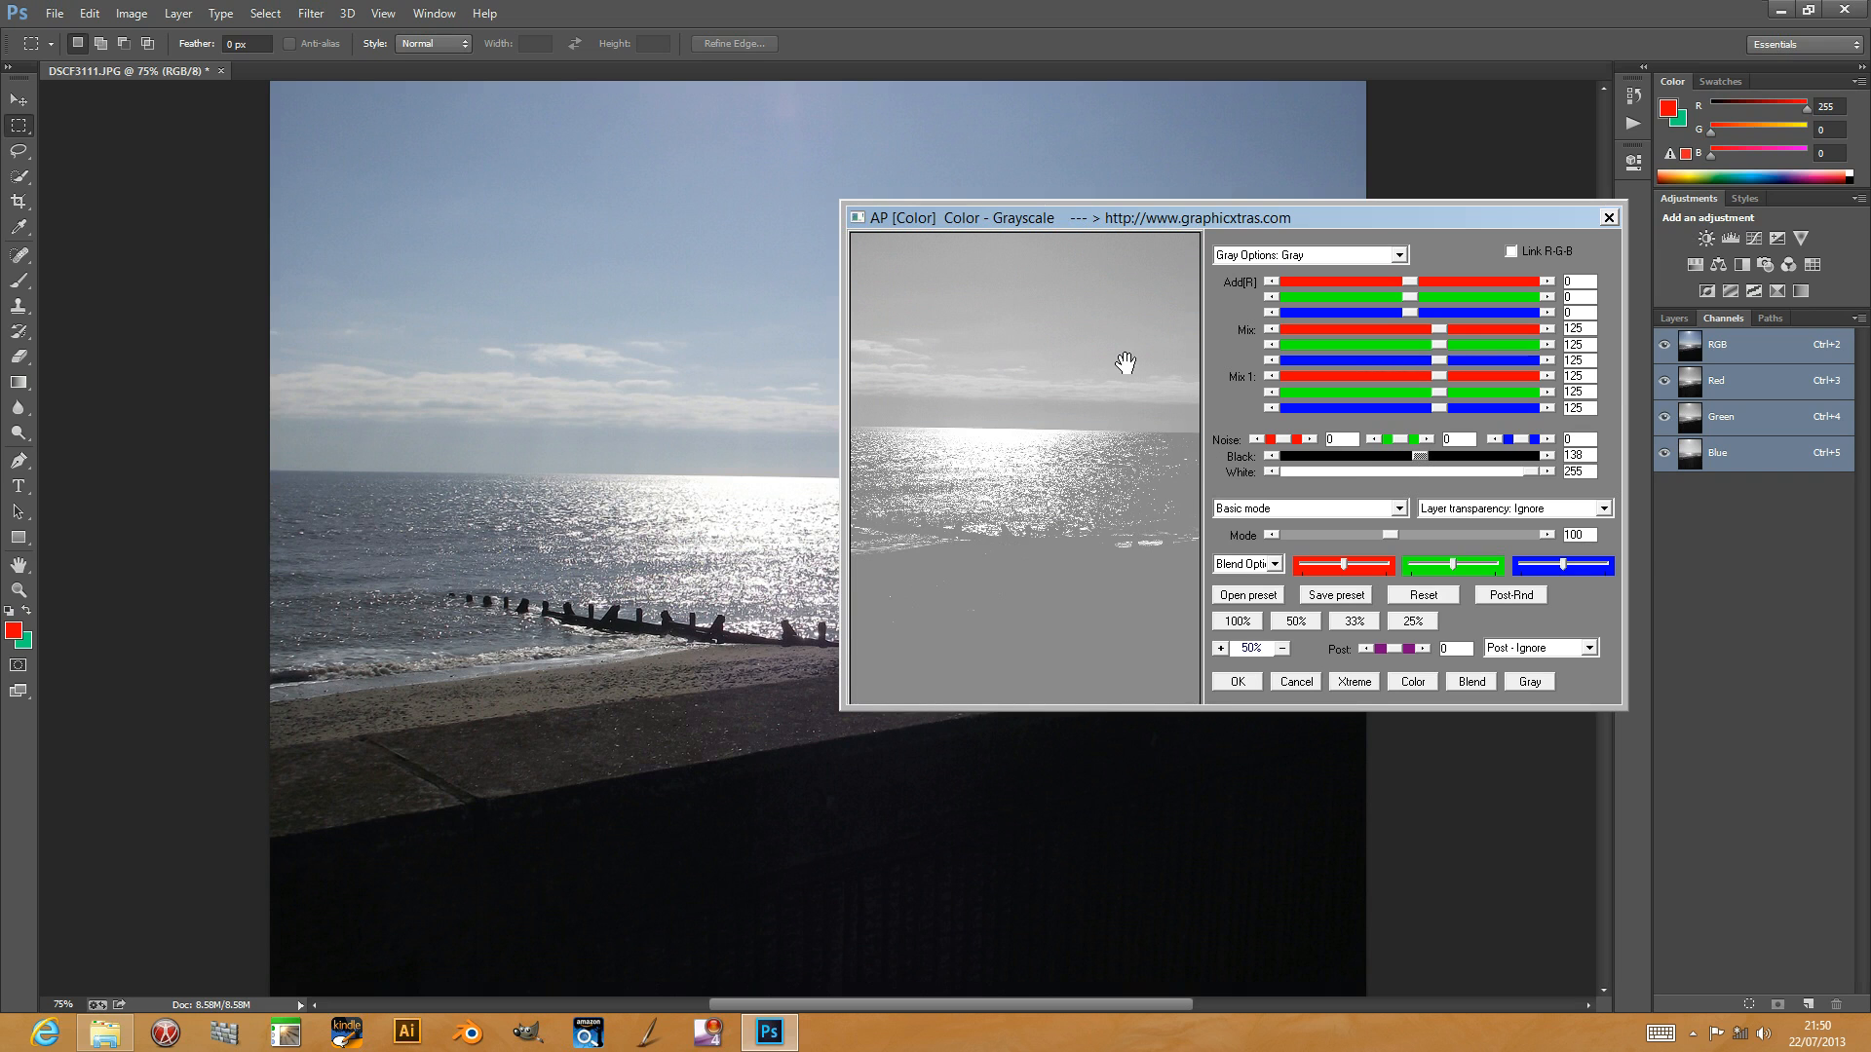
pyautogui.moveTo(1418, 456); pyautogui.dragTo(1485, 456)
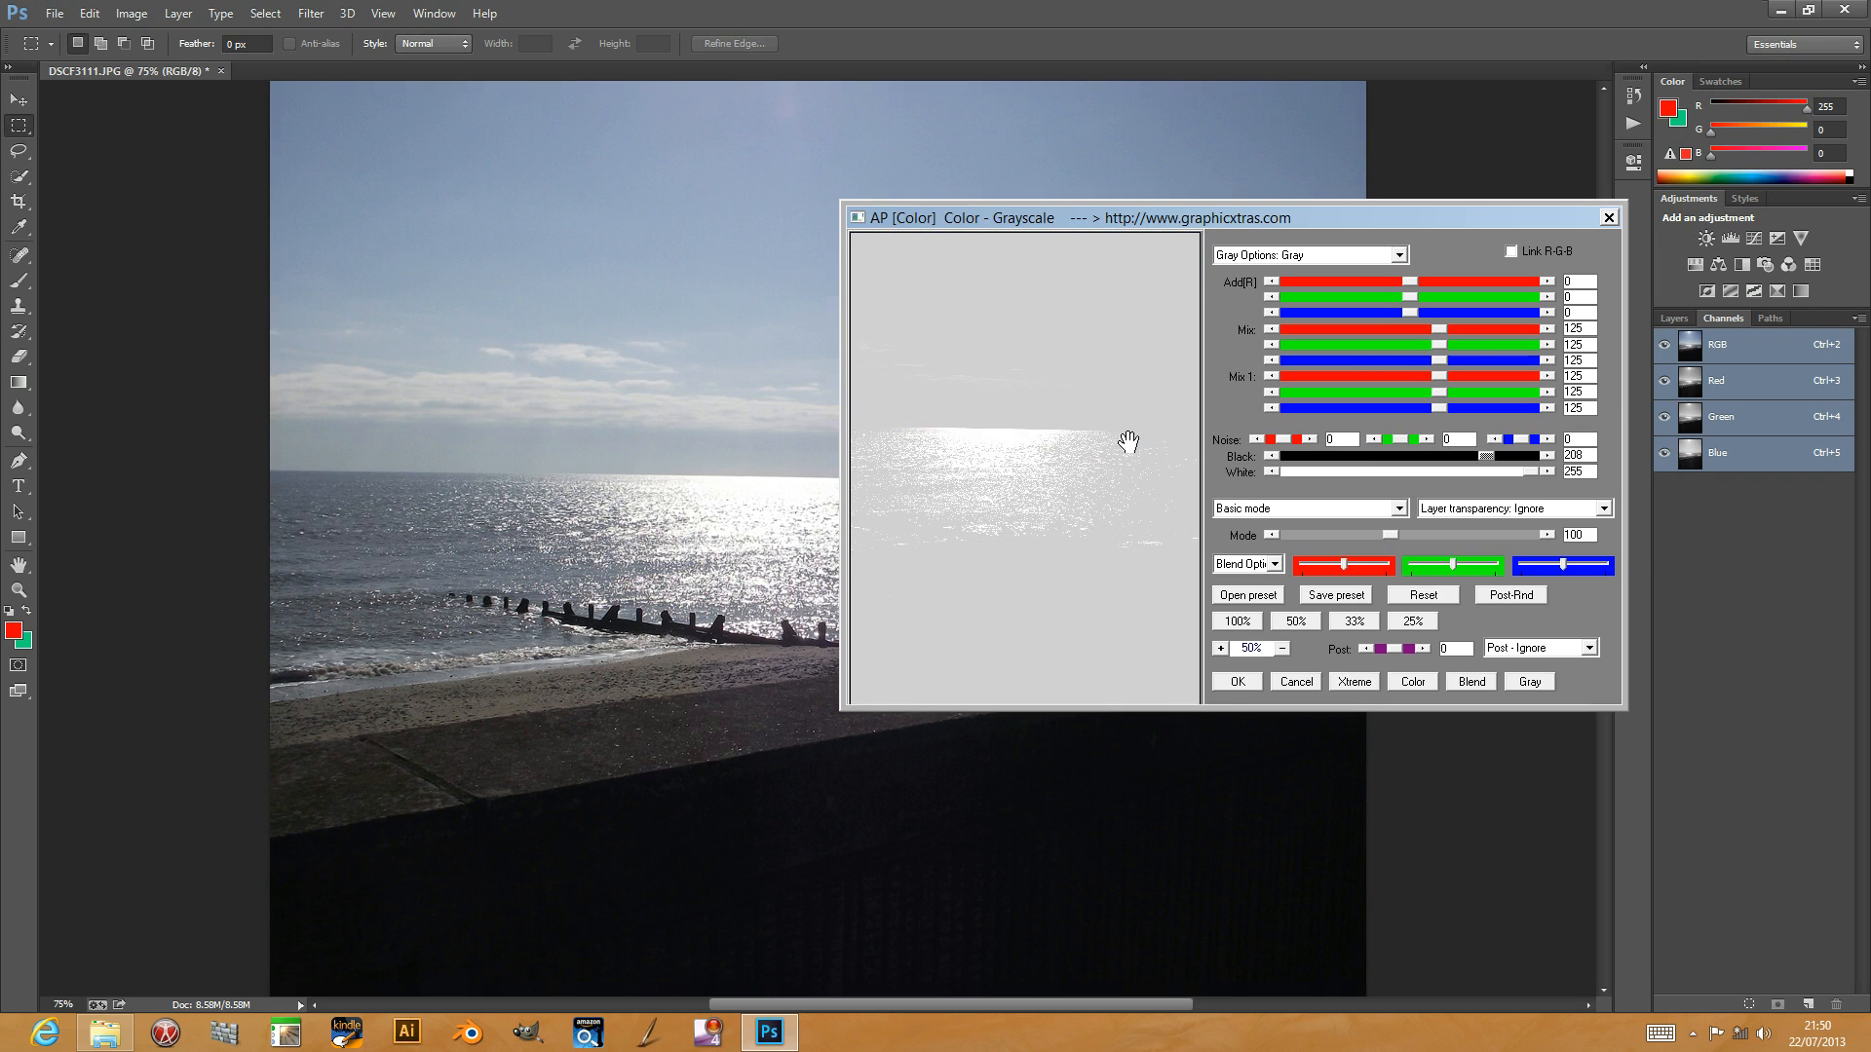
pyautogui.moveTo(1100, 627)
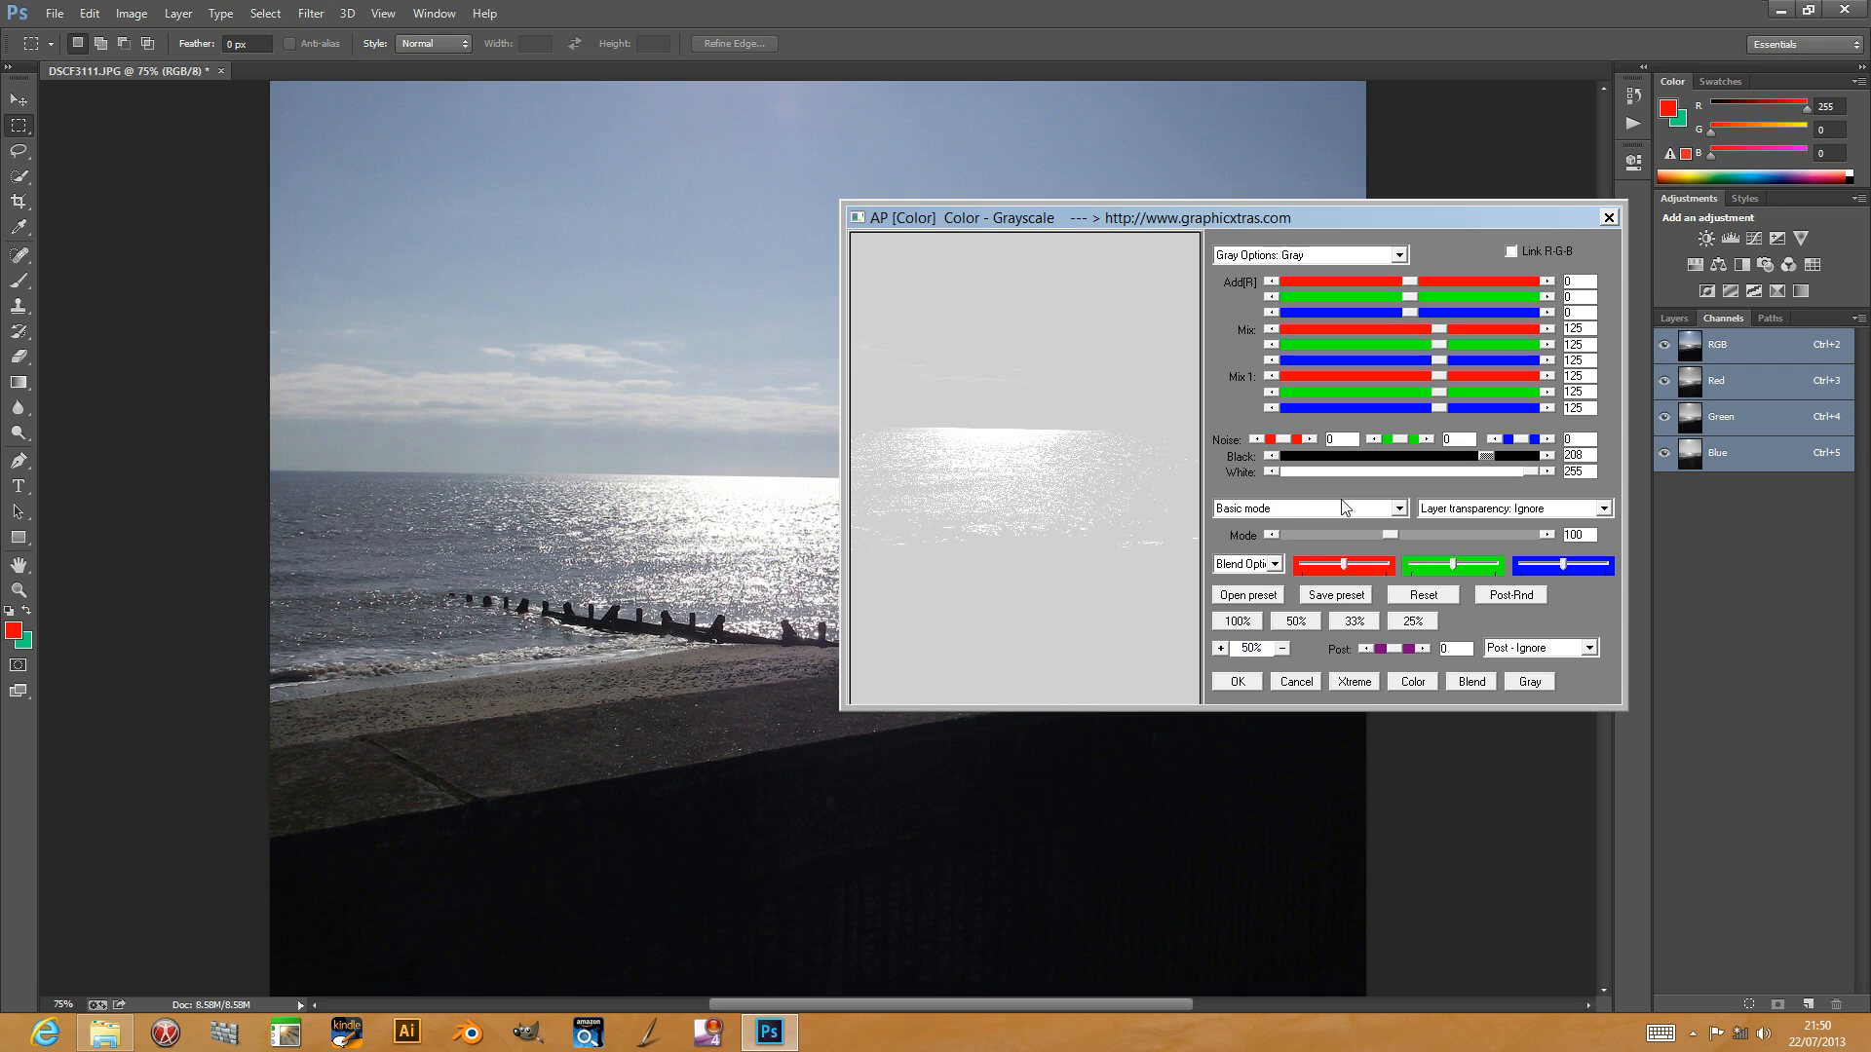
pyautogui.moveTo(1485, 456); pyautogui.dragTo(1391, 456)
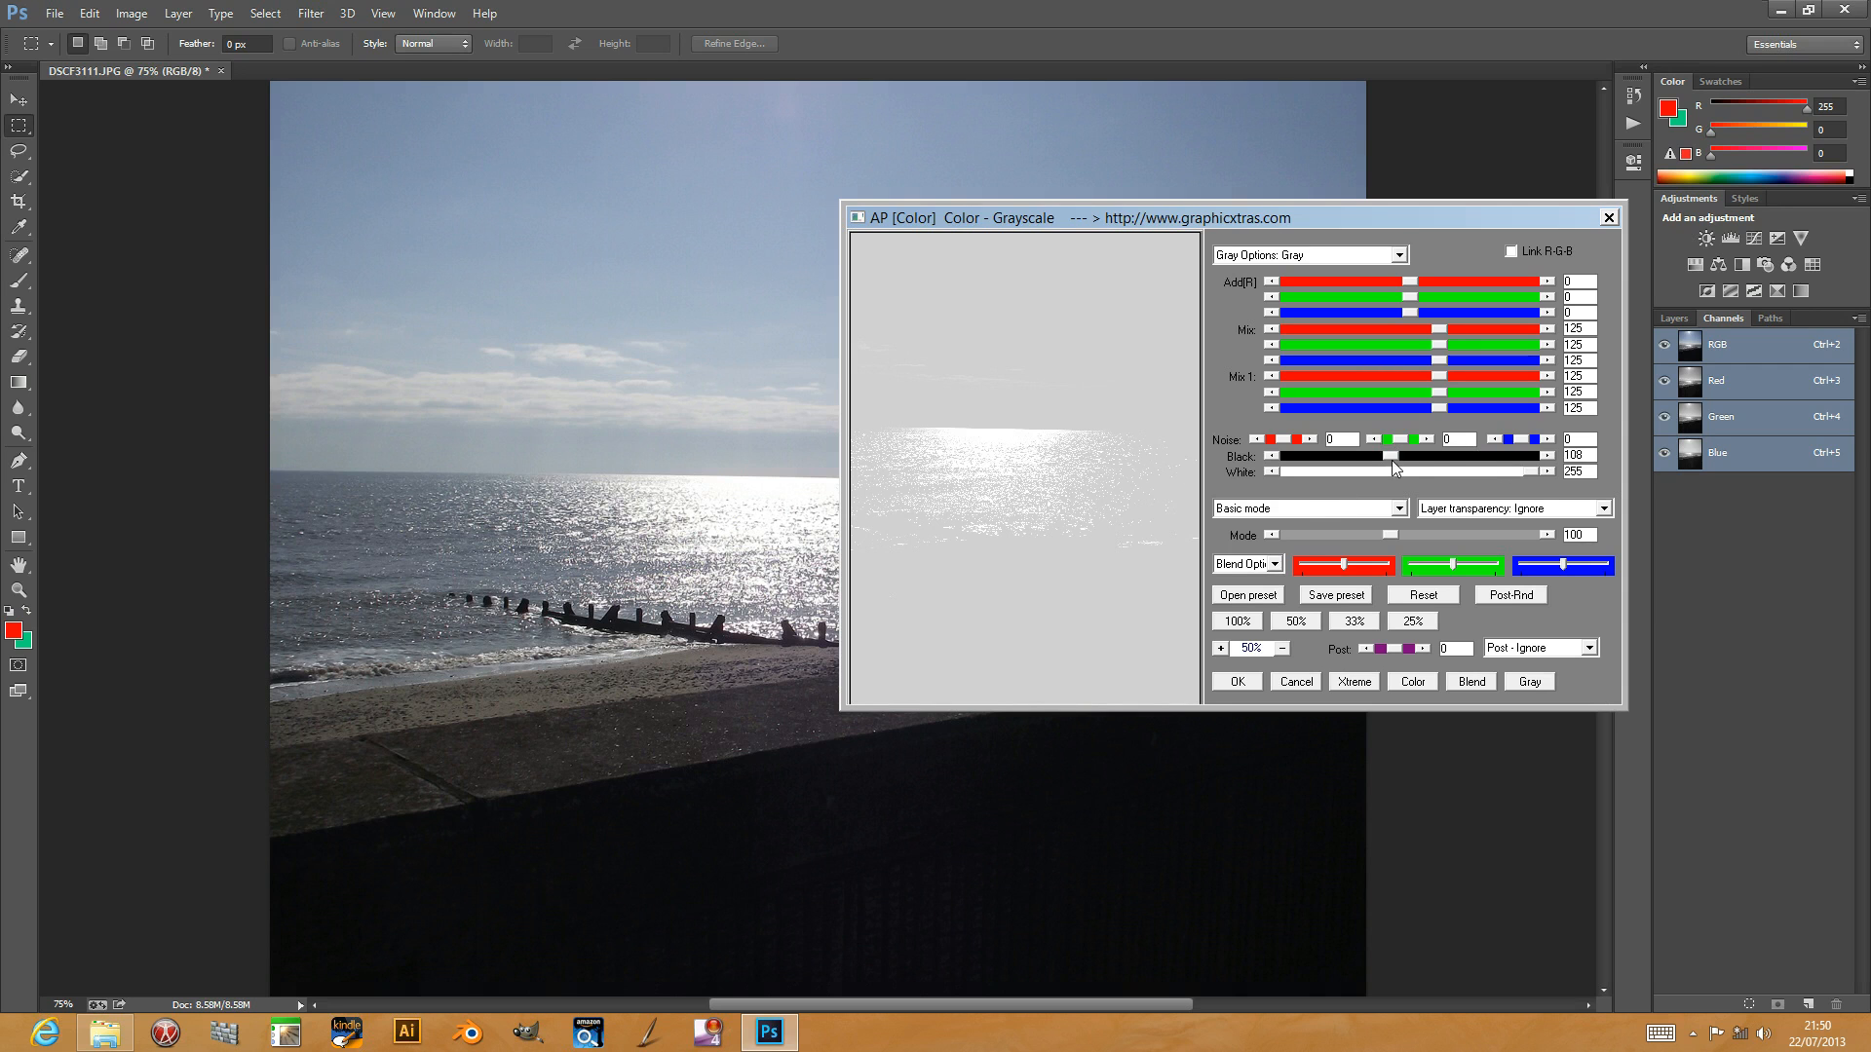
pyautogui.moveTo(1390, 456); pyautogui.dragTo(1282, 456)
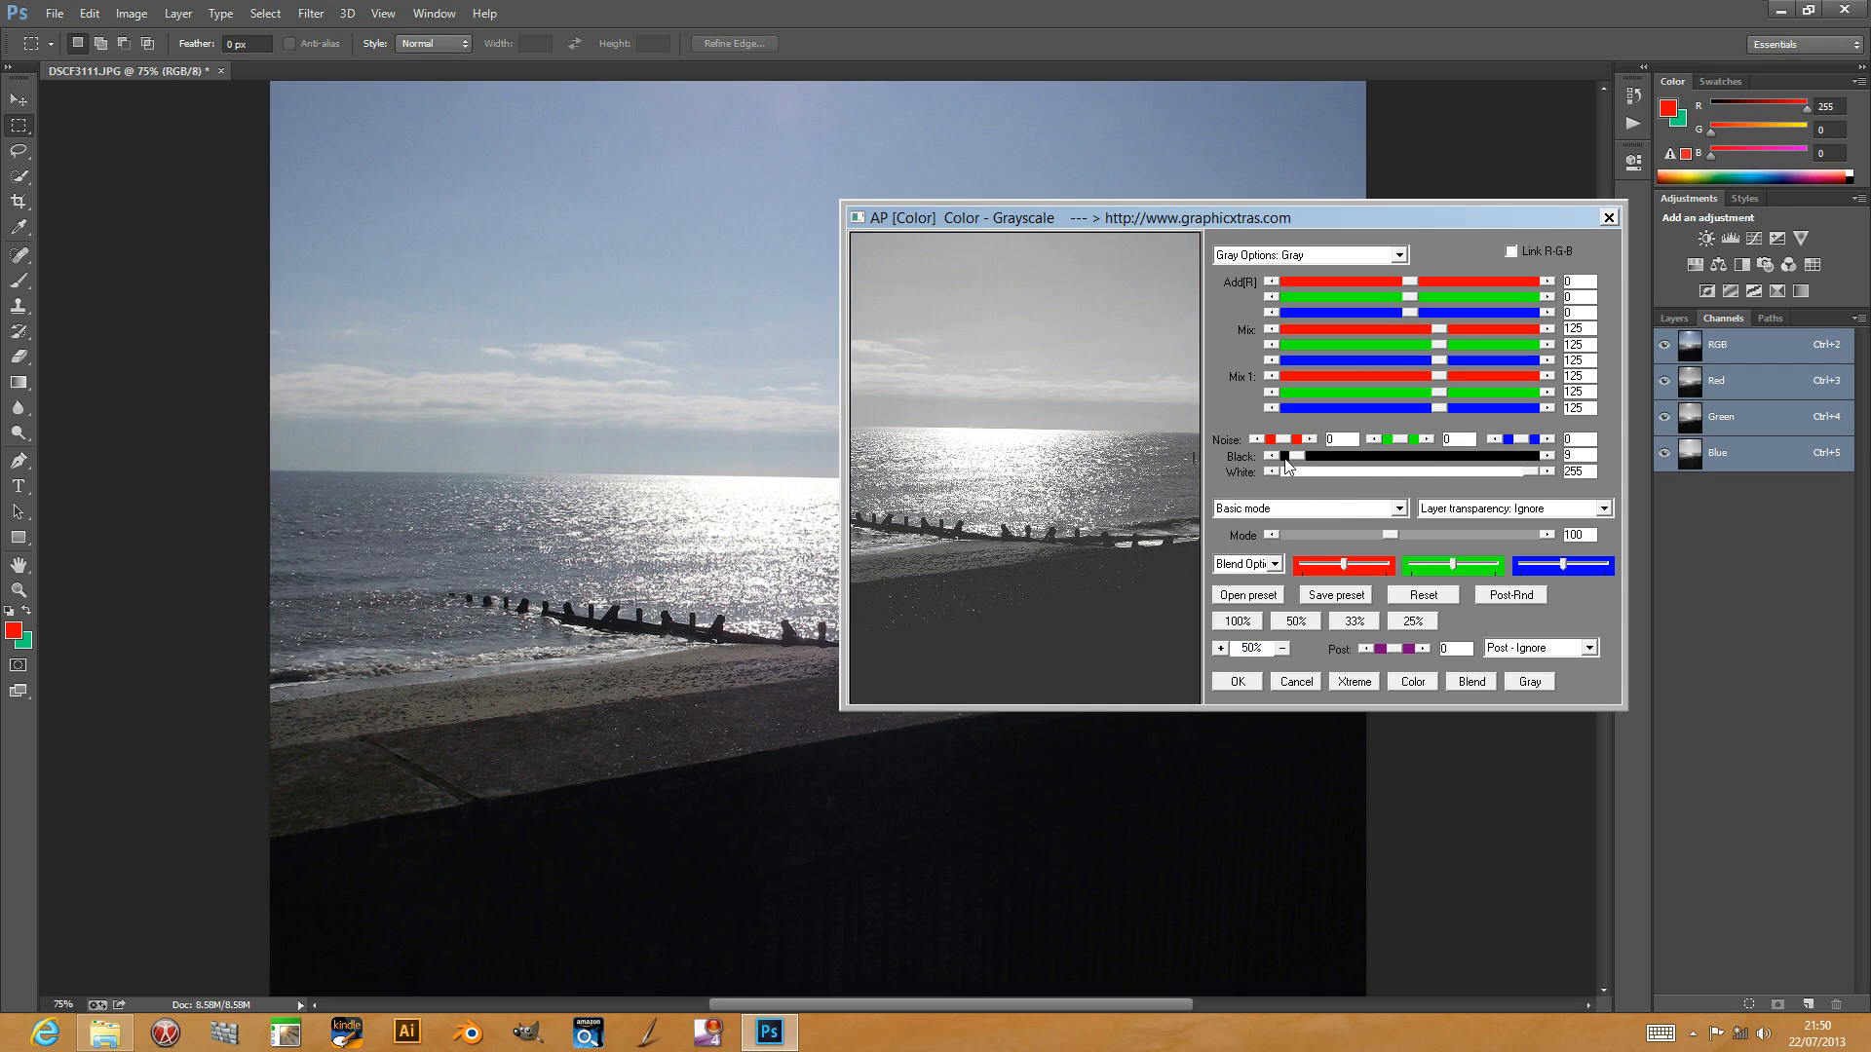
# Step: Lower the white level to 97 after dipping to 51
pyautogui.moveTo(1540, 472); pyautogui.dragTo(1420, 471)
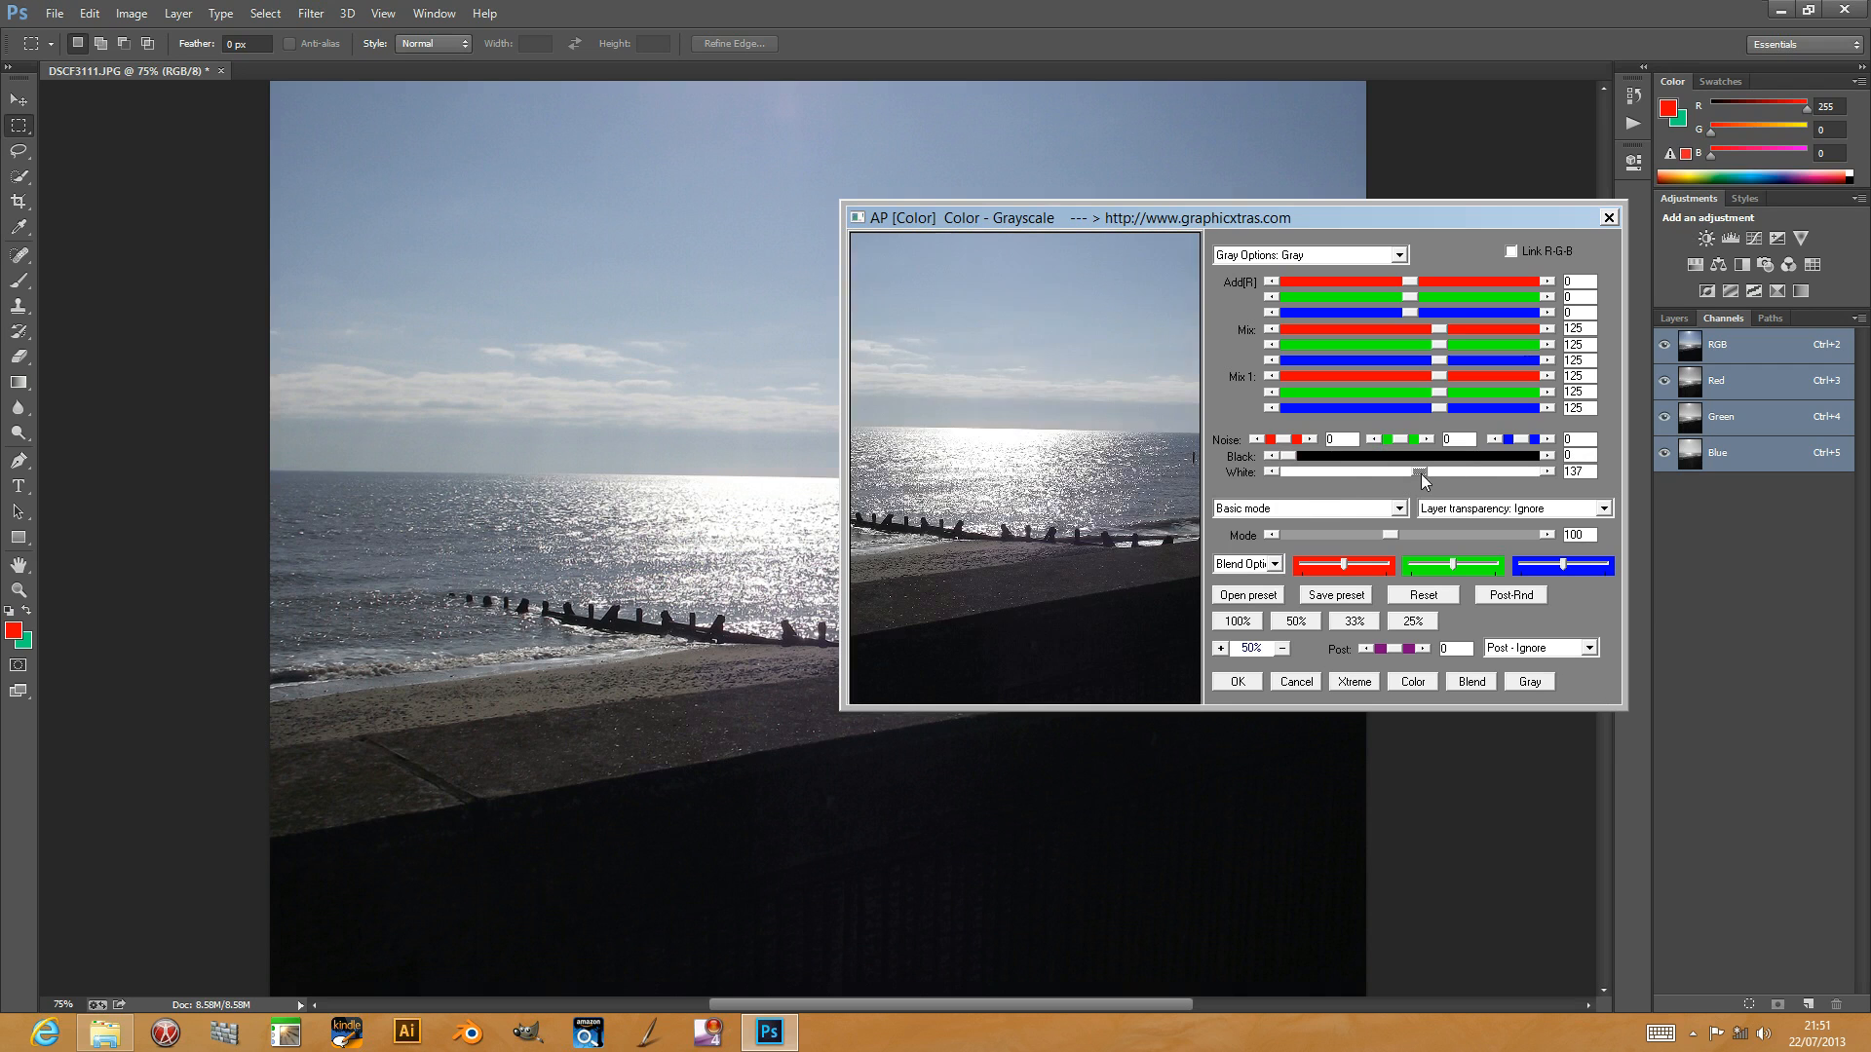
pyautogui.moveTo(1420, 472); pyautogui.dragTo(1336, 473)
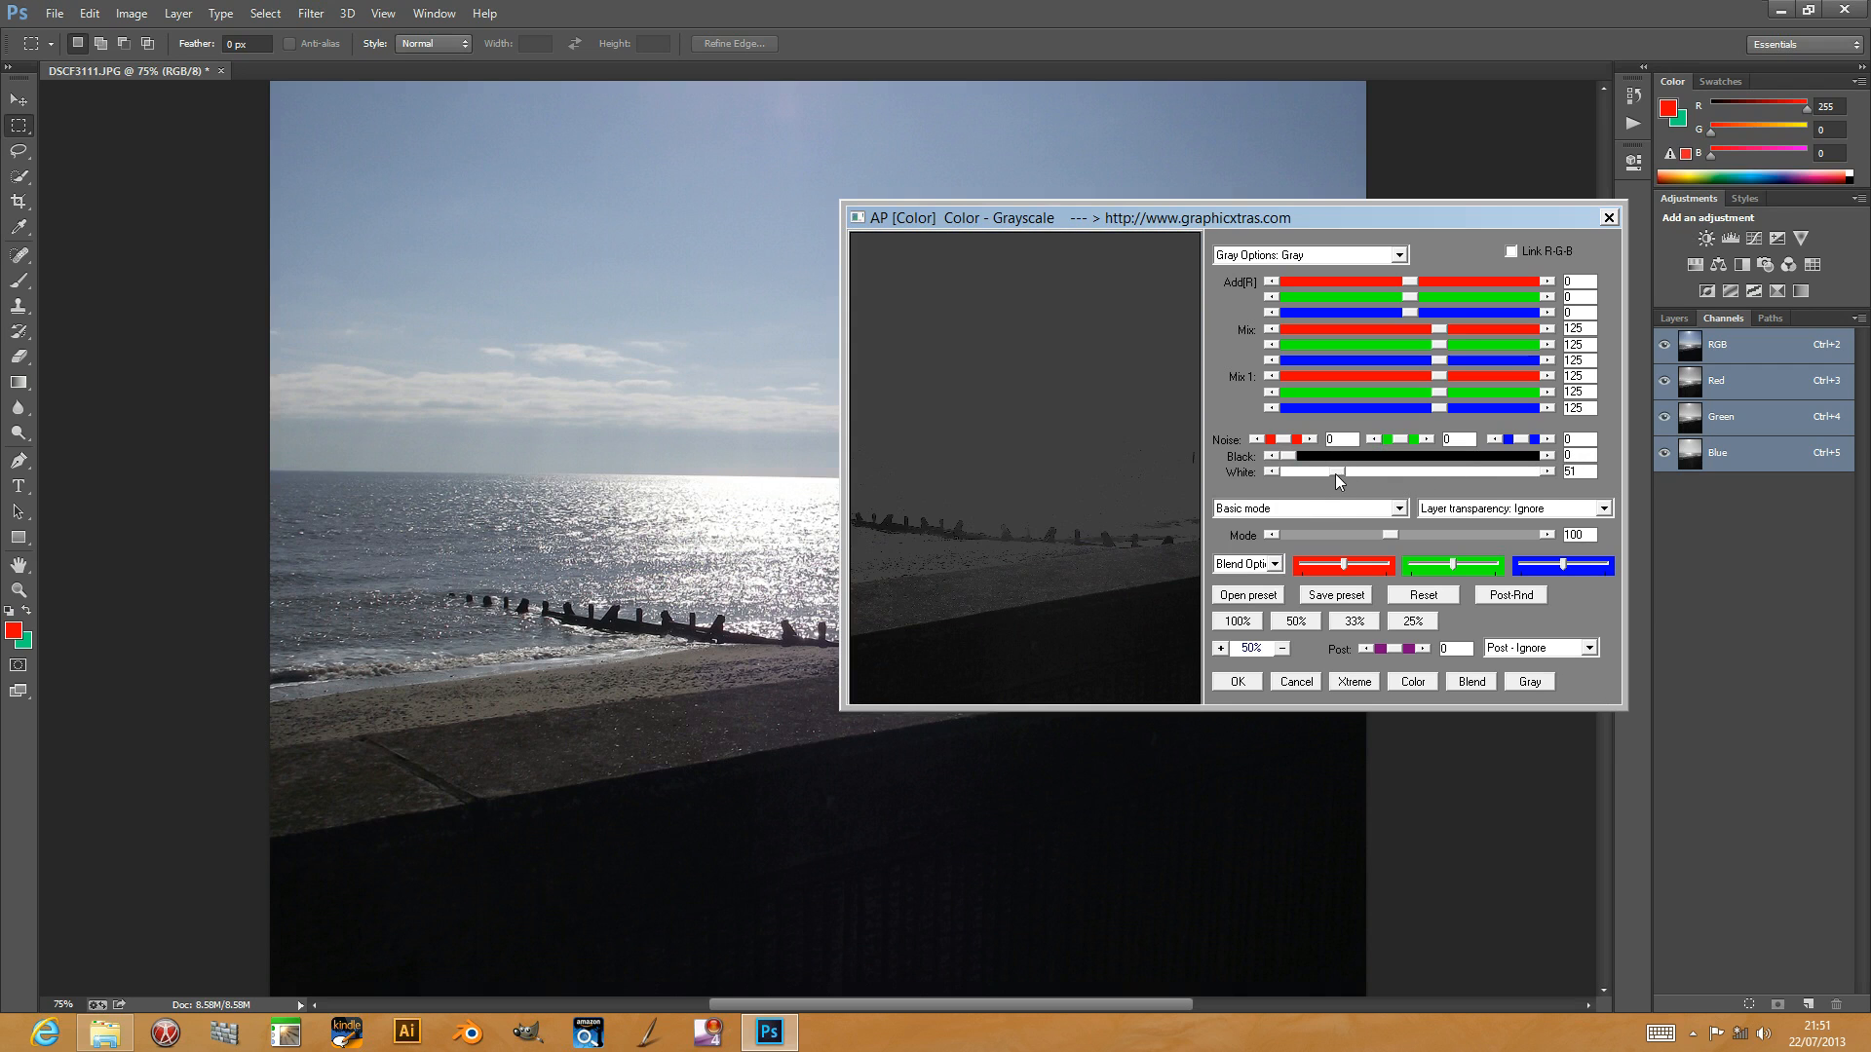
pyautogui.moveTo(1309, 471); pyautogui.dragTo(1366, 471)
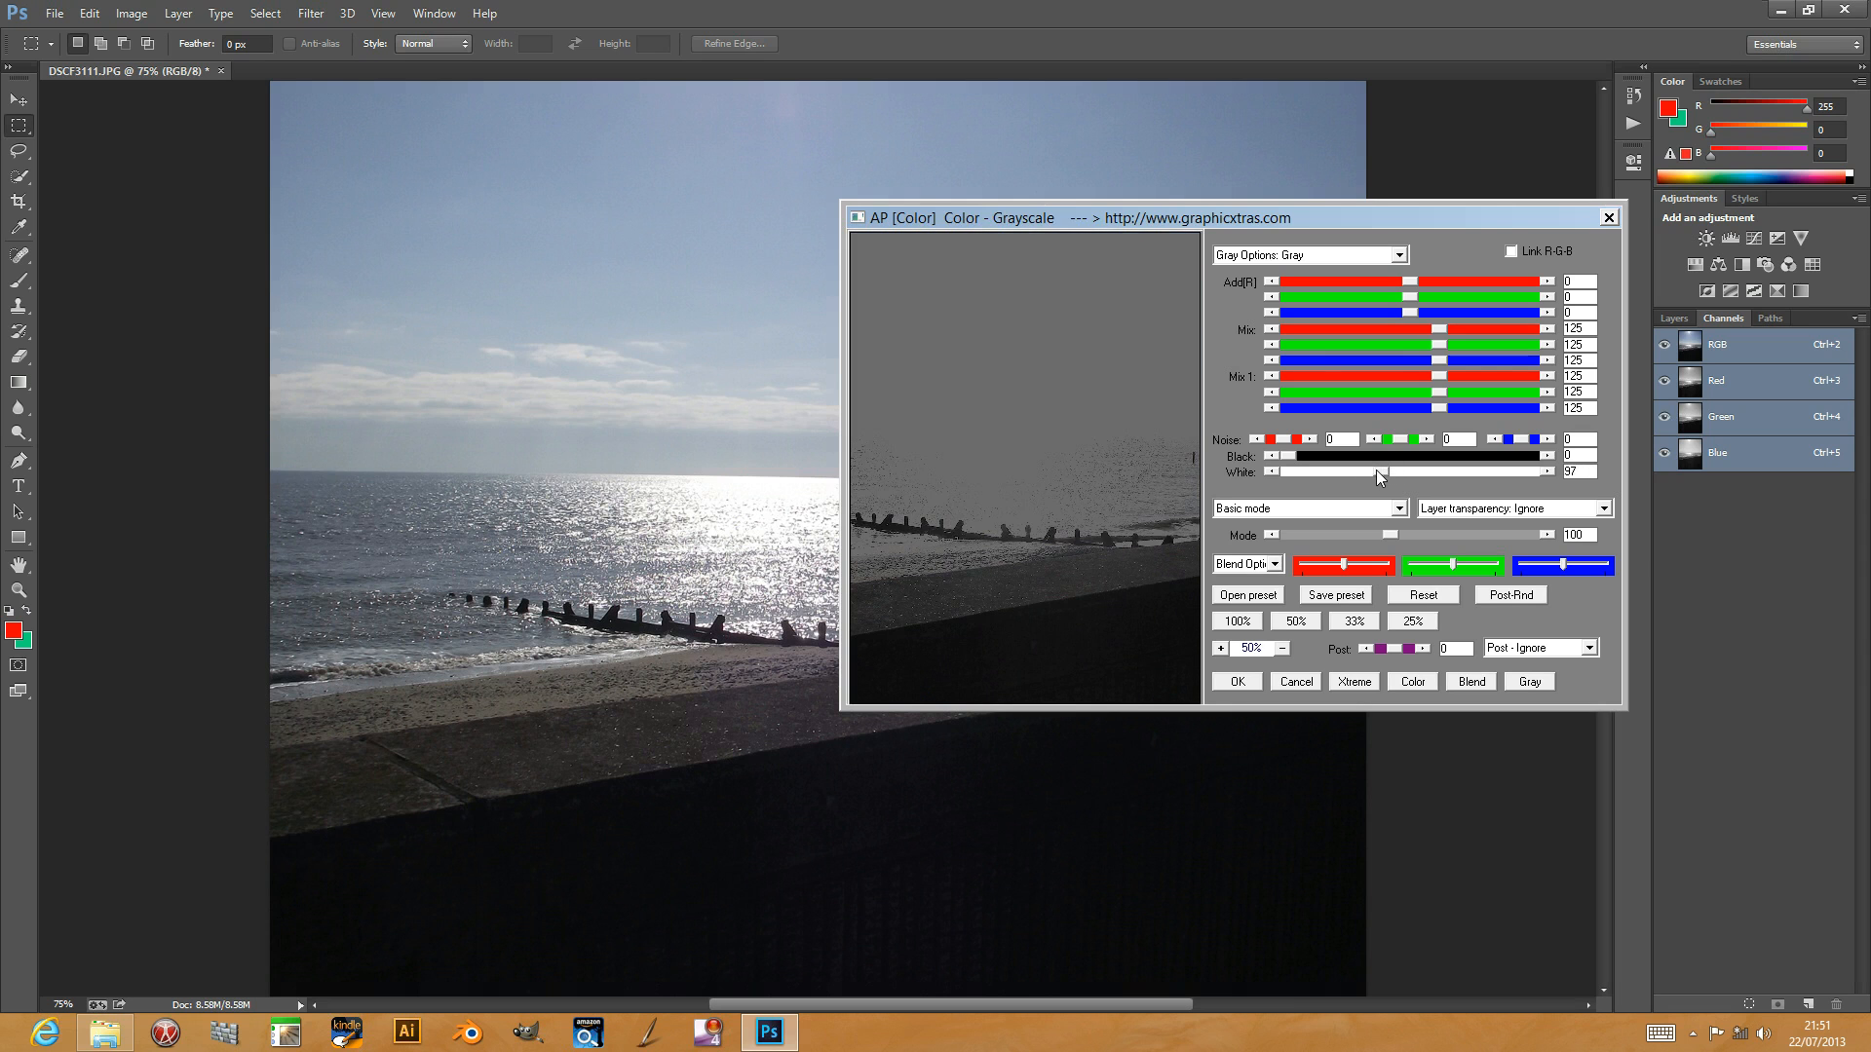
# Step: Select Gray 4 from the Gray Options list
pyautogui.click(1308, 254)
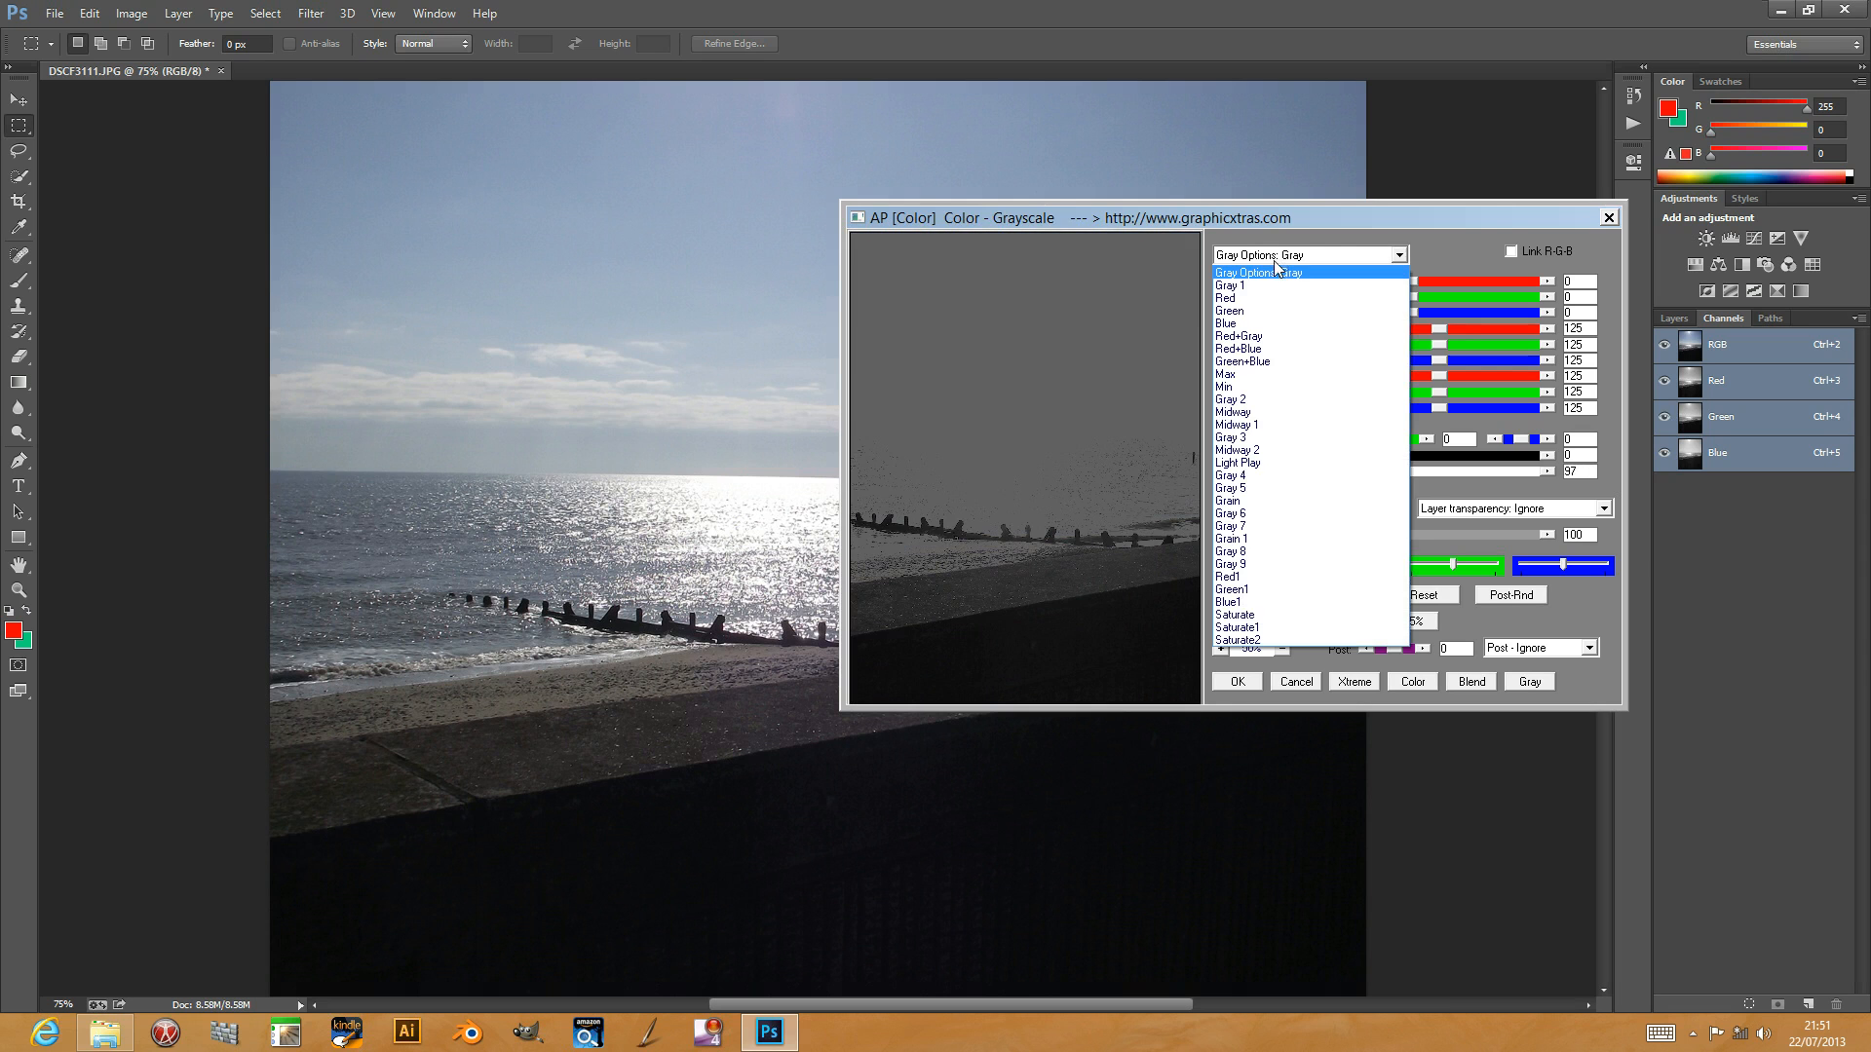
pyautogui.click(1226, 387)
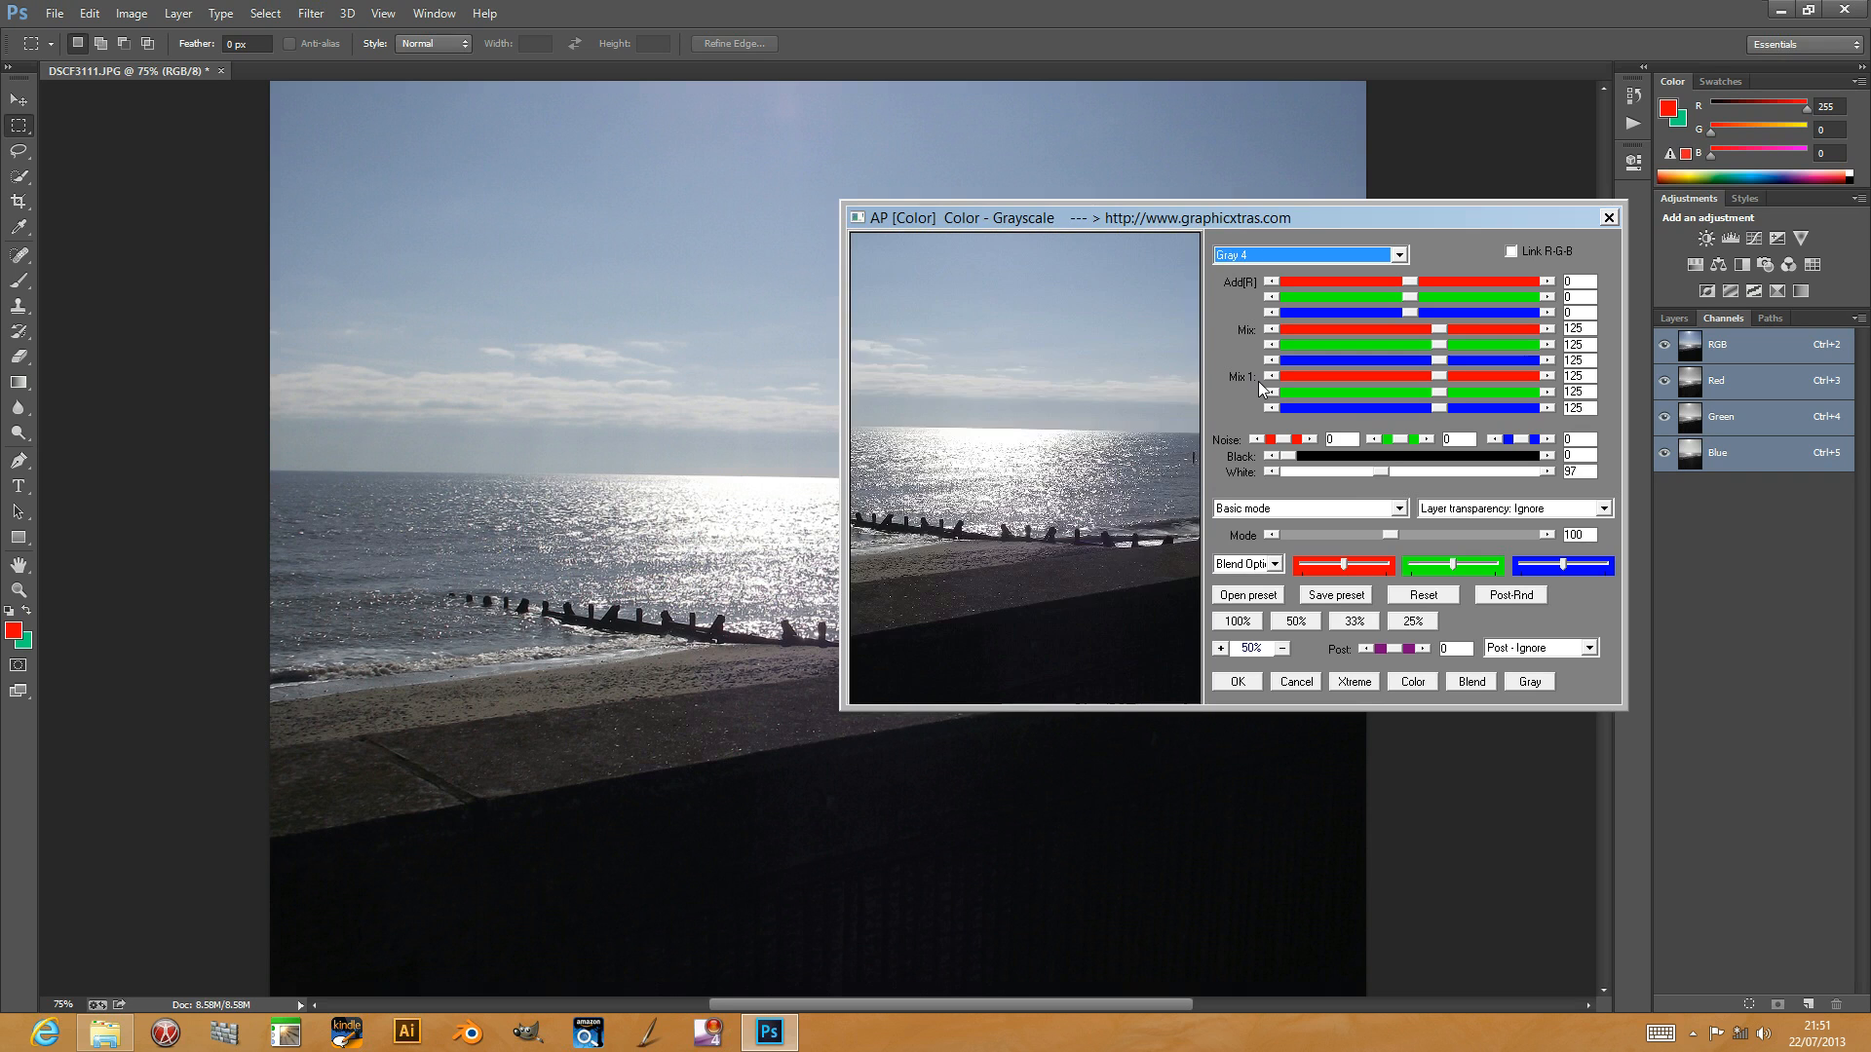
pyautogui.click(1307, 255)
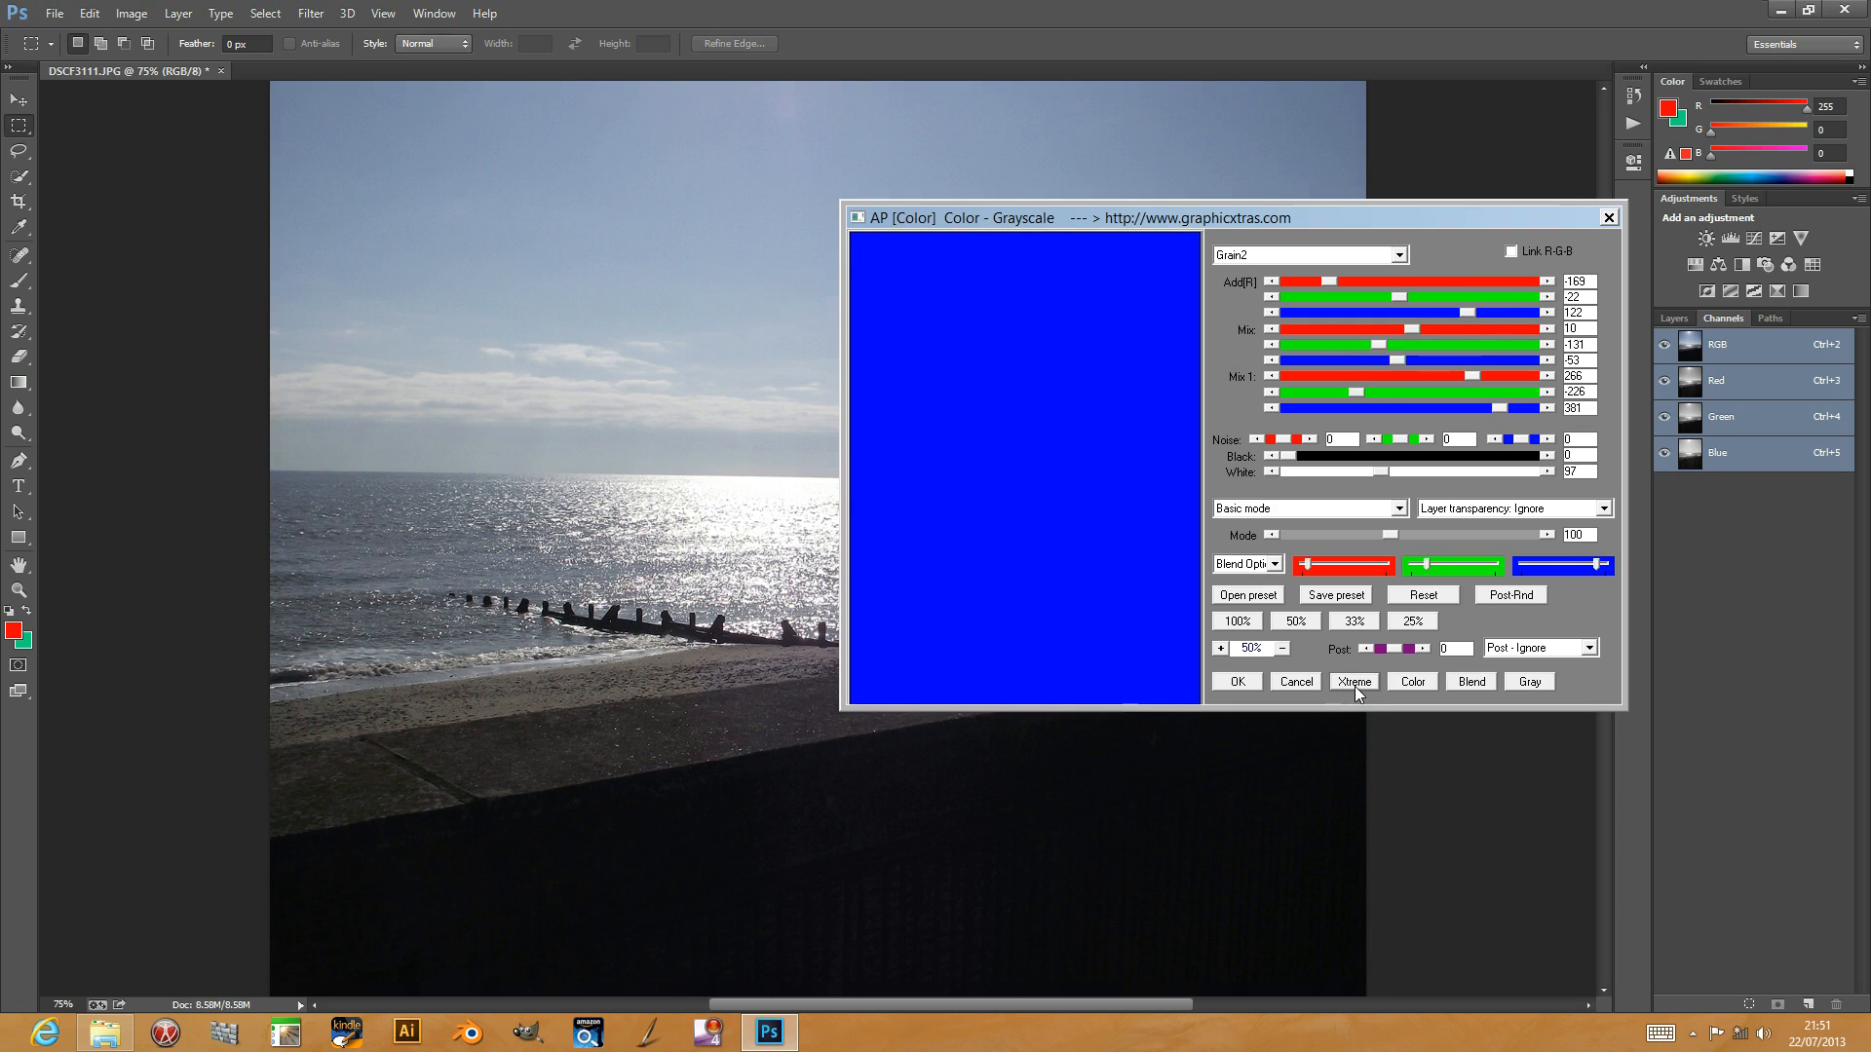
# Step: Randomize the channel mix with Xtreme several times, then cancel the filter
pyautogui.click(1307, 255)
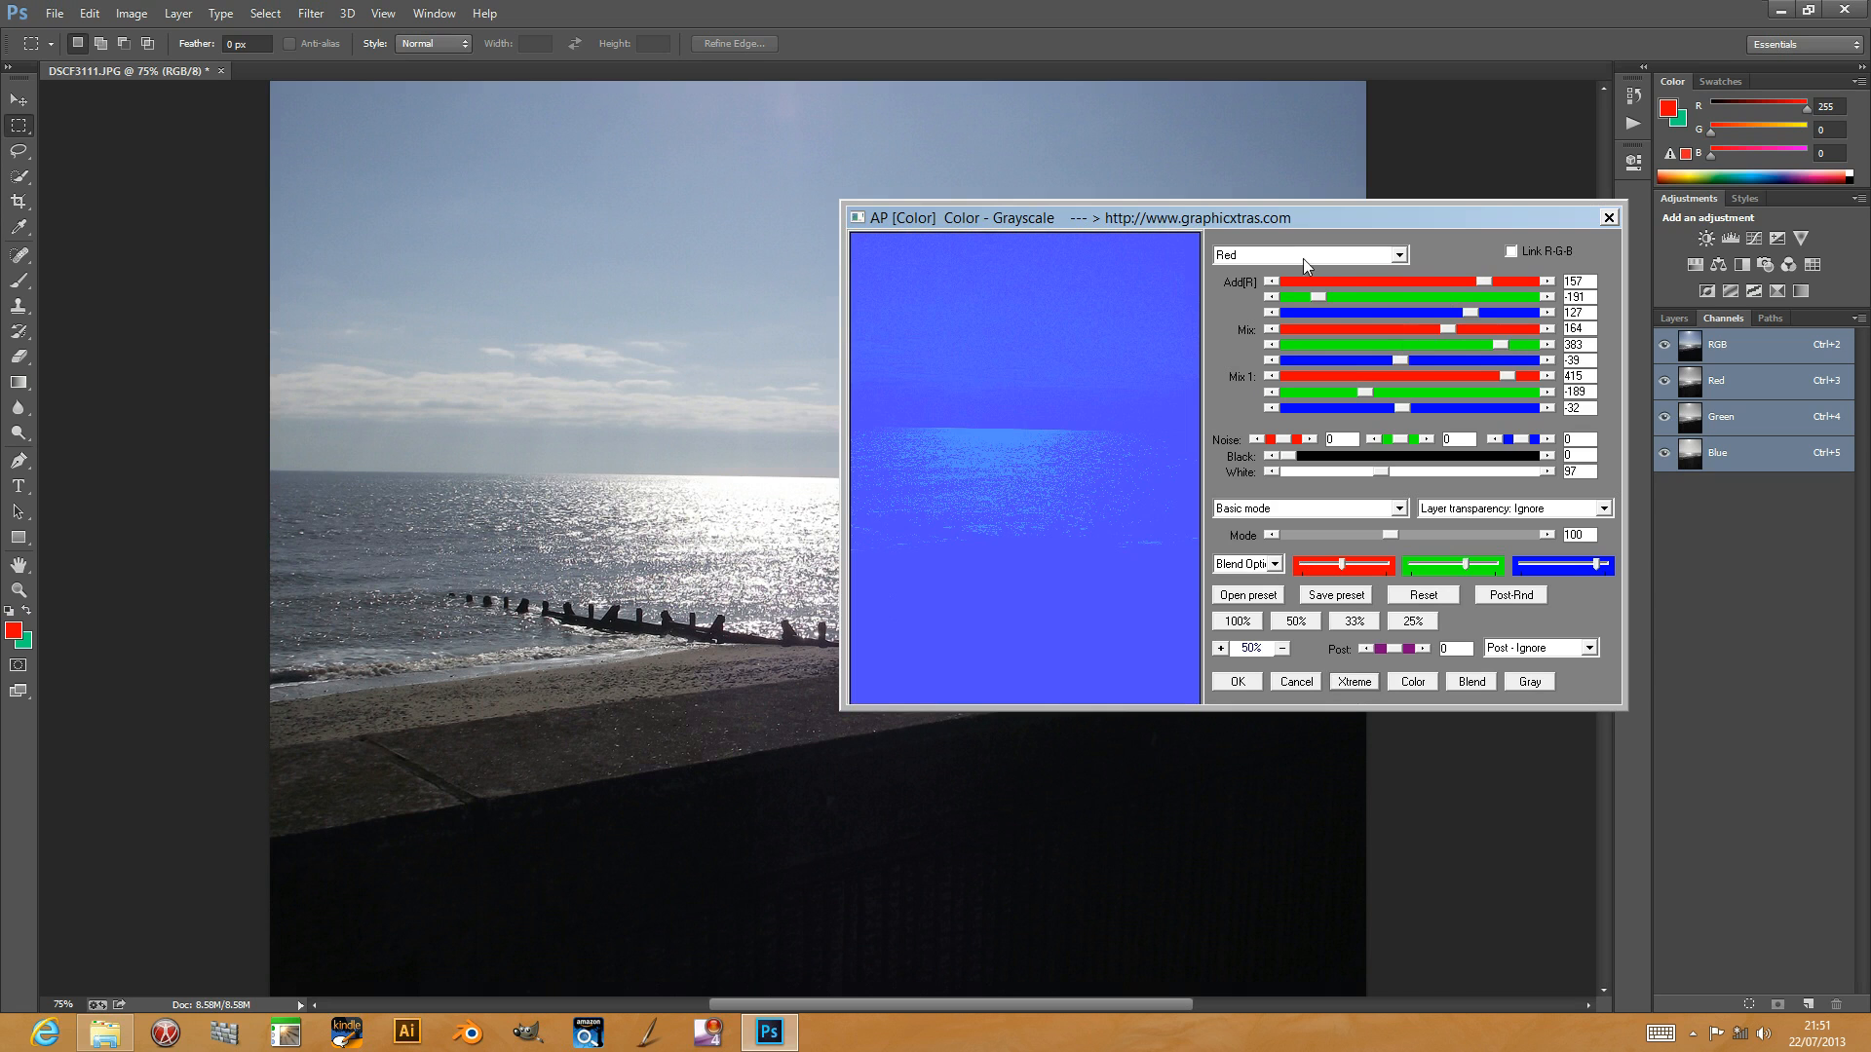
pyautogui.click(1354, 681)
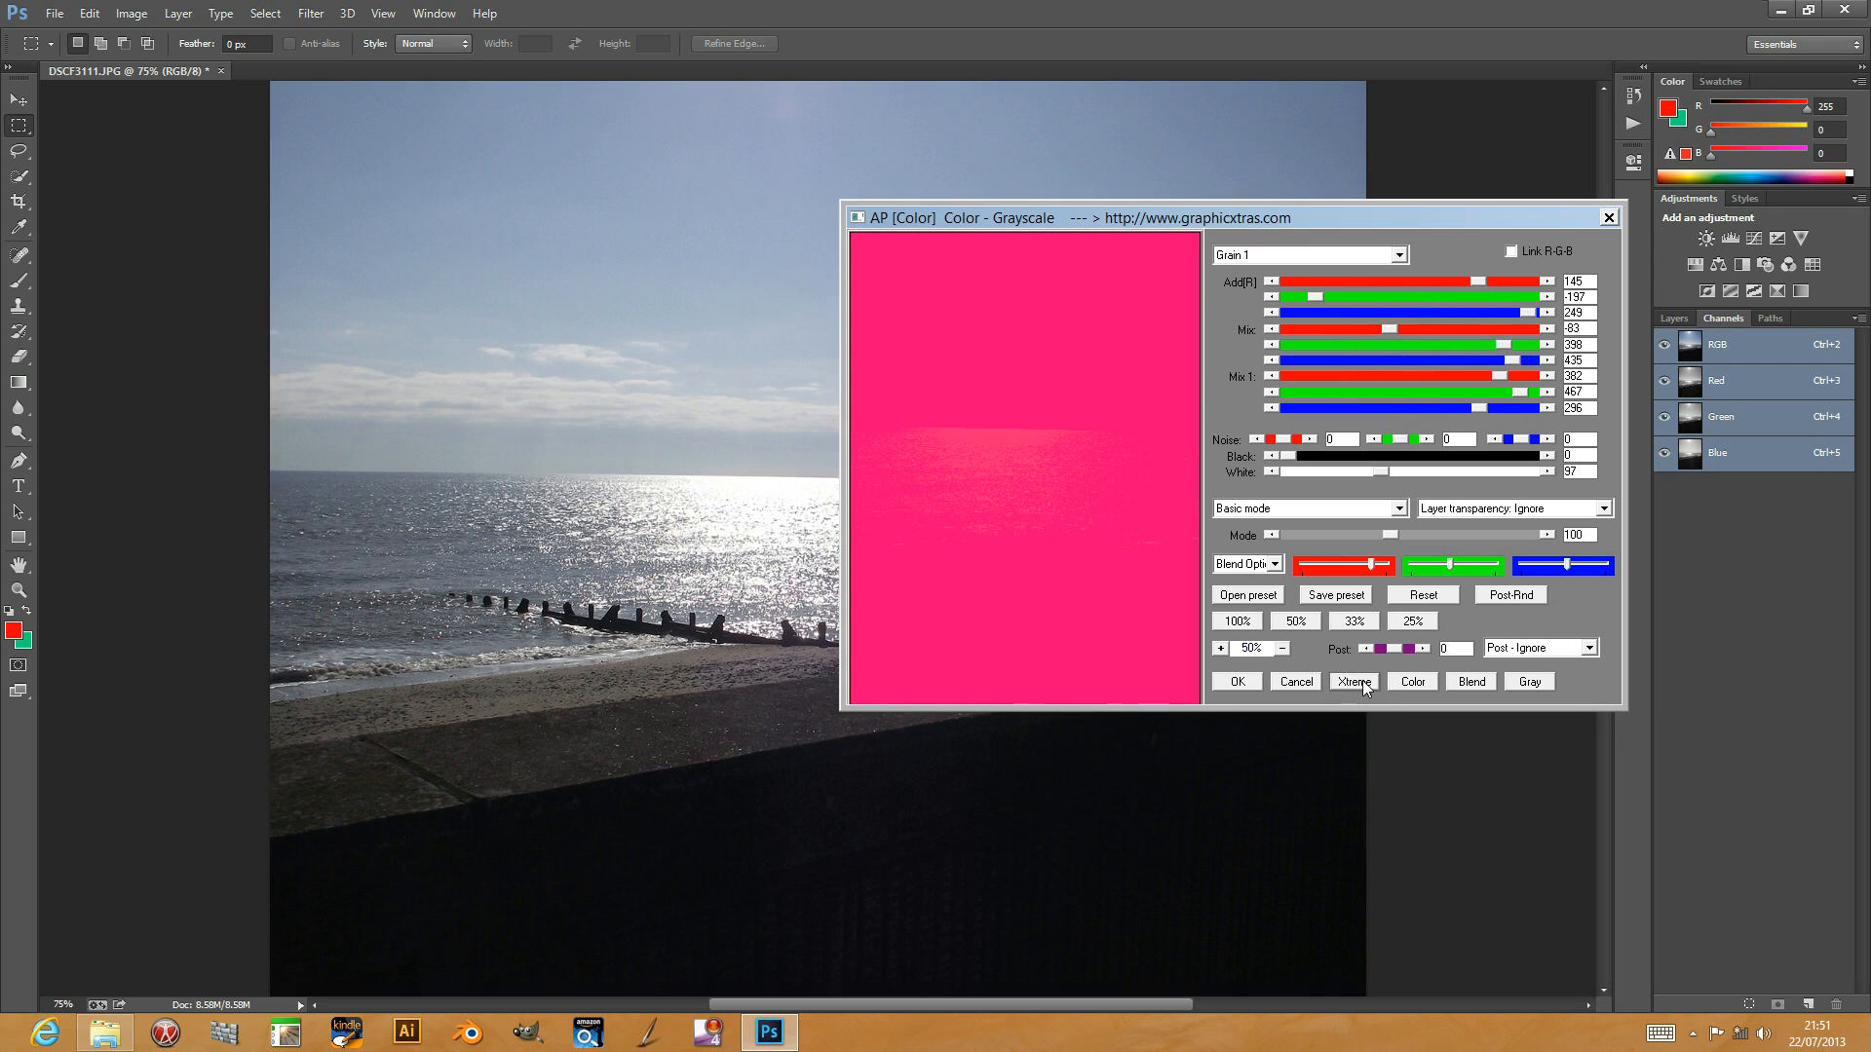
pyautogui.click(1307, 255)
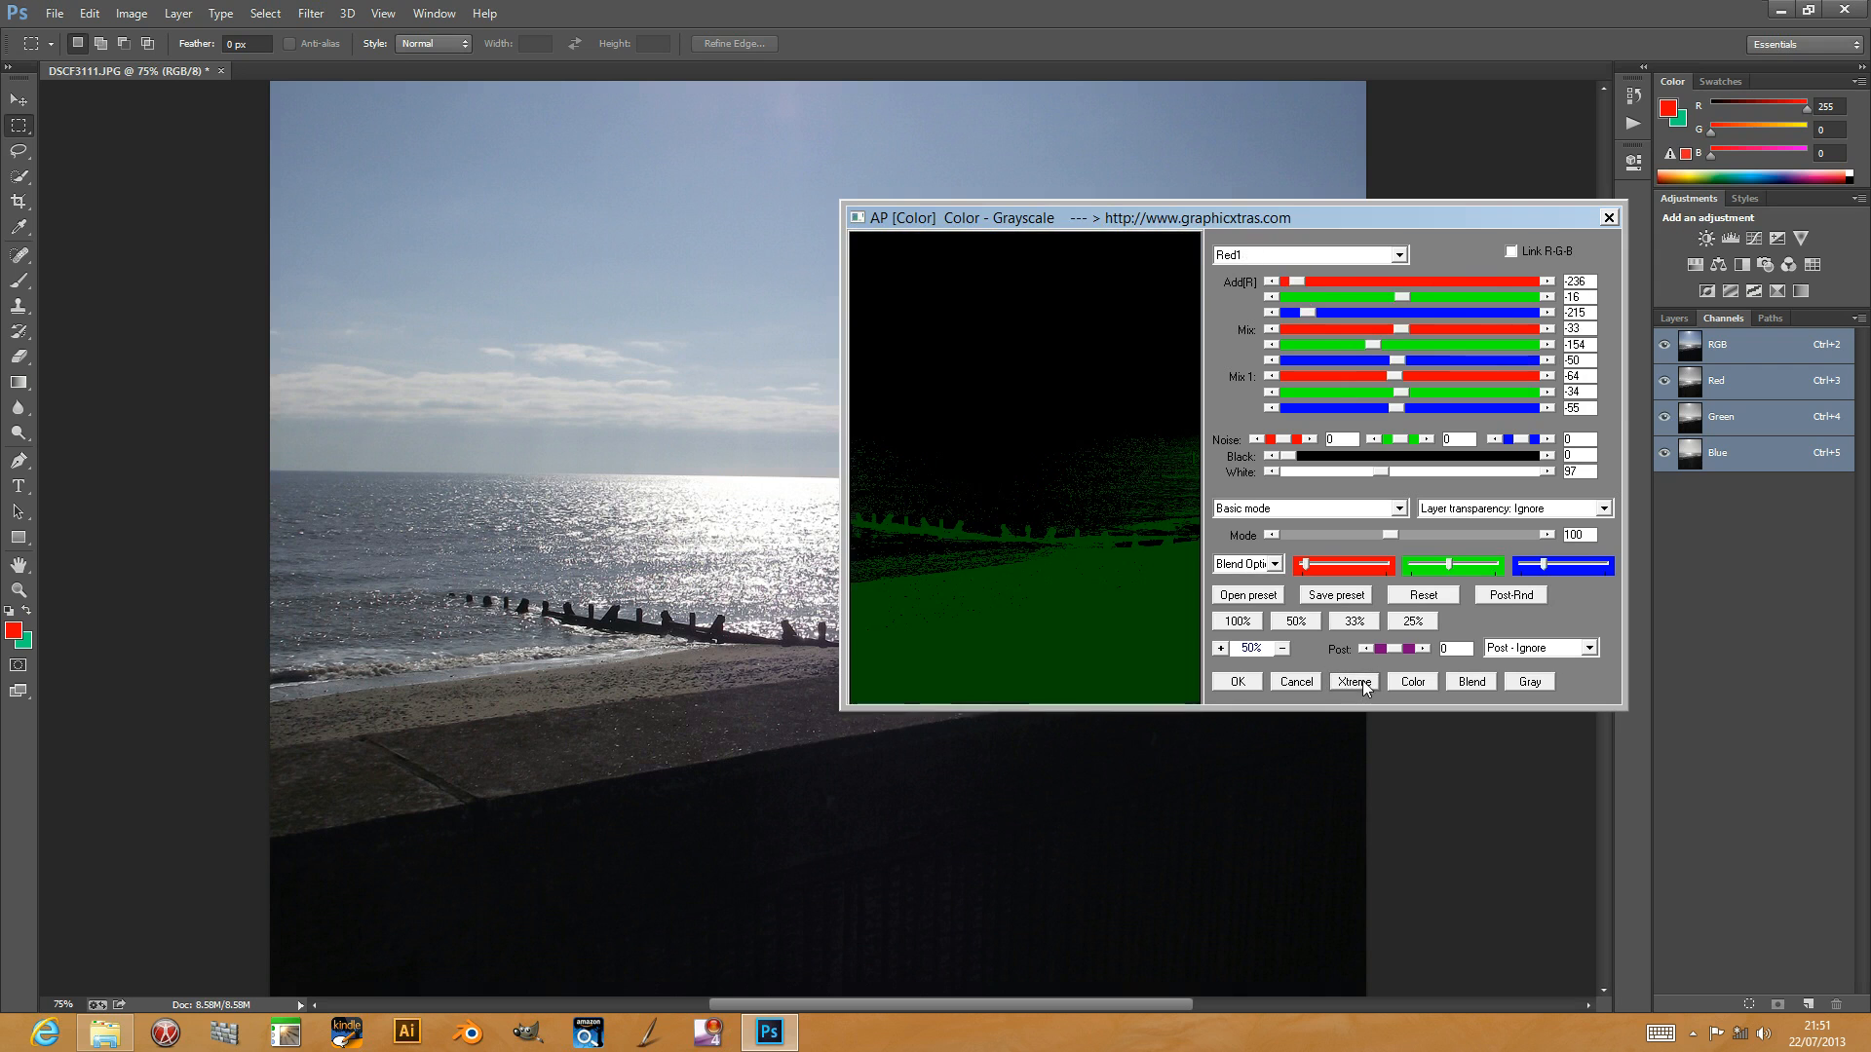
pyautogui.click(1295, 681)
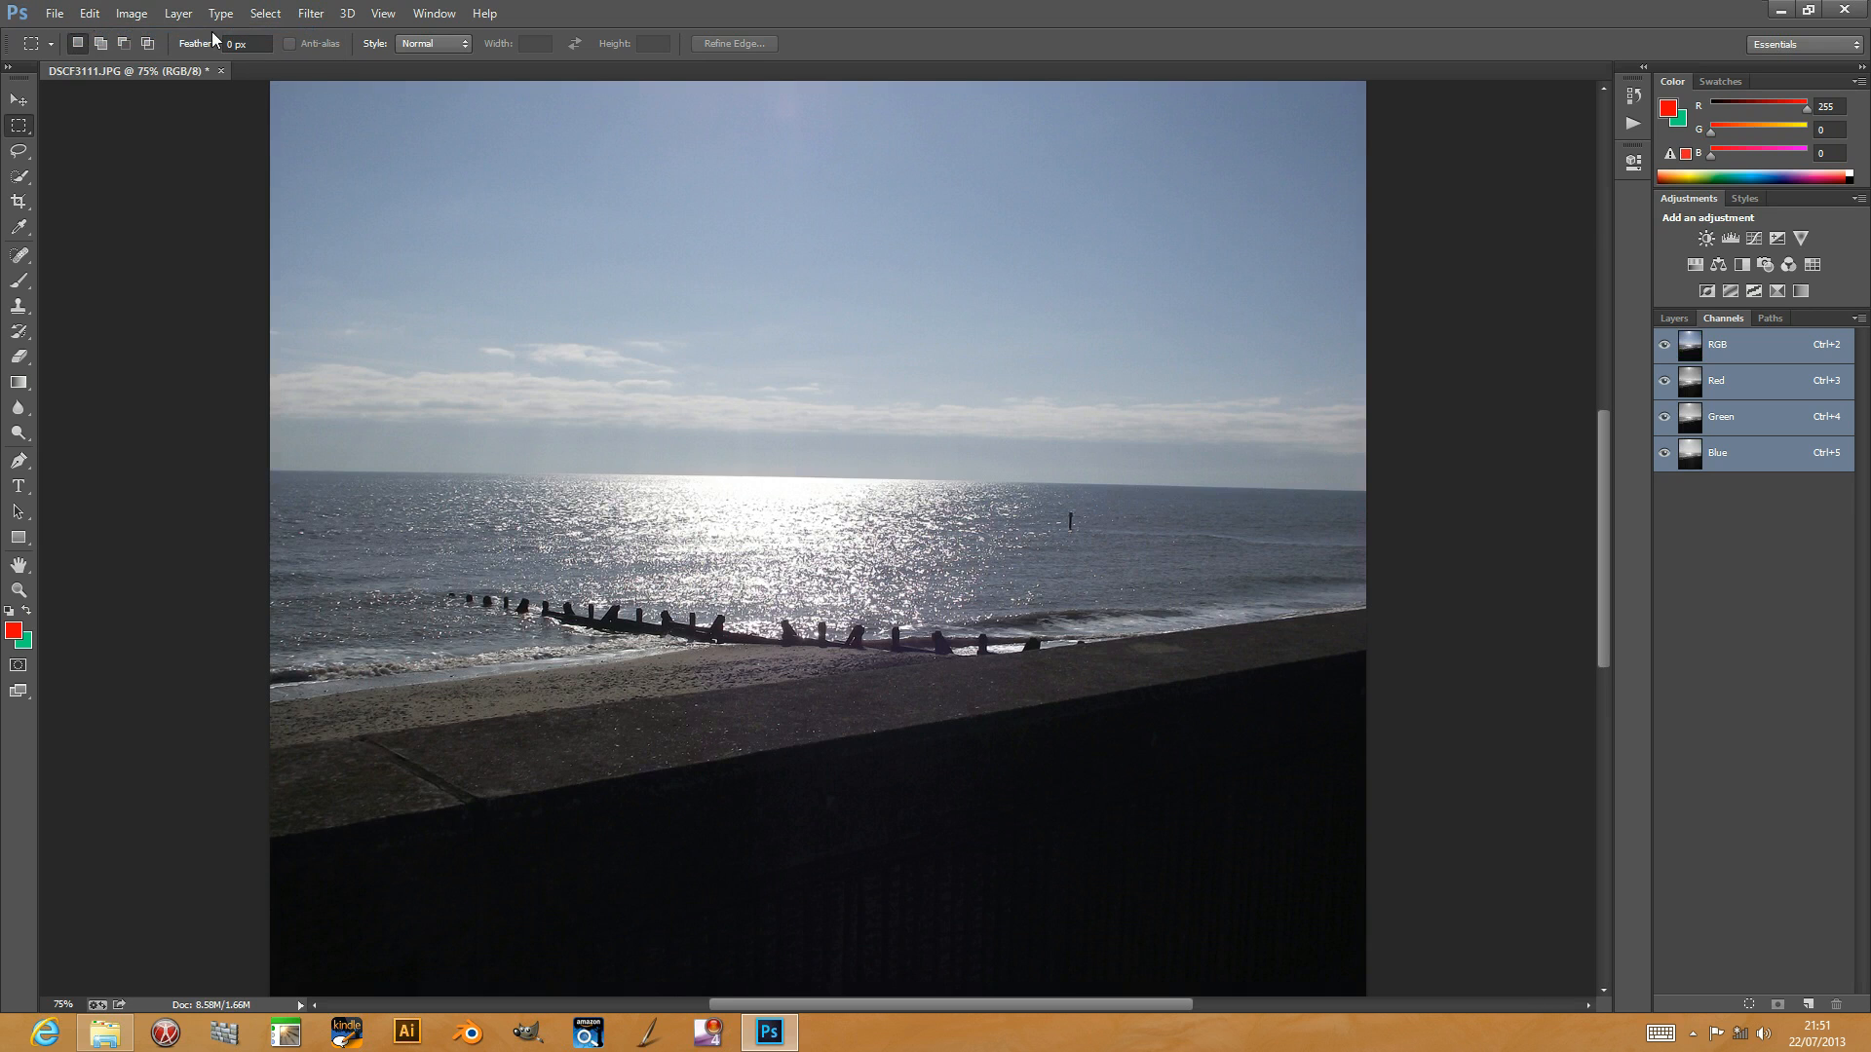
# Step: Reopen the Color - Grayscale filter with a 50% preview
pyautogui.click(310, 12)
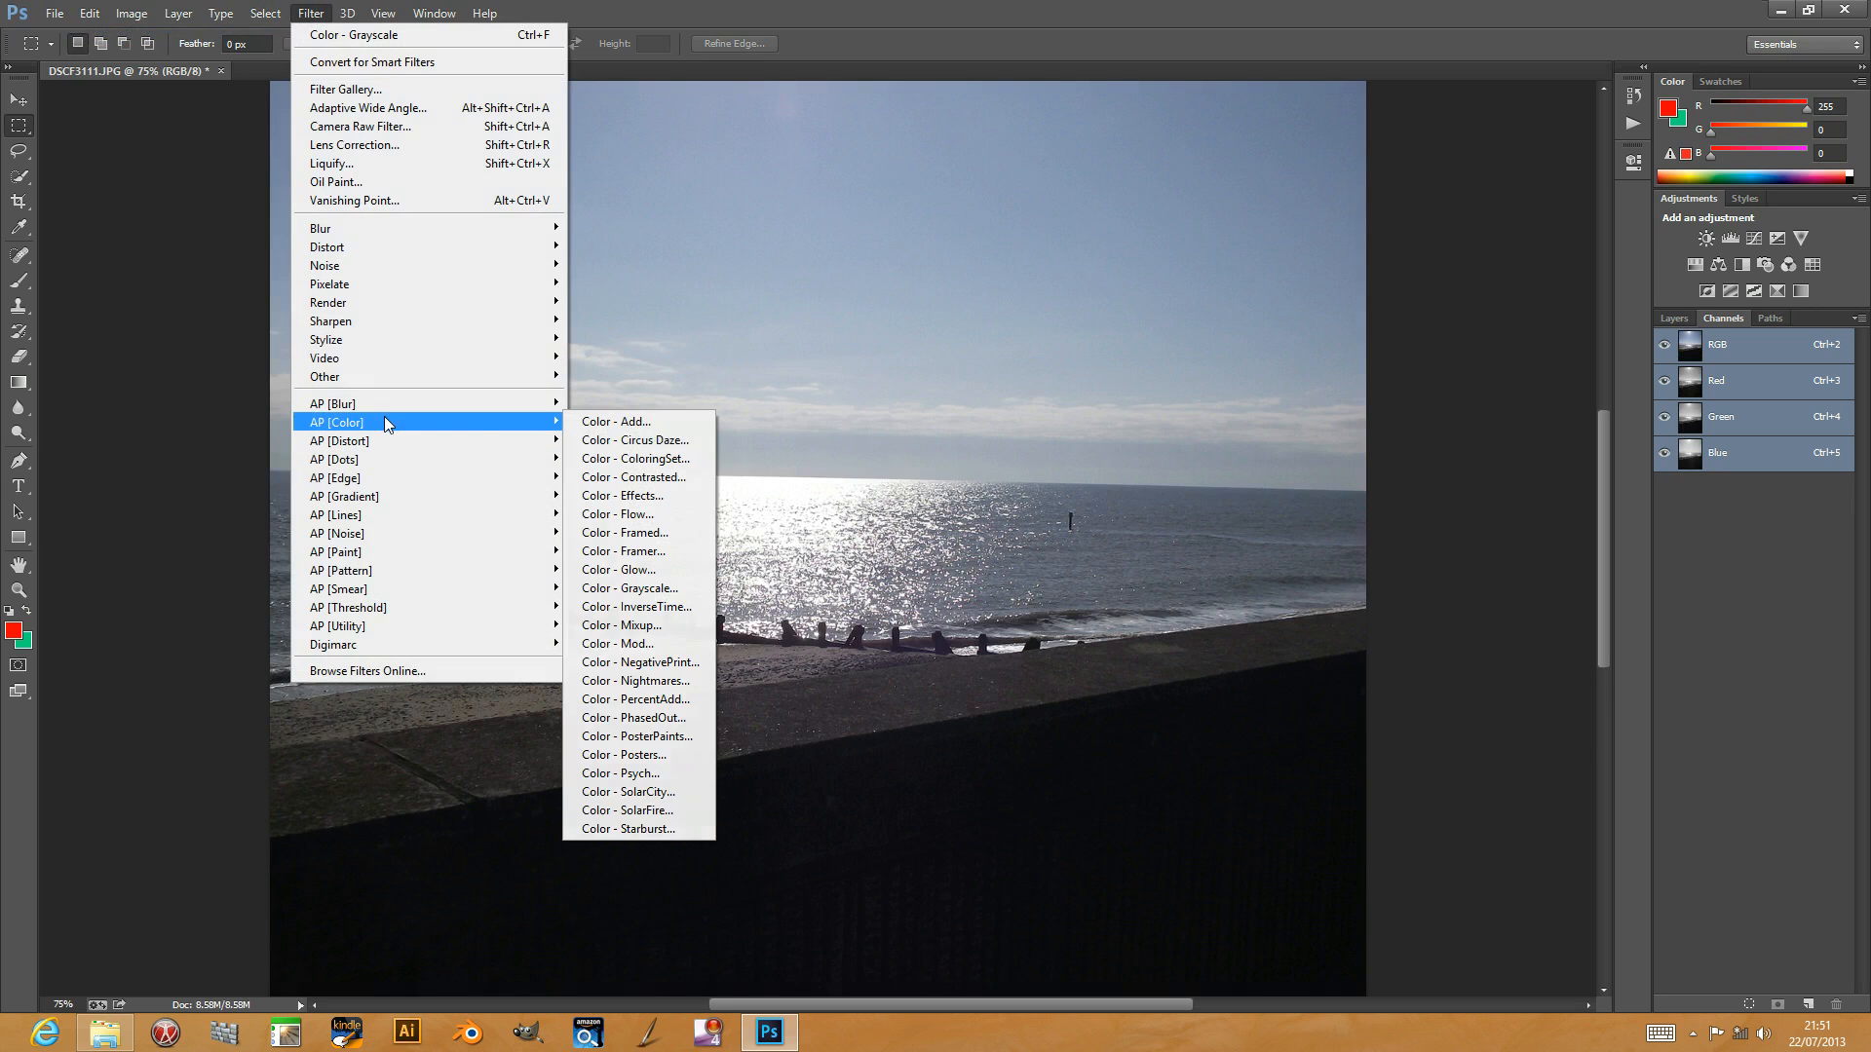
pyautogui.click(630, 588)
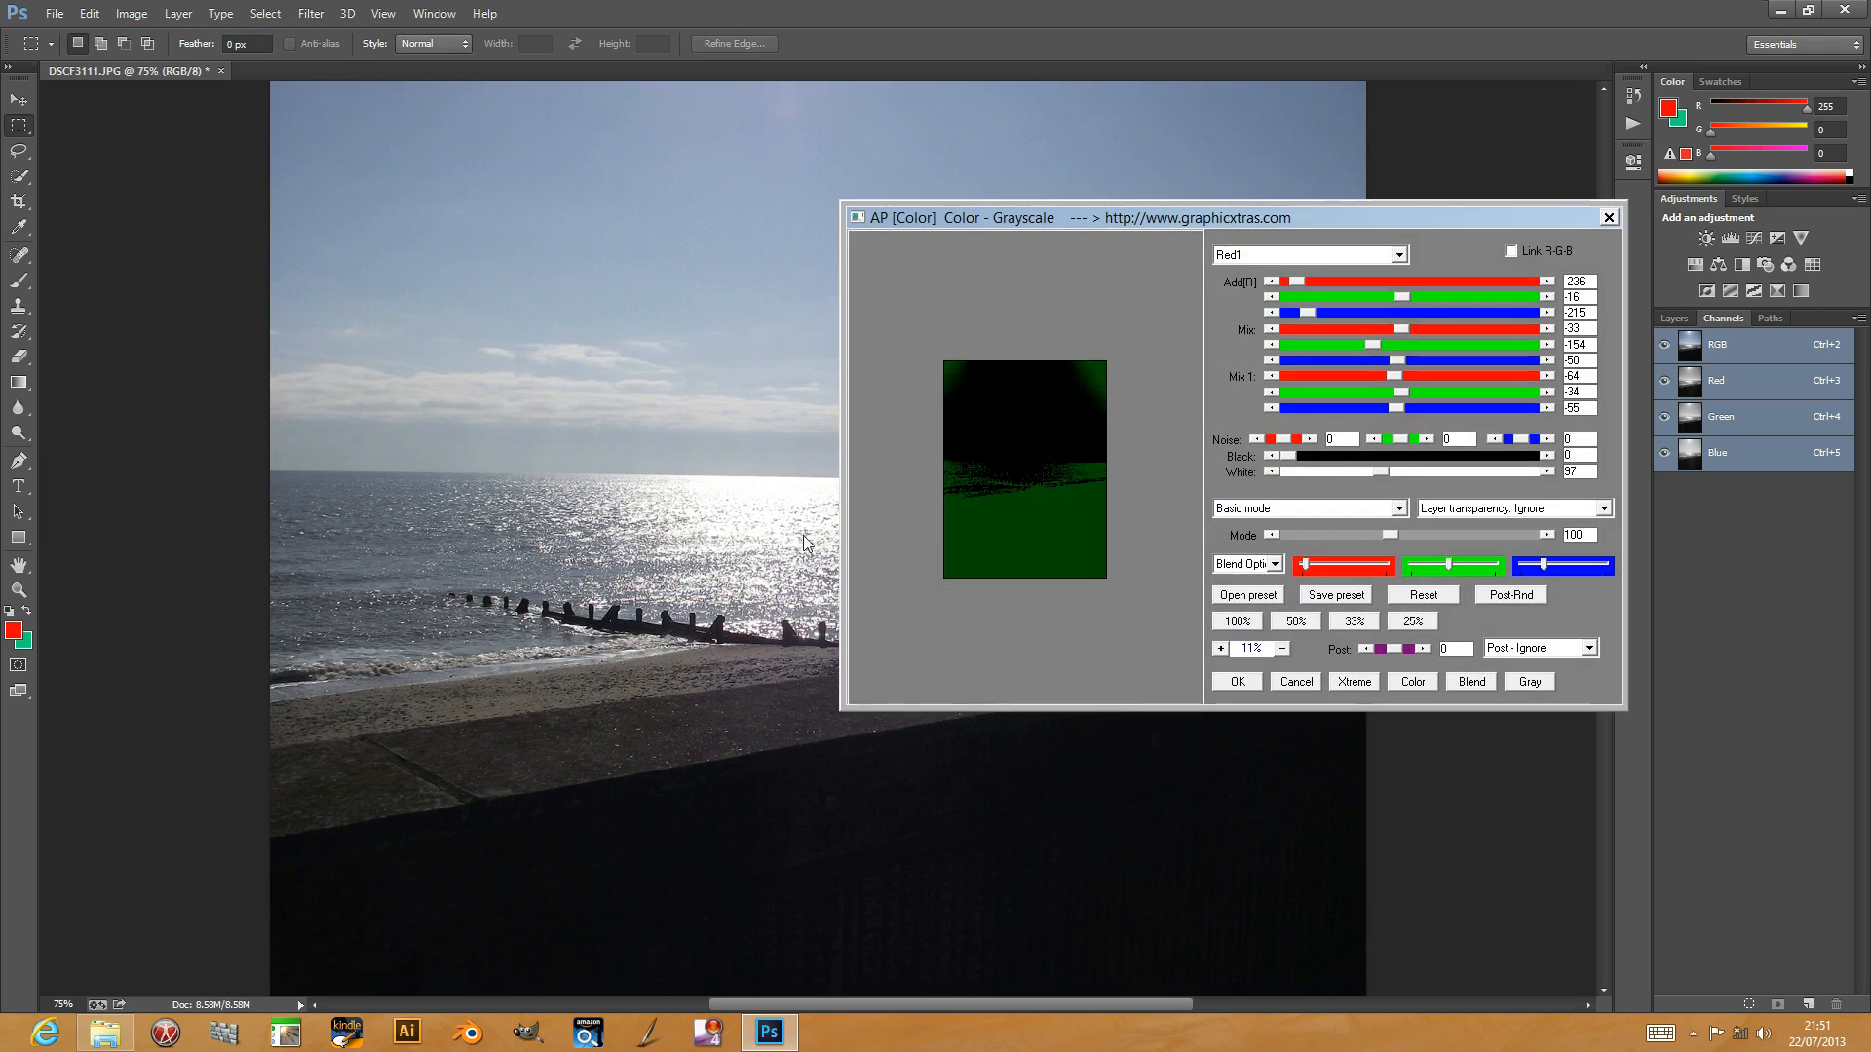
pyautogui.click(1292, 620)
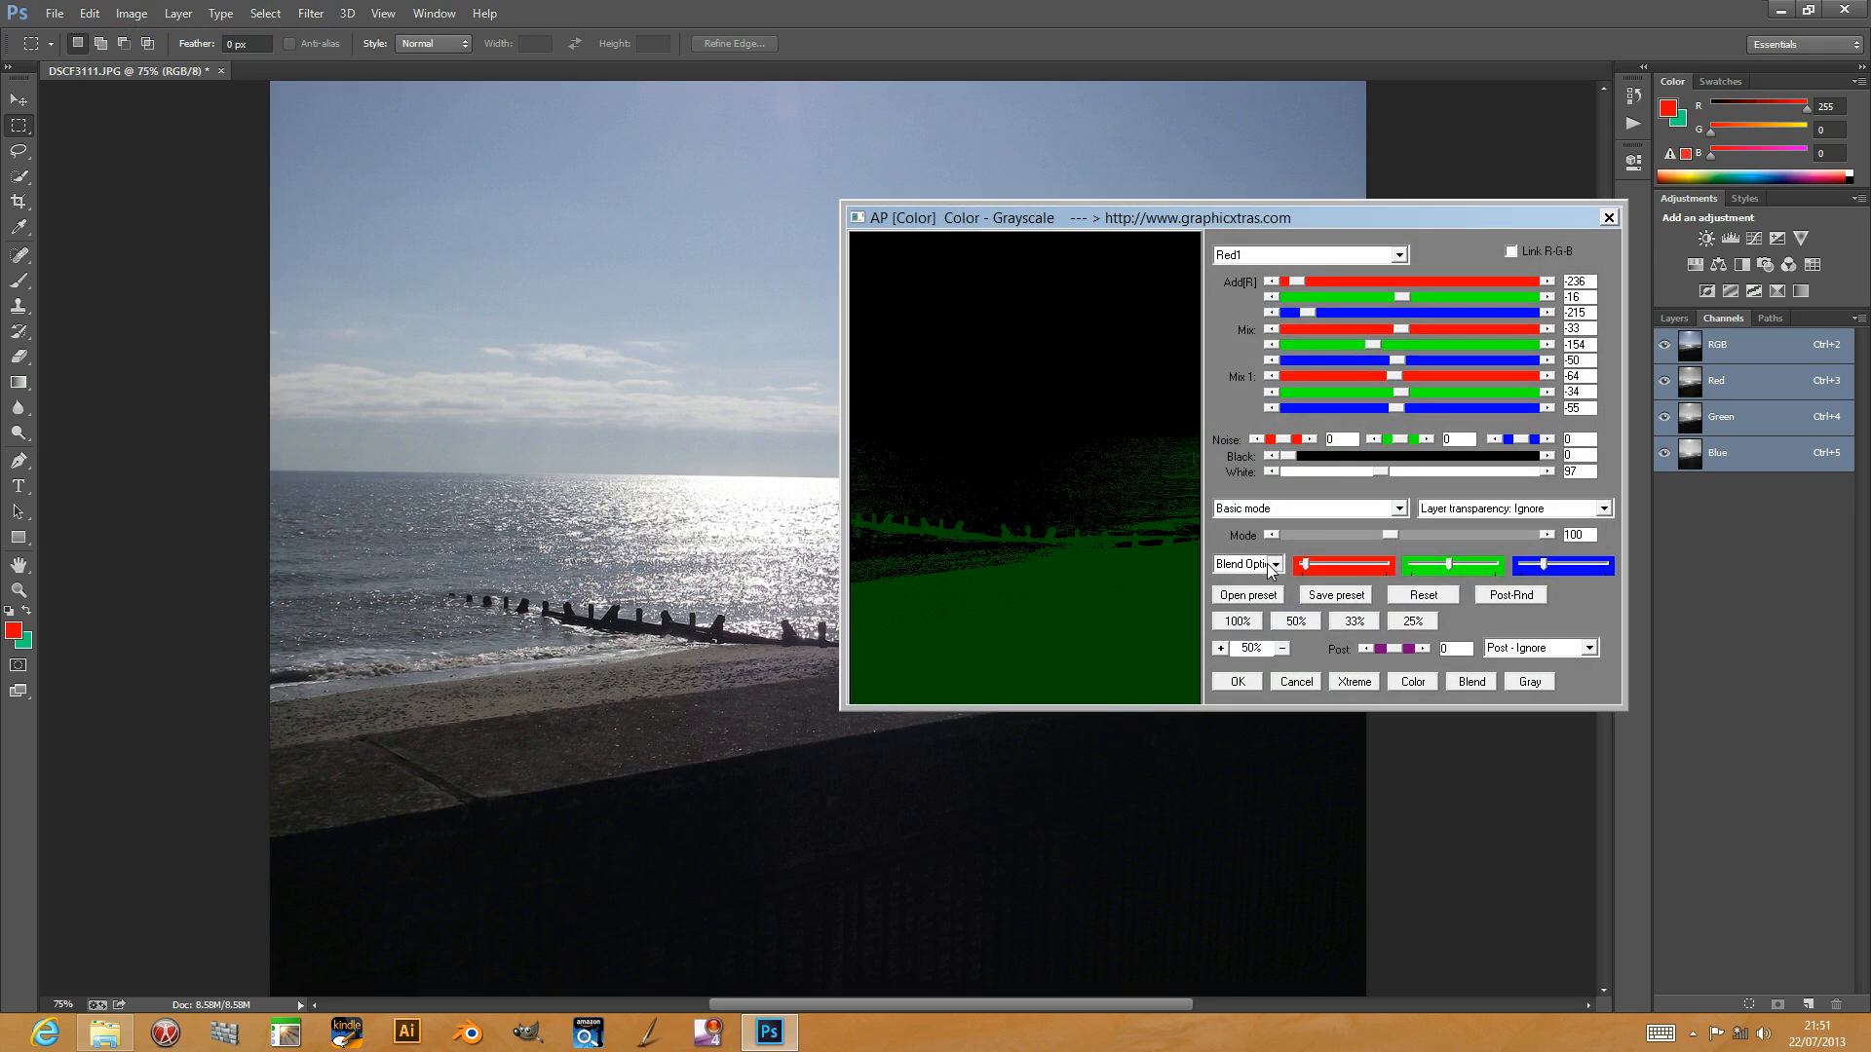
# Step: Preview the Green, RGBFactor, Darker, Grad2[R] and Diff blend options
pyautogui.click(1244, 564)
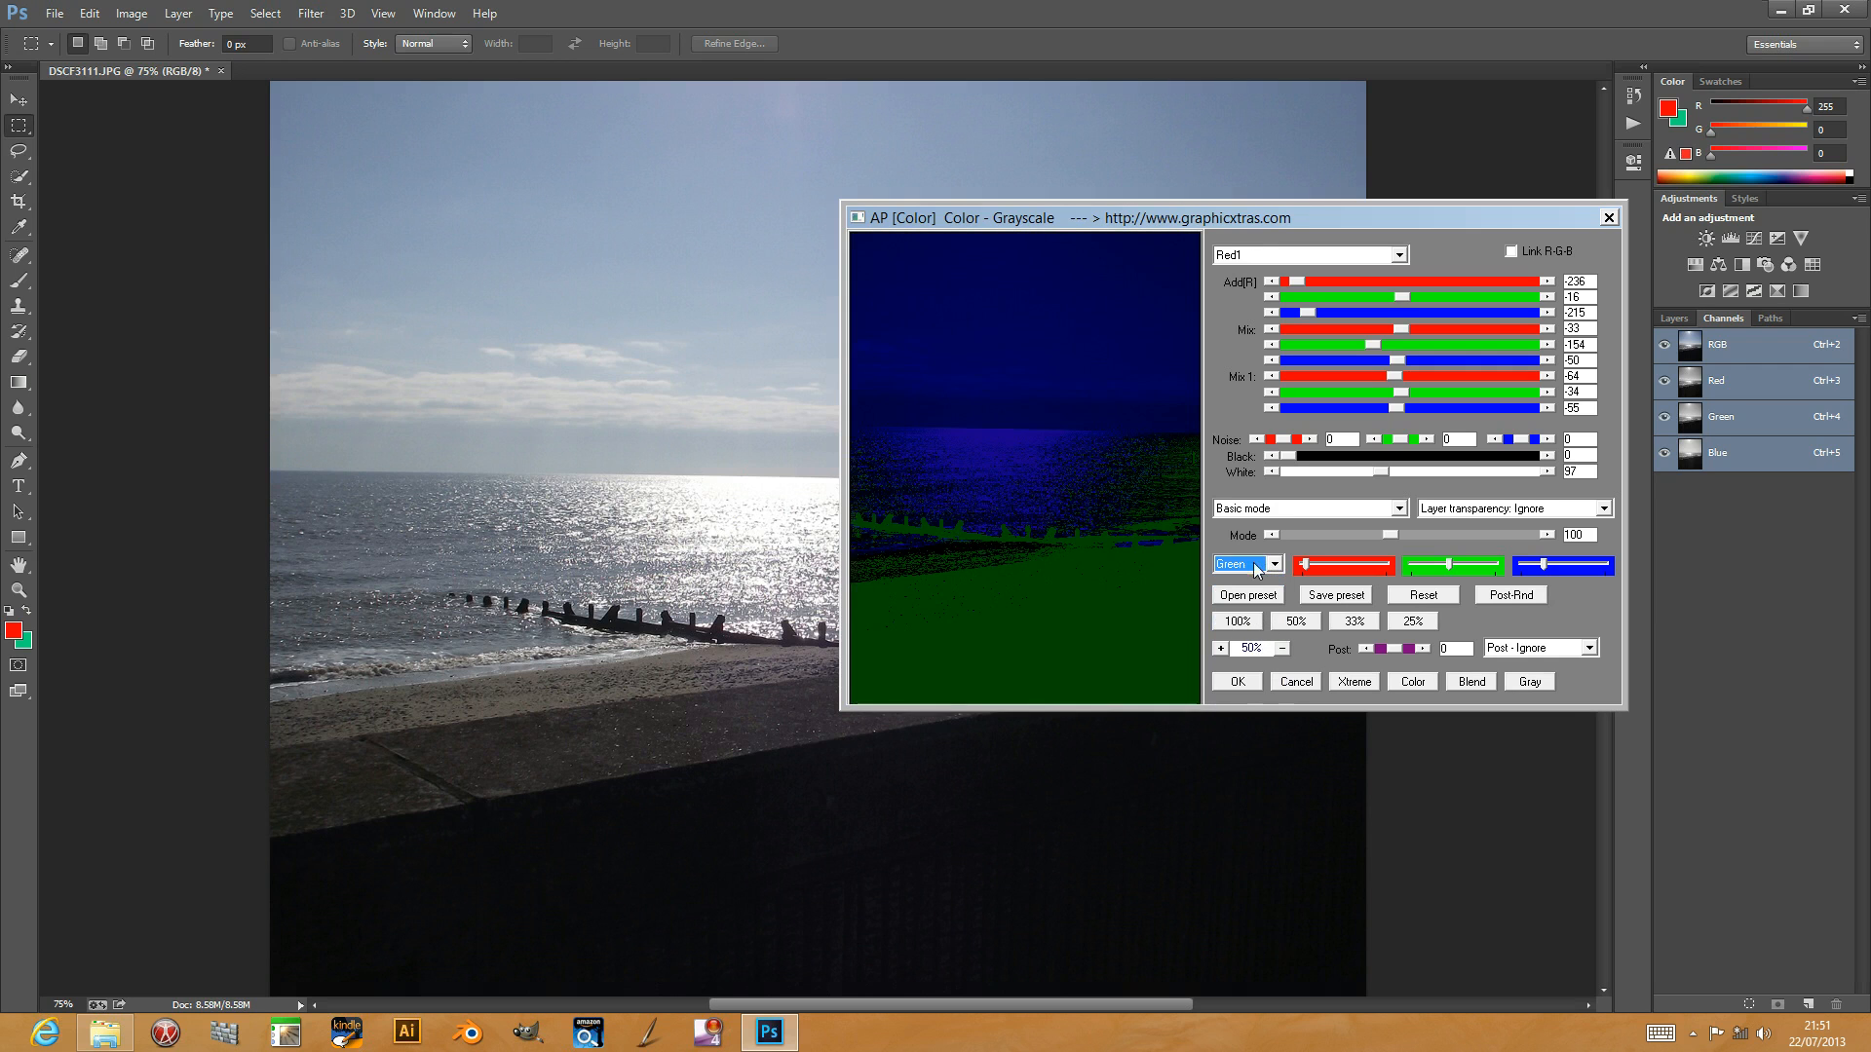
pyautogui.click(1244, 564)
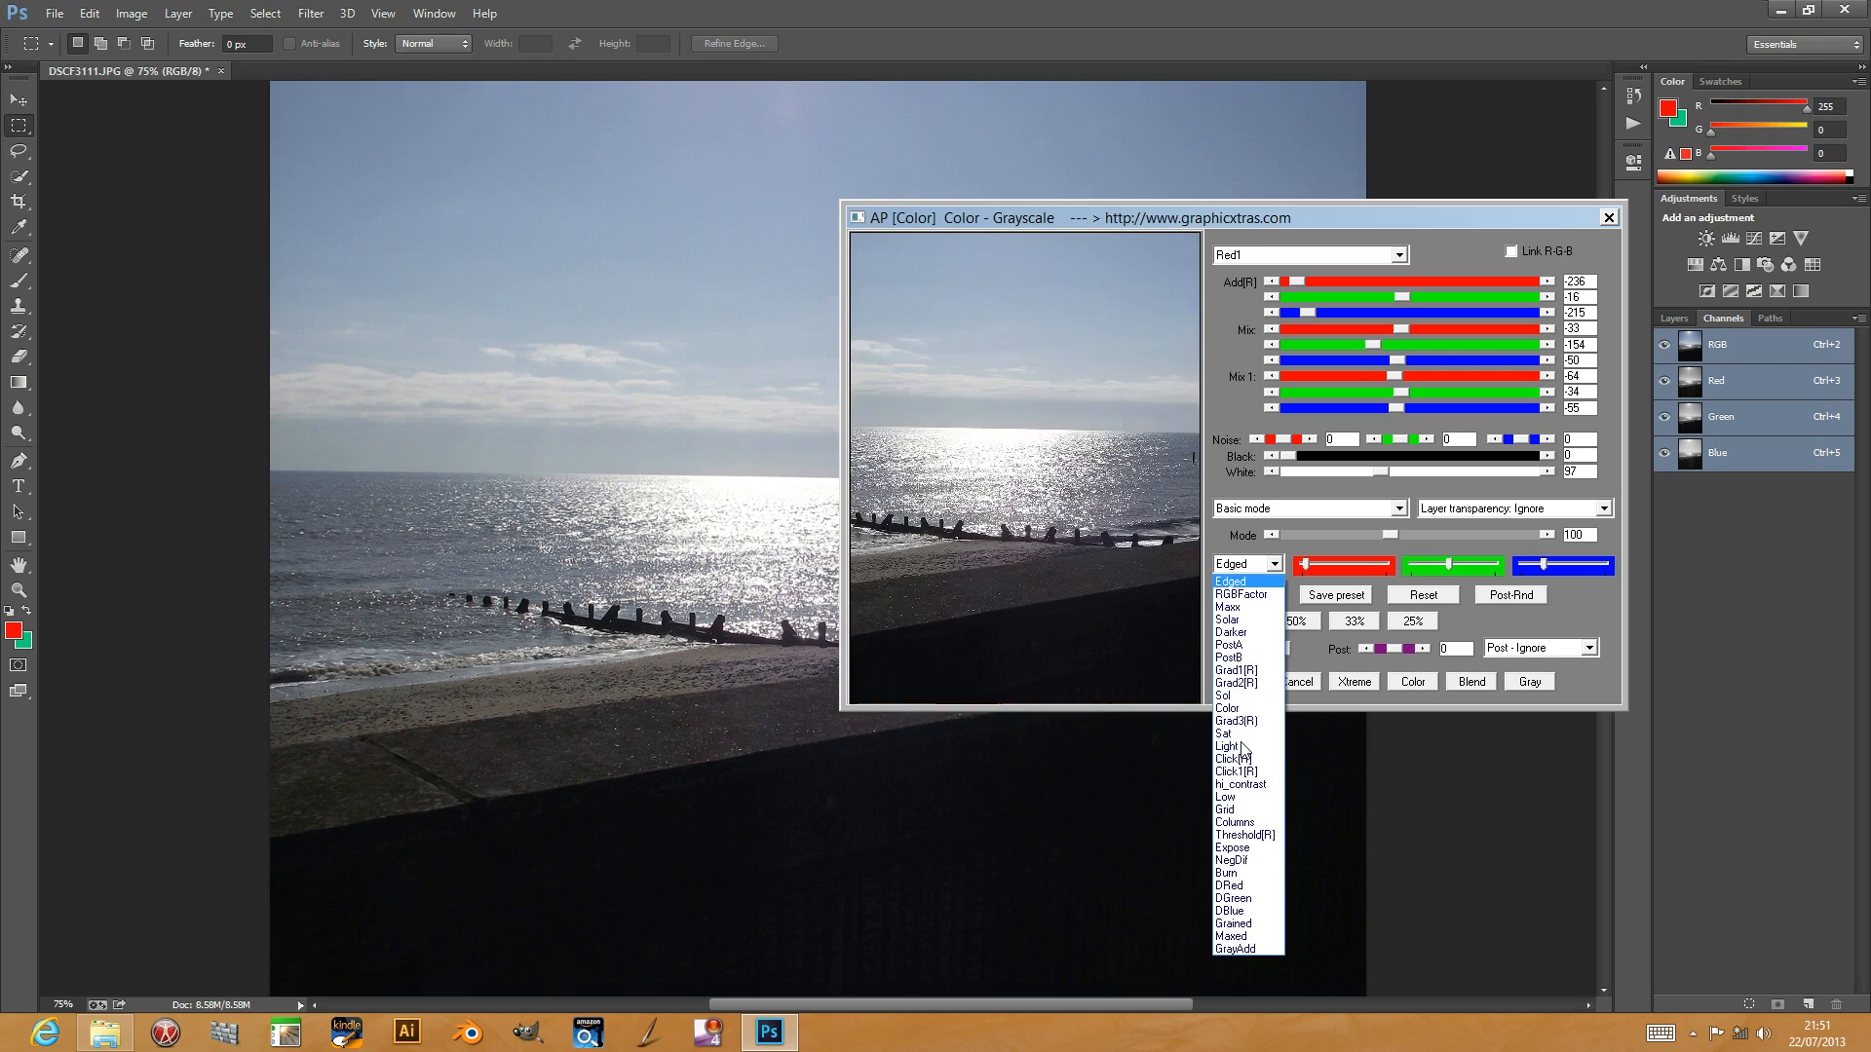
pyautogui.click(1237, 594)
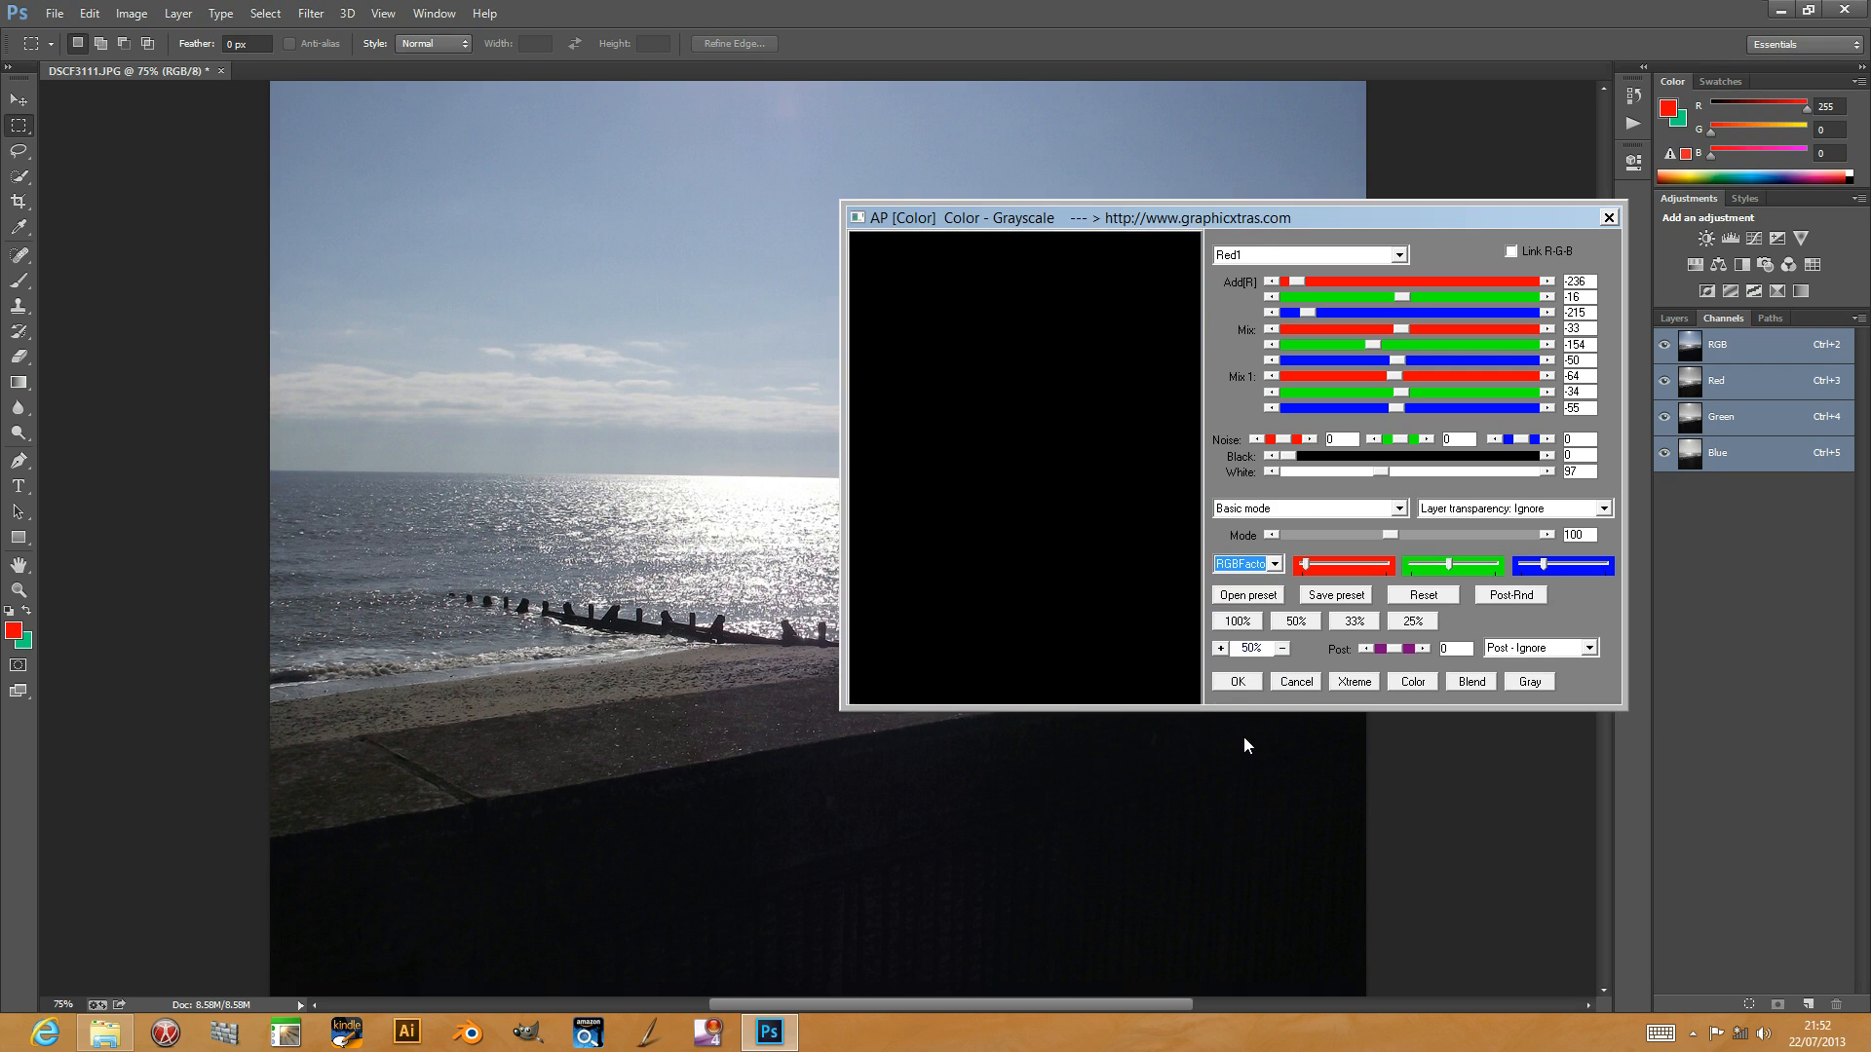
pyautogui.click(1247, 564)
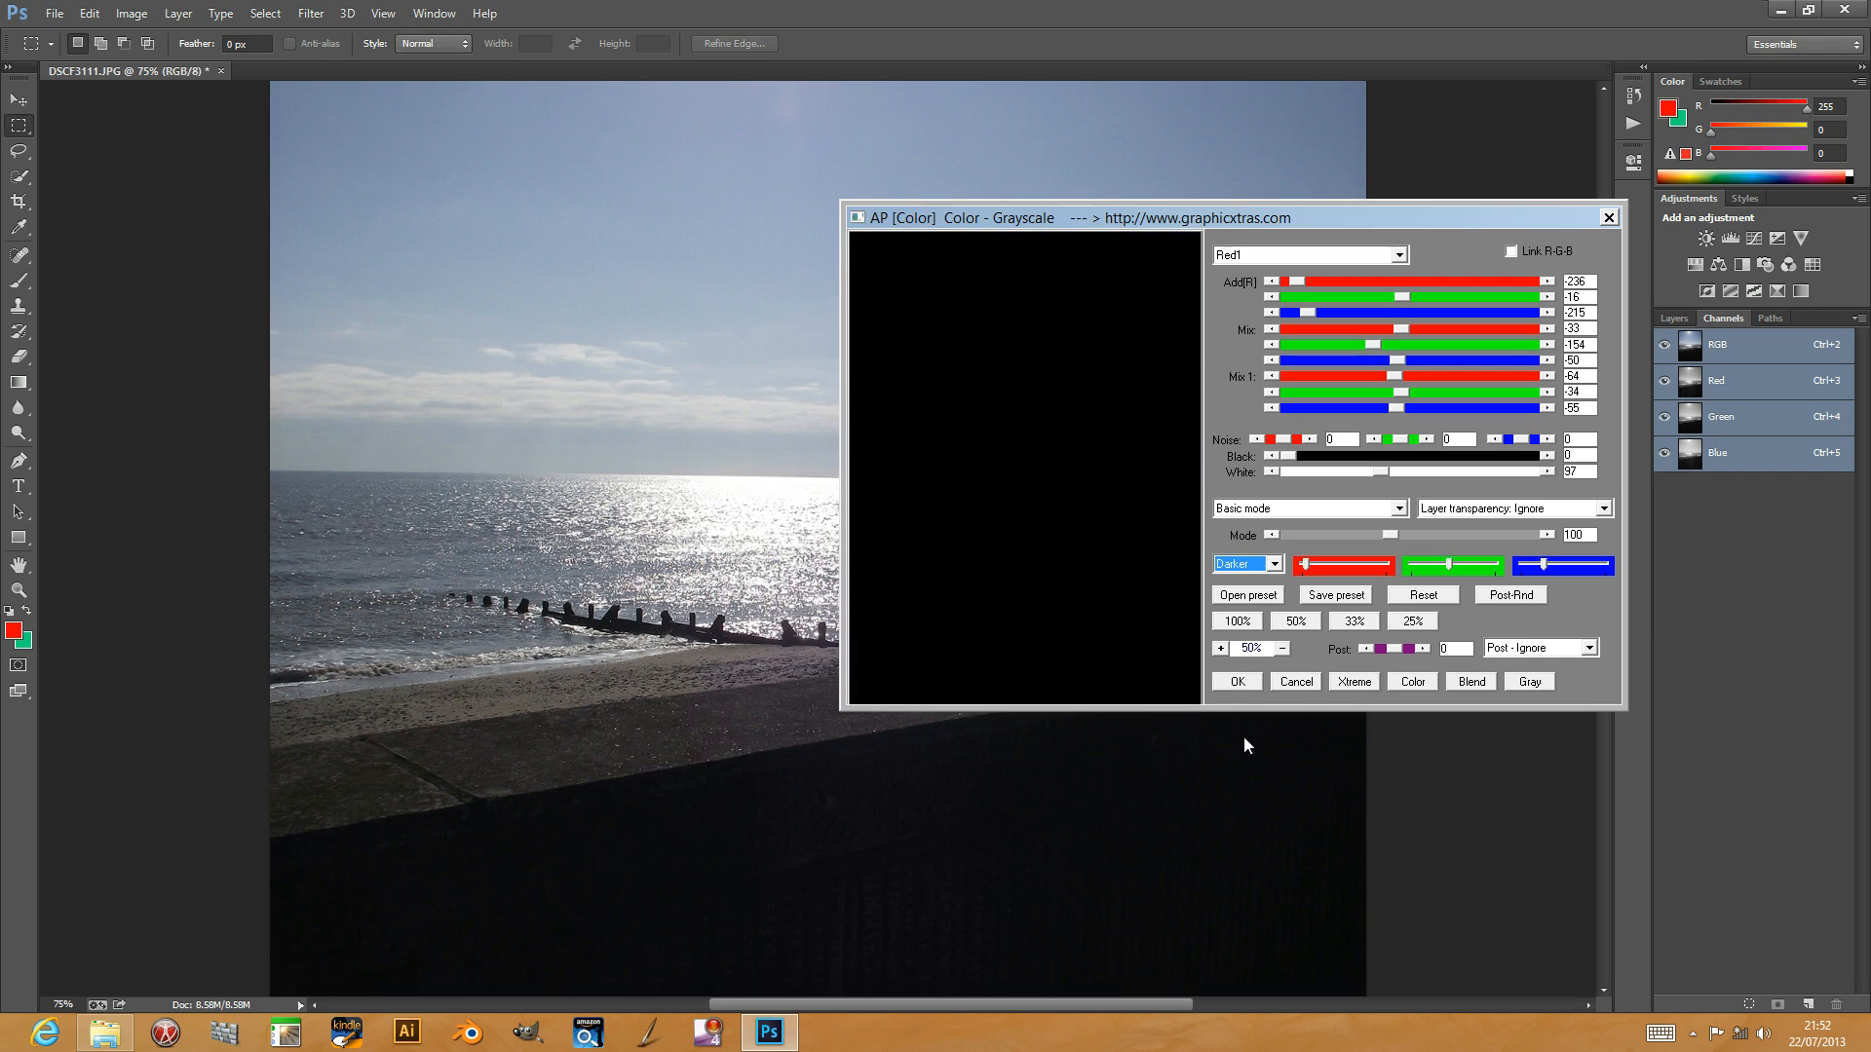
pyautogui.click(1240, 564)
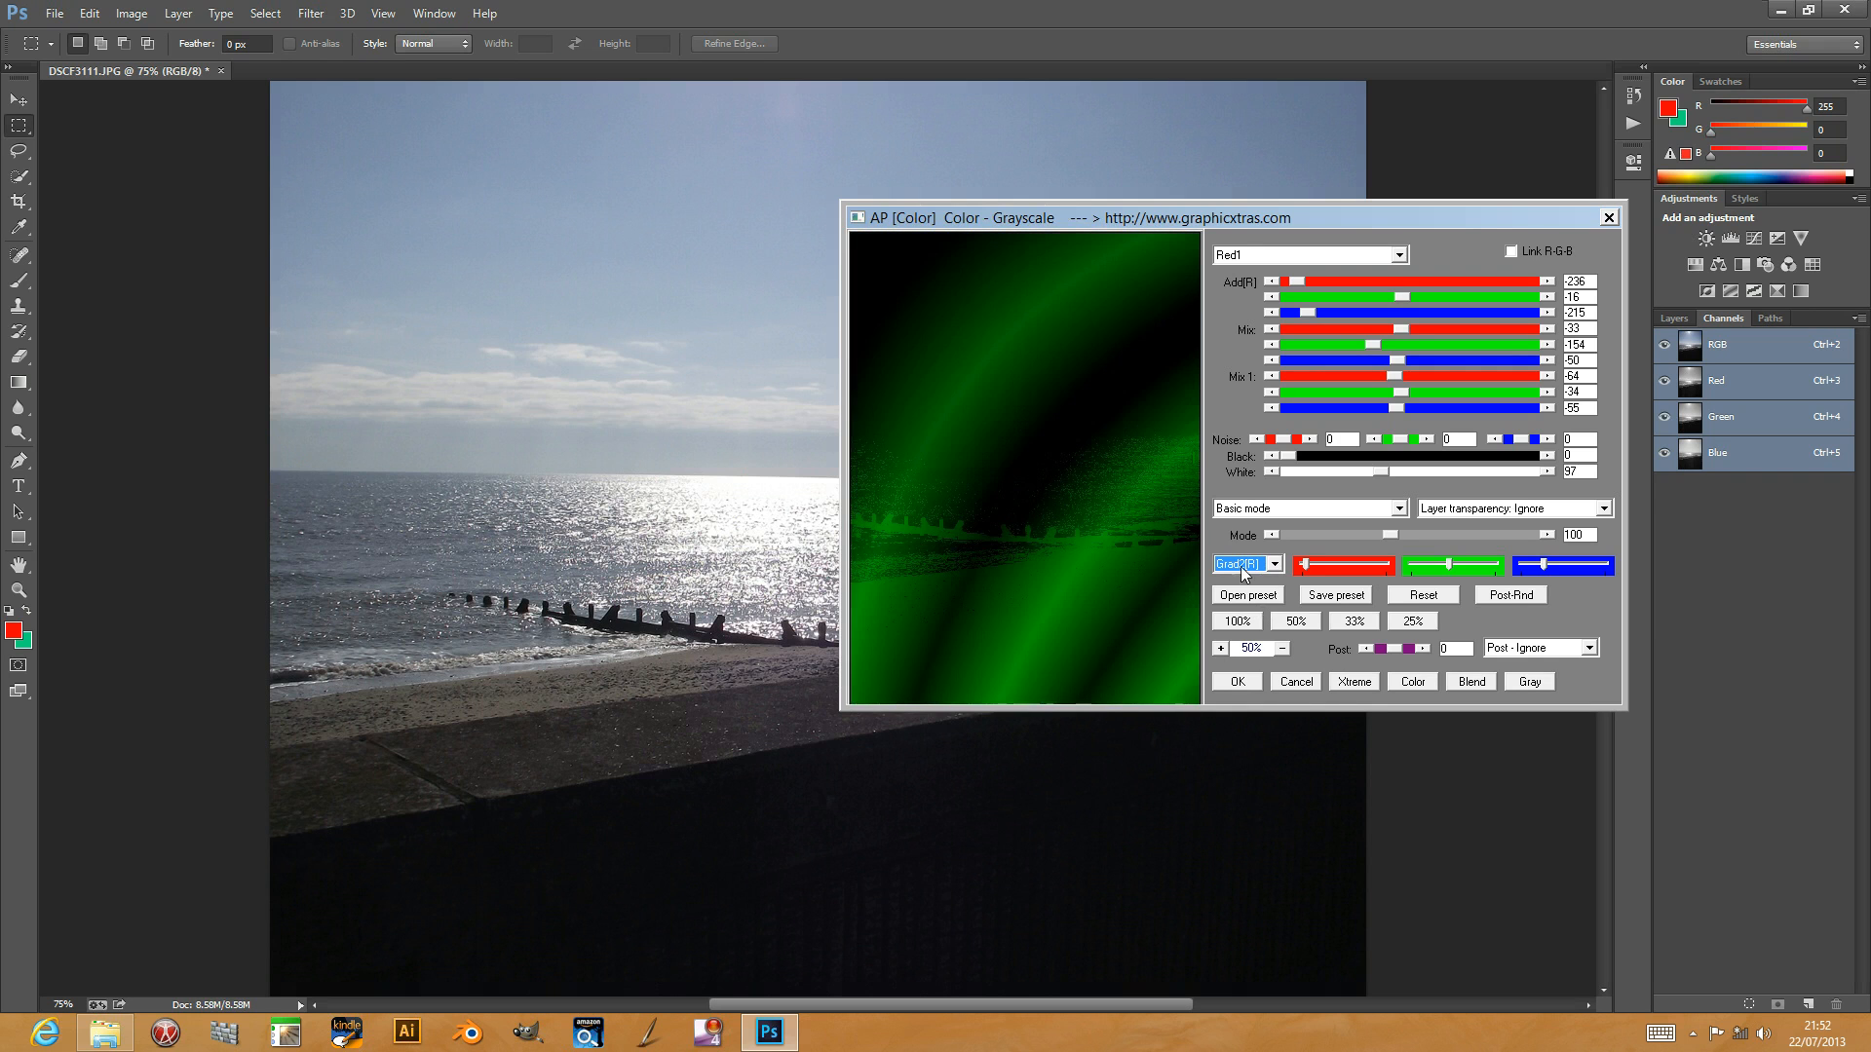
pyautogui.click(1274, 564)
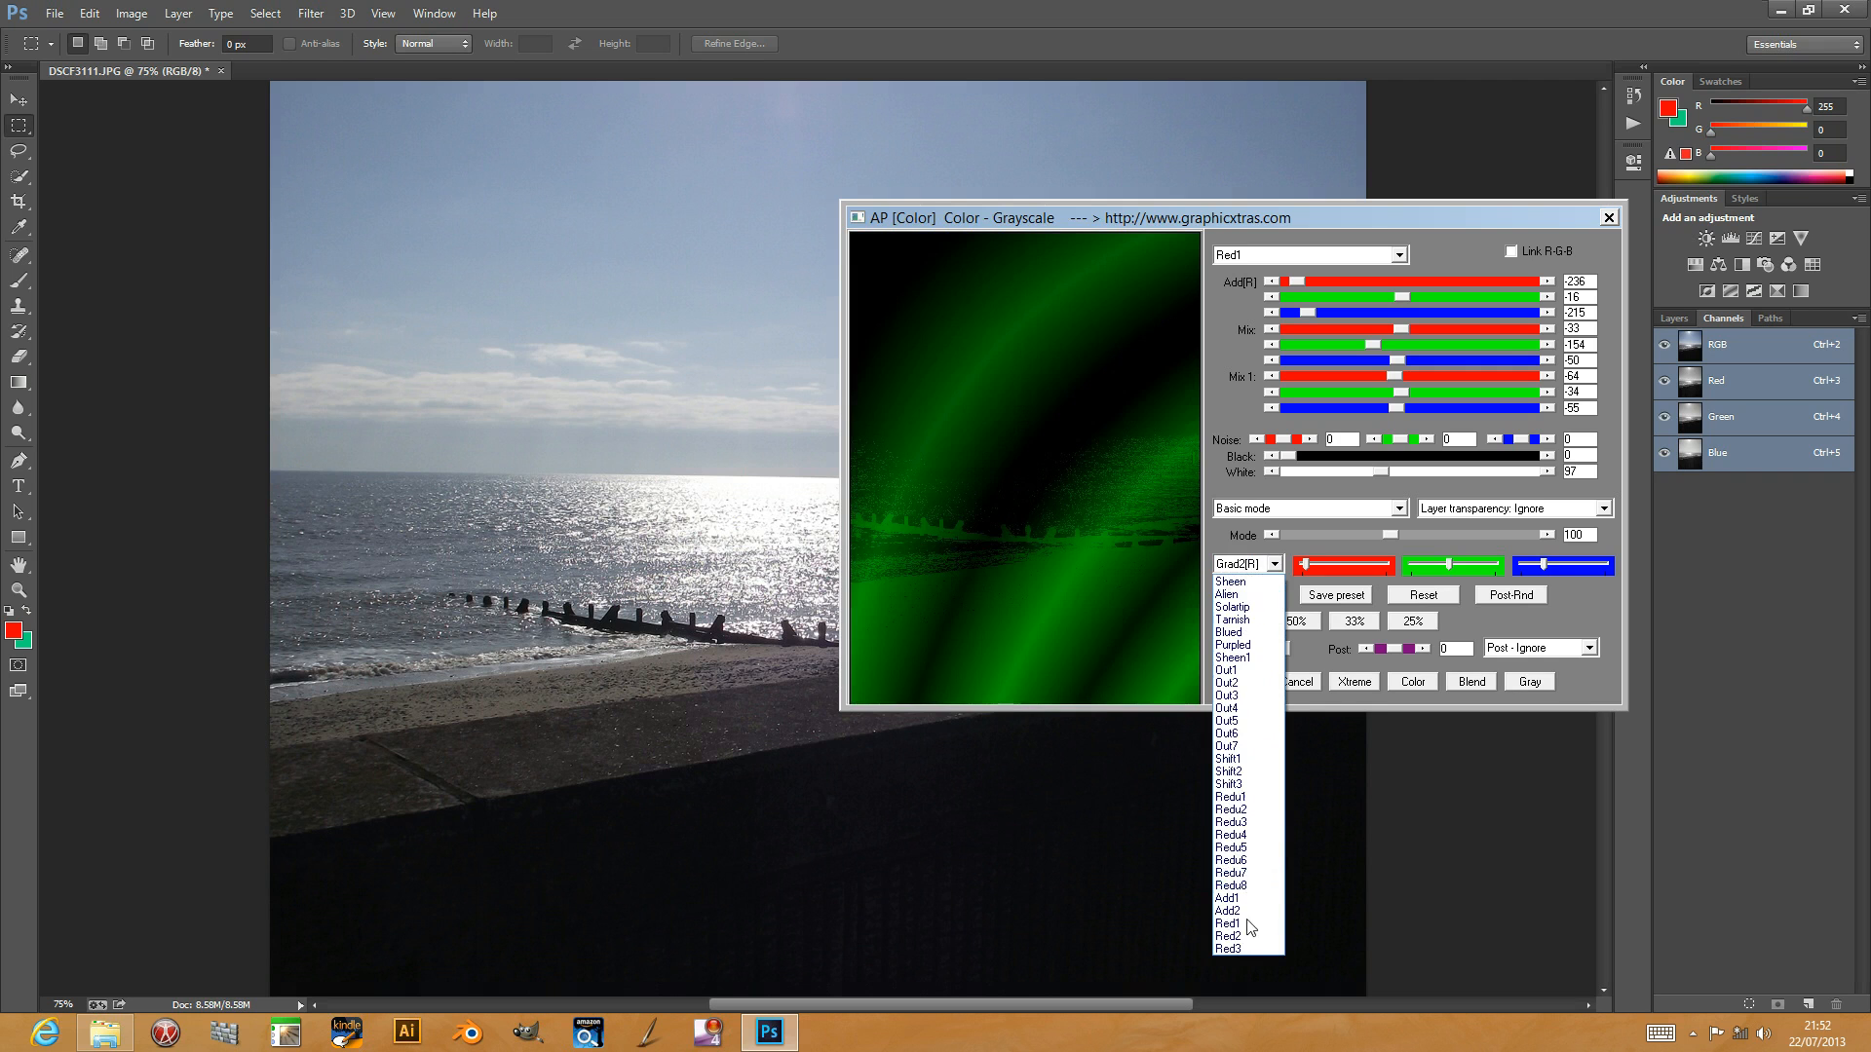
pyautogui.click(1229, 898)
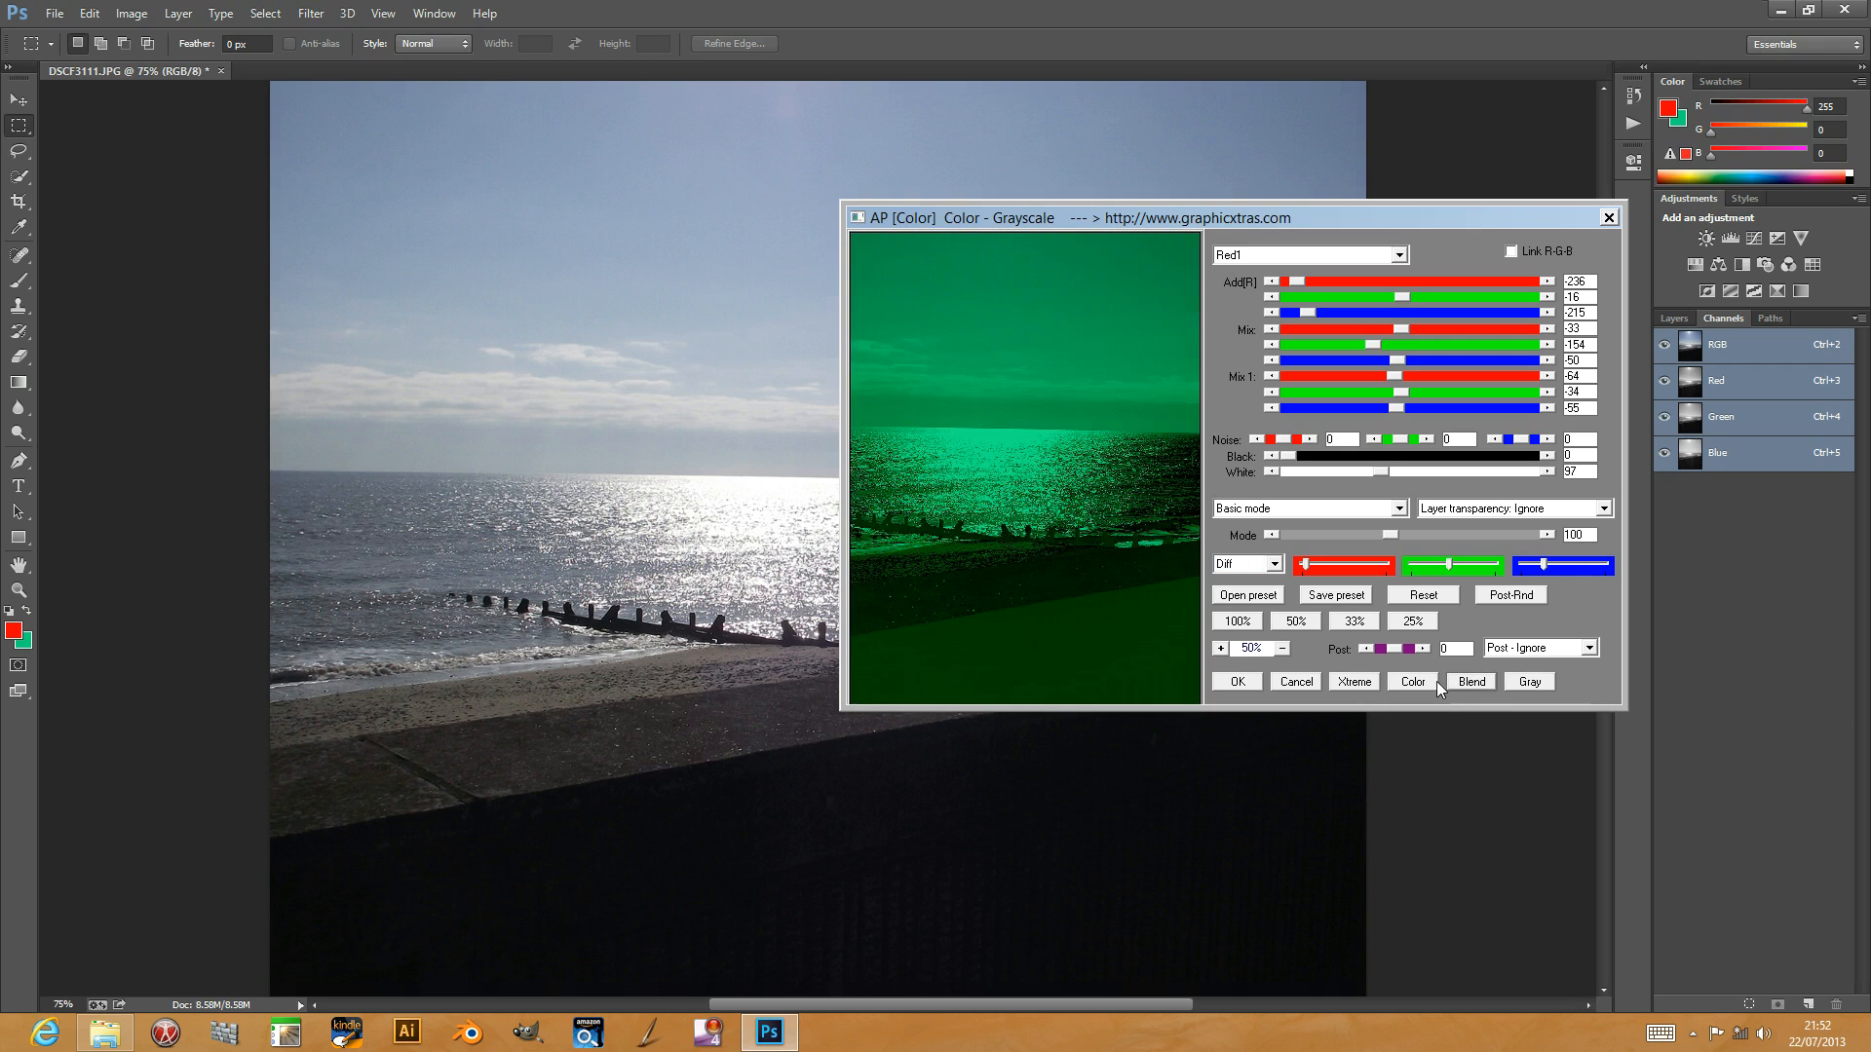
pyautogui.click(1411, 681)
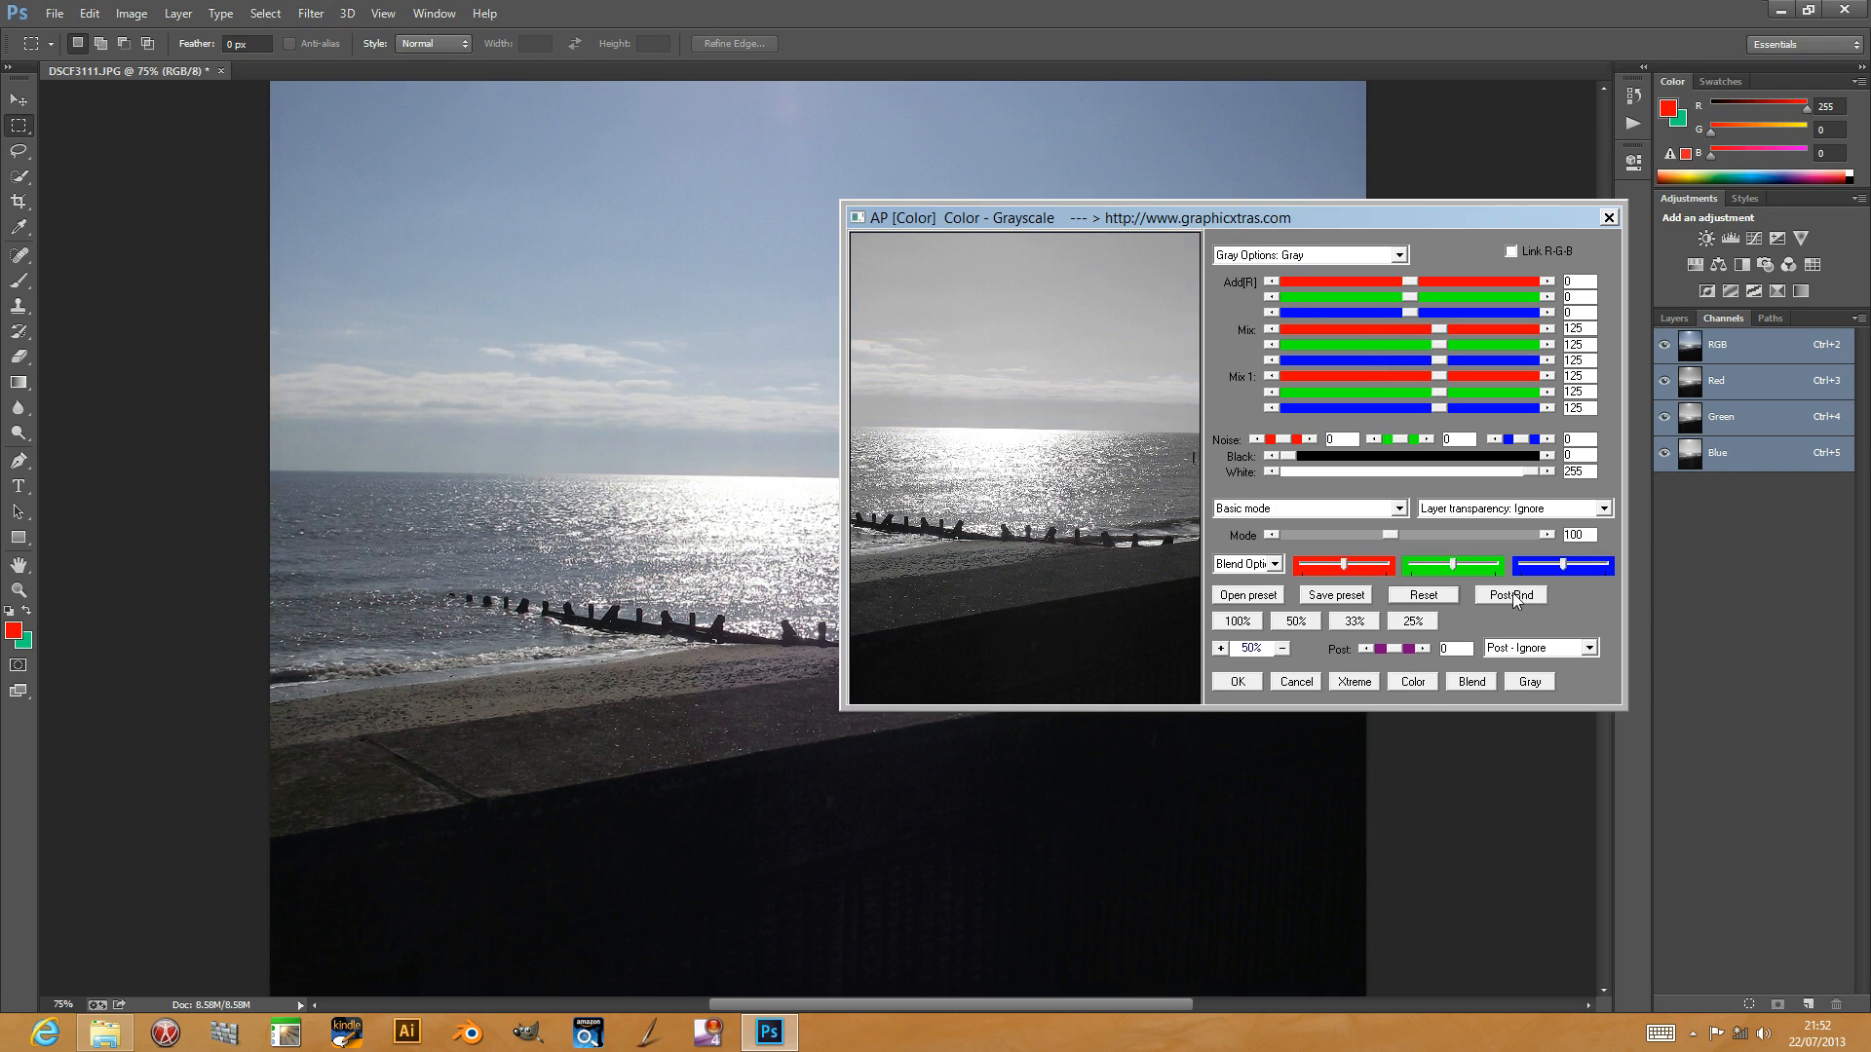
# Step: Add the Grad blend 1 post effect and randomize its pattern with Post-Rnd
pyautogui.click(1589, 648)
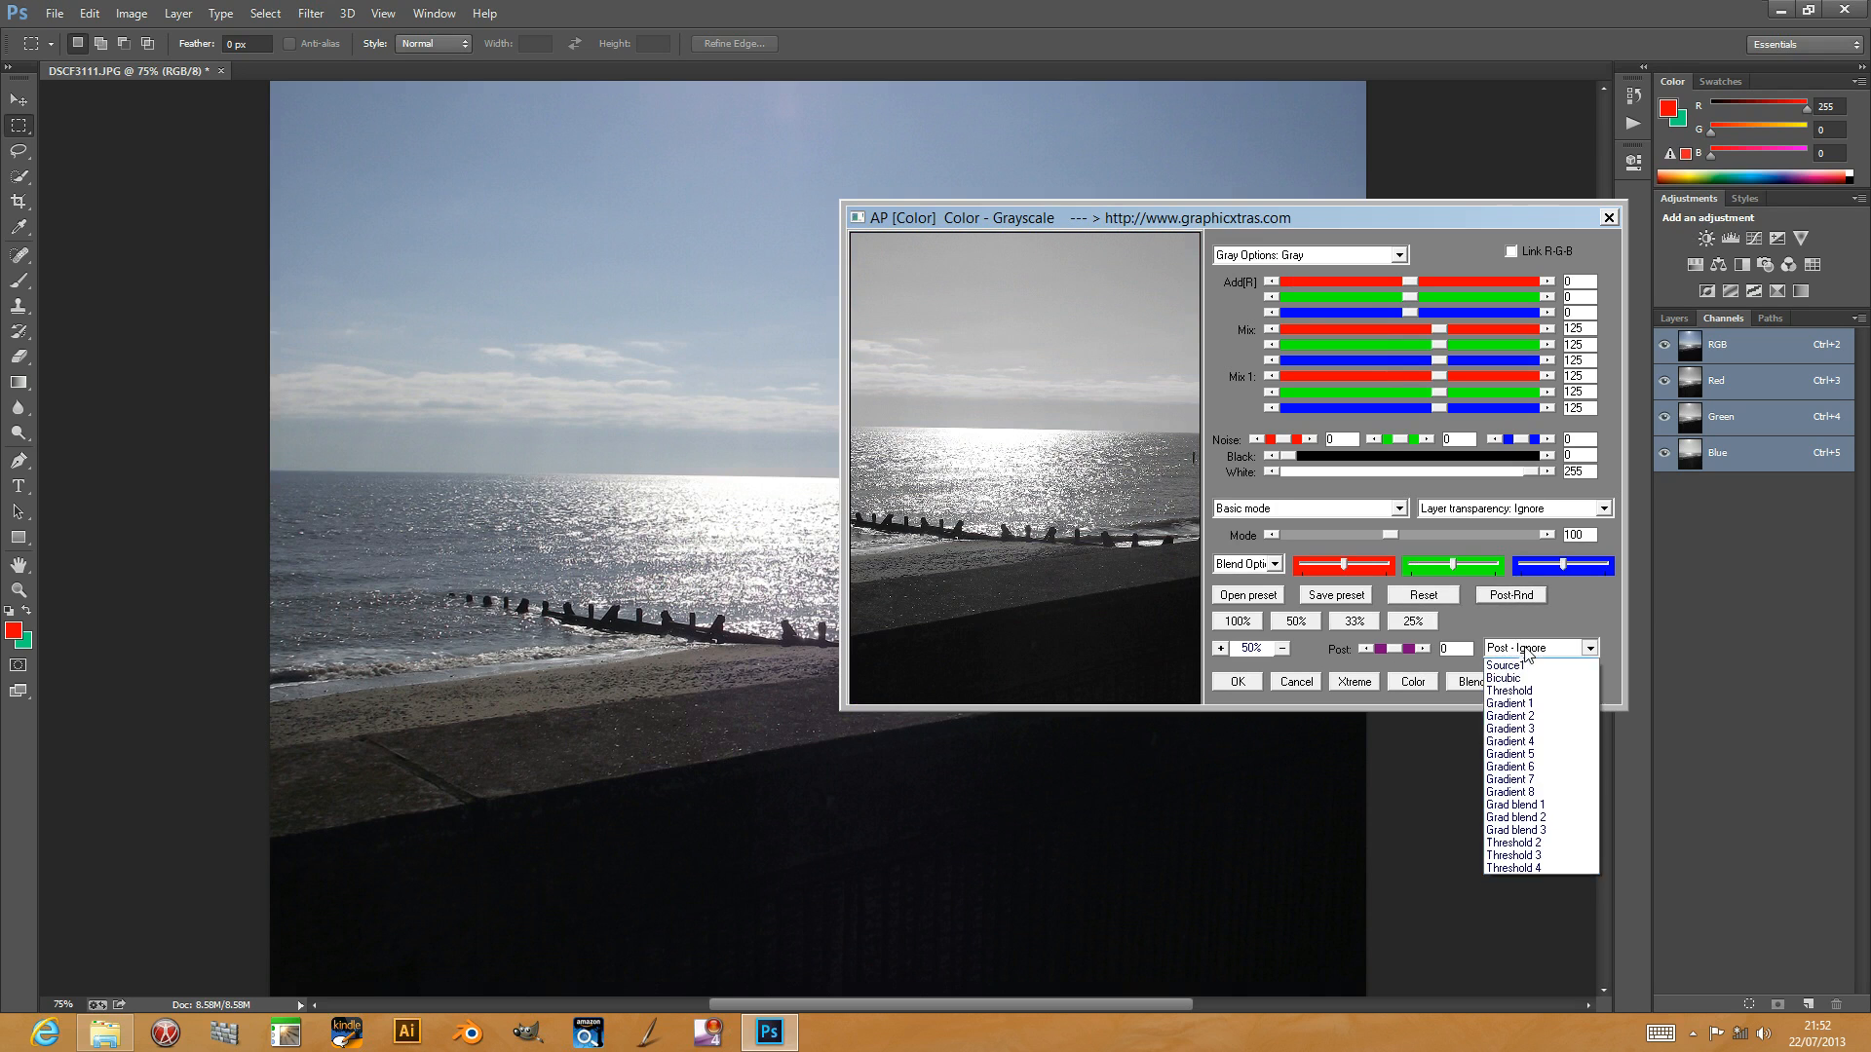
pyautogui.click(1509, 729)
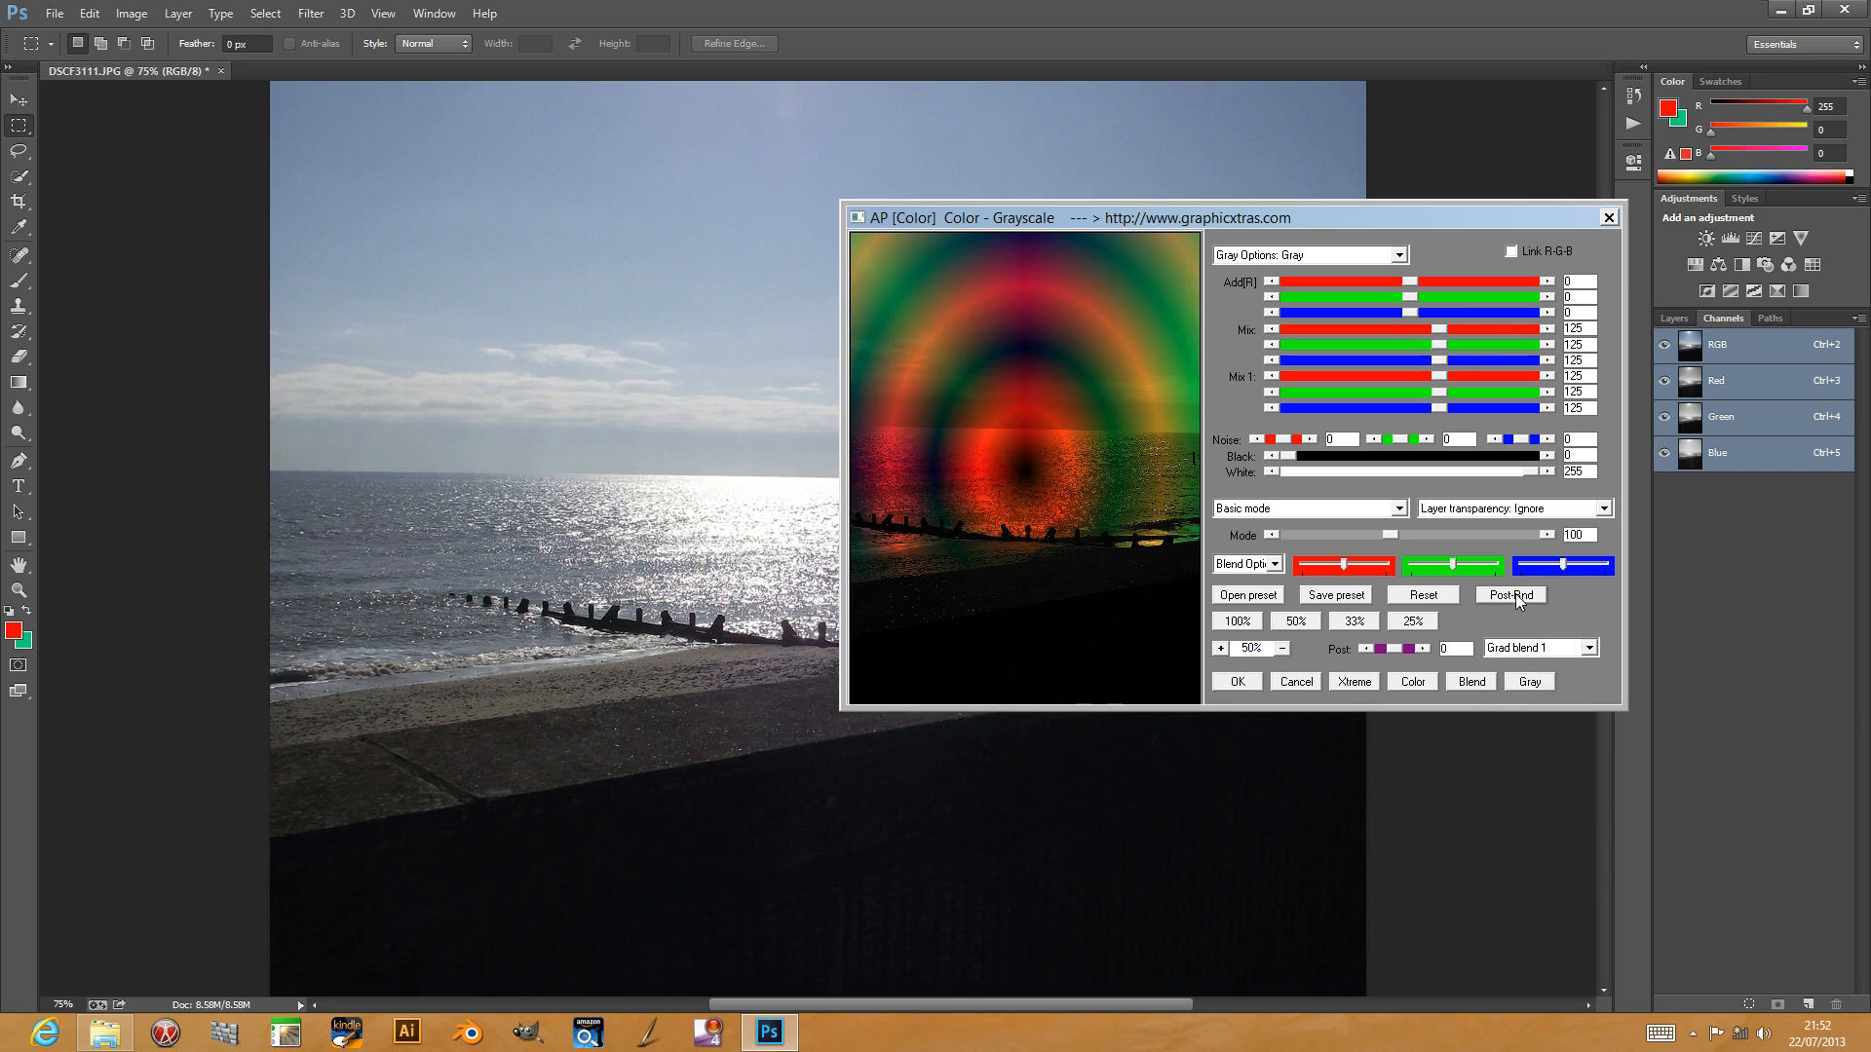
pyautogui.click(1510, 594)
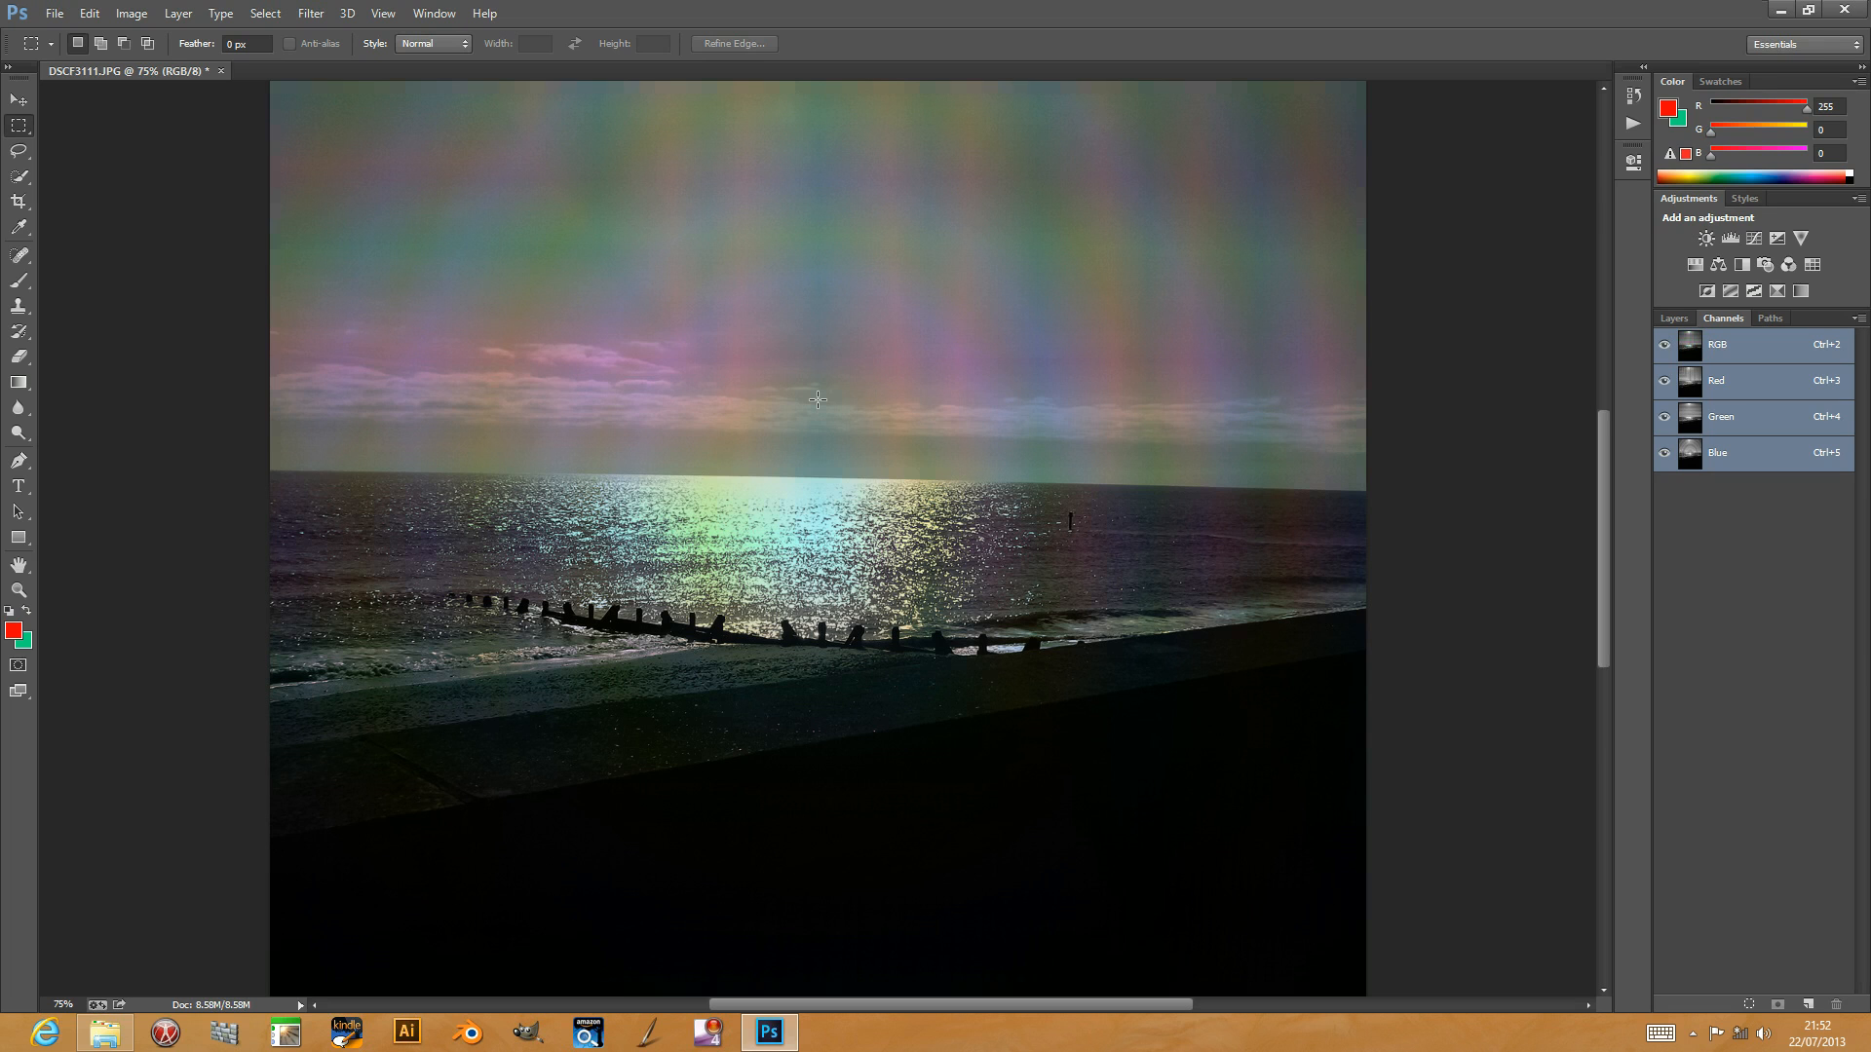
pyautogui.moveTo(818, 386)
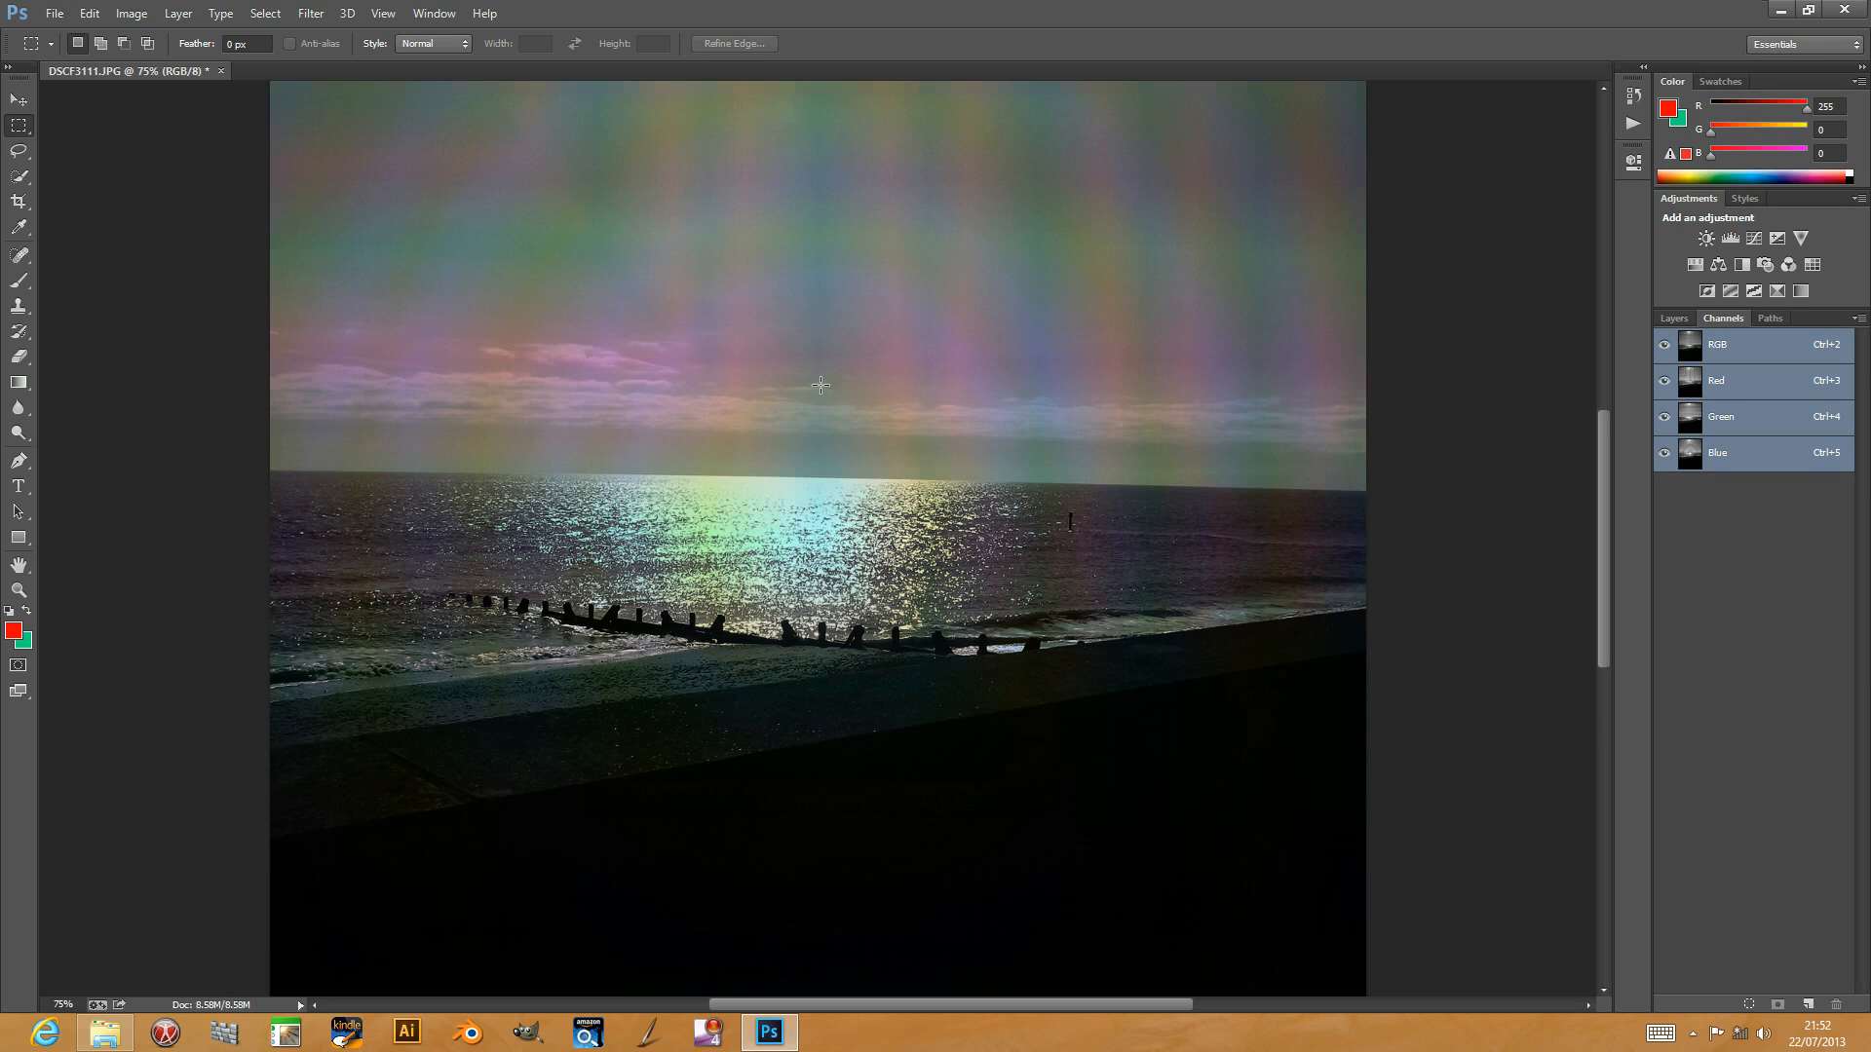